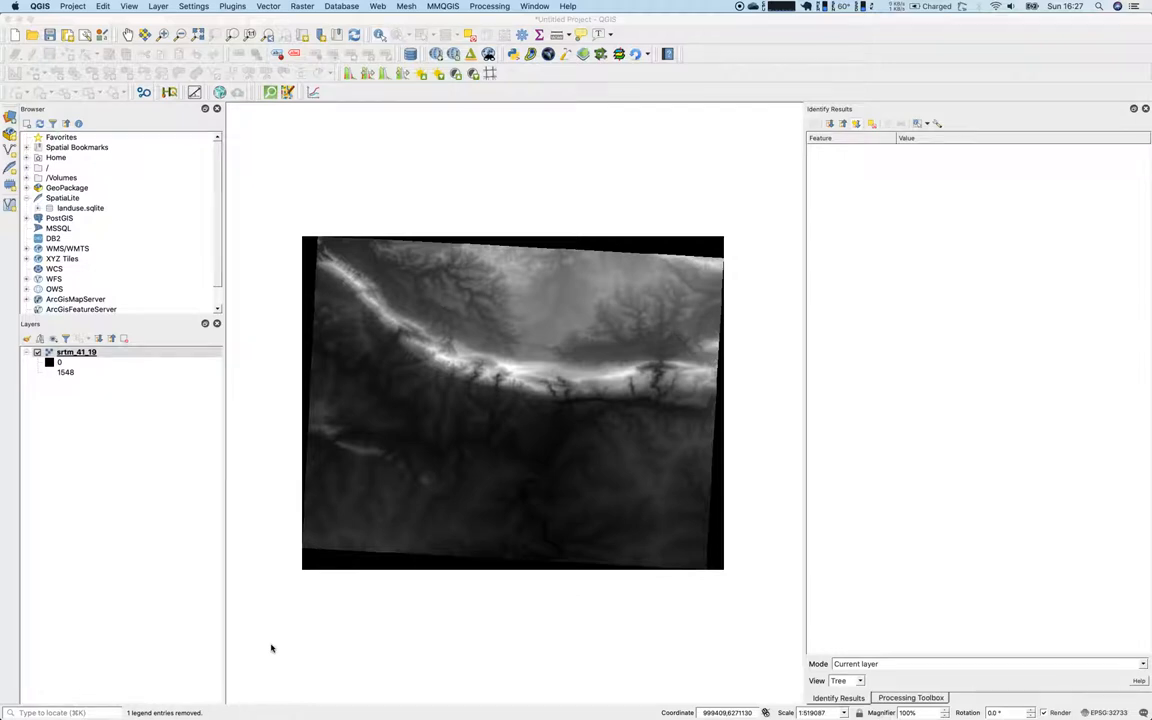
# Bring up the DEM layer's singleband gray symbology and its contrast enhancement choices
pyautogui.click(76, 352)
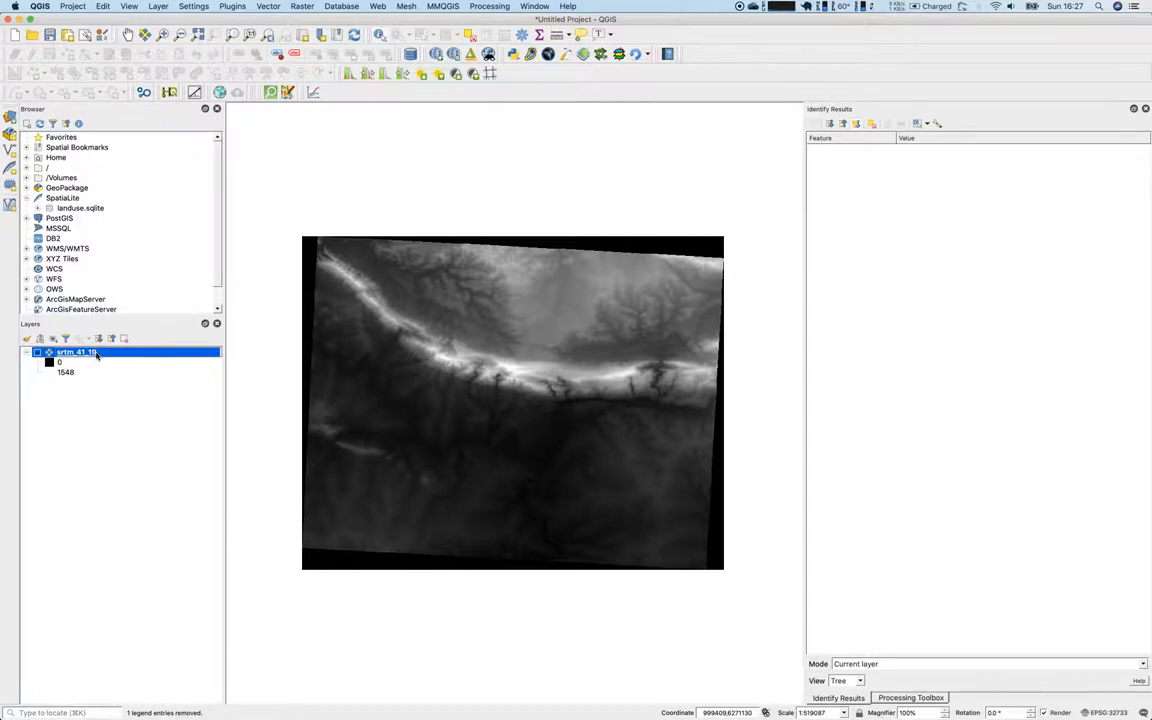
pyautogui.doubleClick(76, 352)
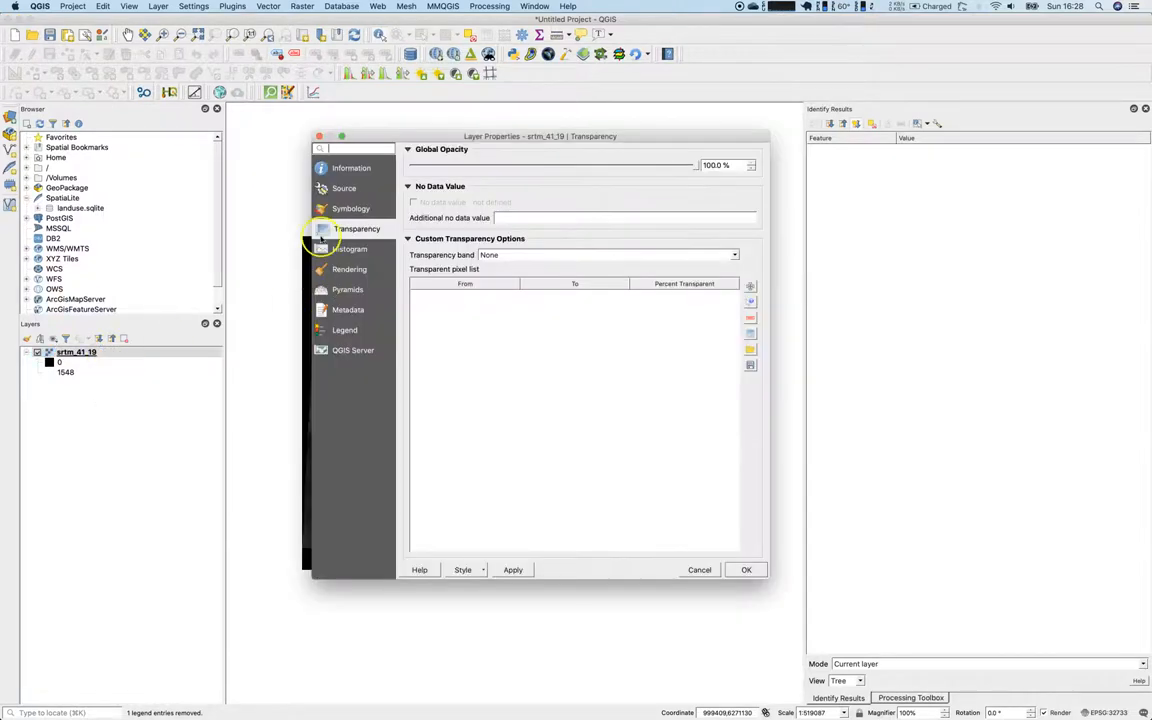
pyautogui.click(352, 208)
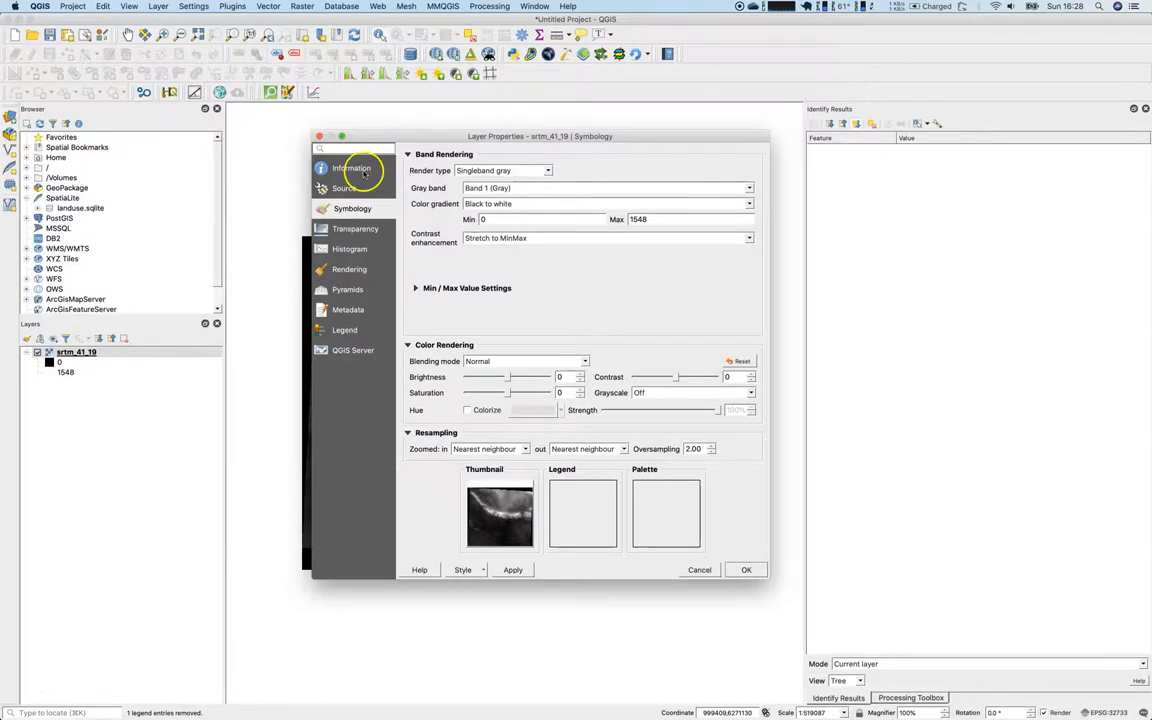
pyautogui.click(352, 168)
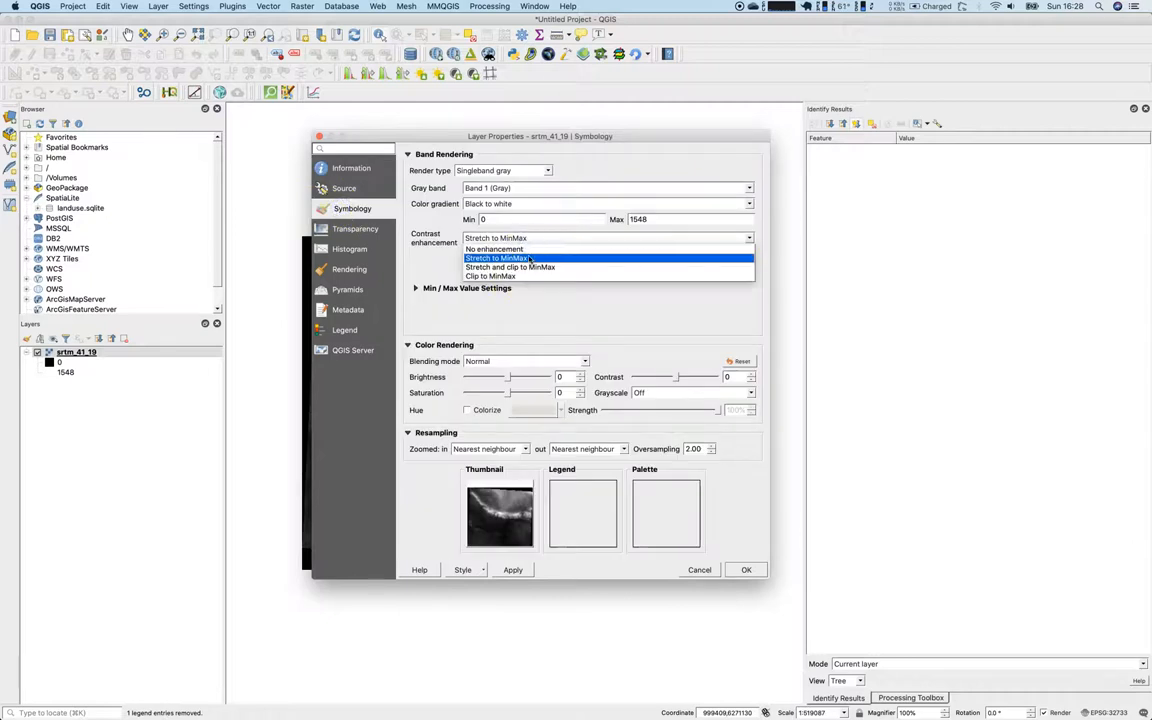
# Turn contrast enhancement off, apply it and close the properties, leaving flat gray
pyautogui.click(492, 248)
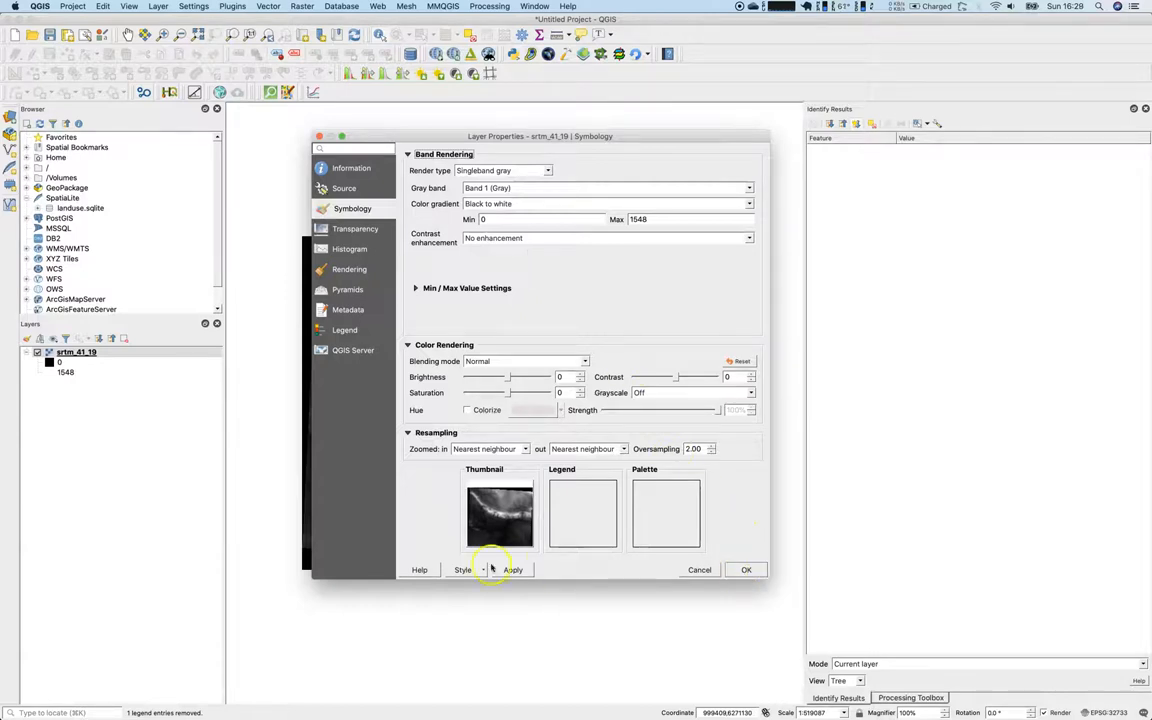
pyautogui.click(512, 568)
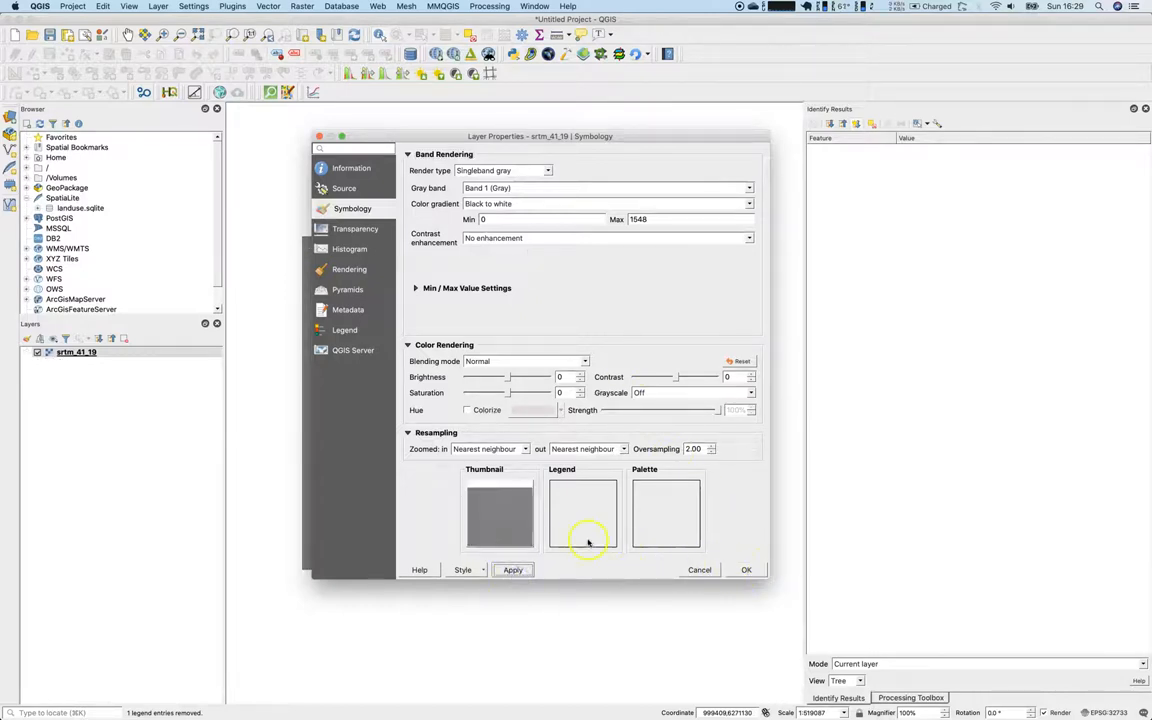
pyautogui.click(746, 568)
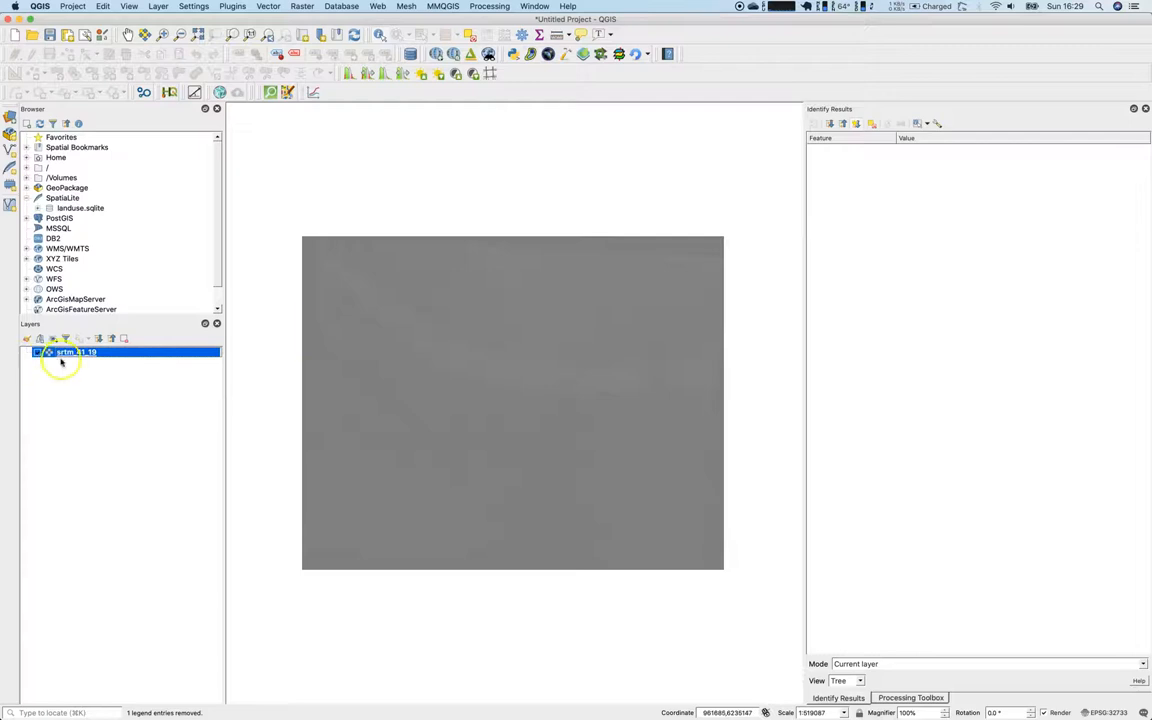
# Reopen the DEM properties (cancelling once) and set contrast to Stretch to MinMax
pyautogui.doubleClick(76, 352)
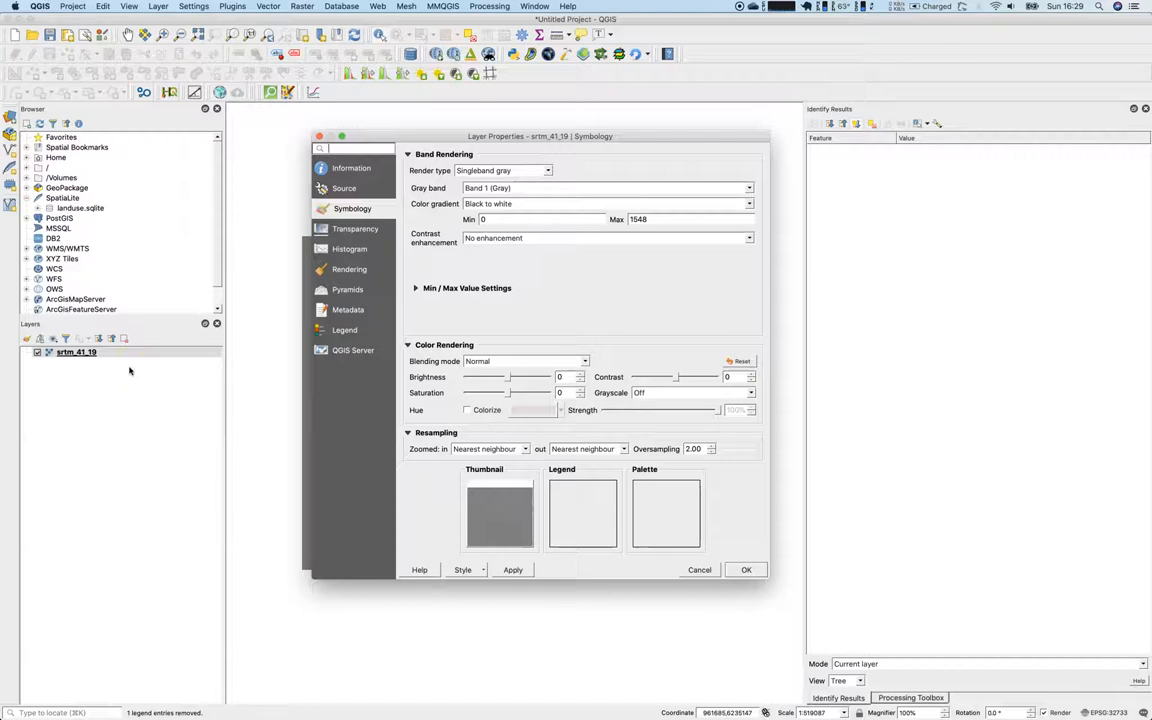
pyautogui.click(608, 238)
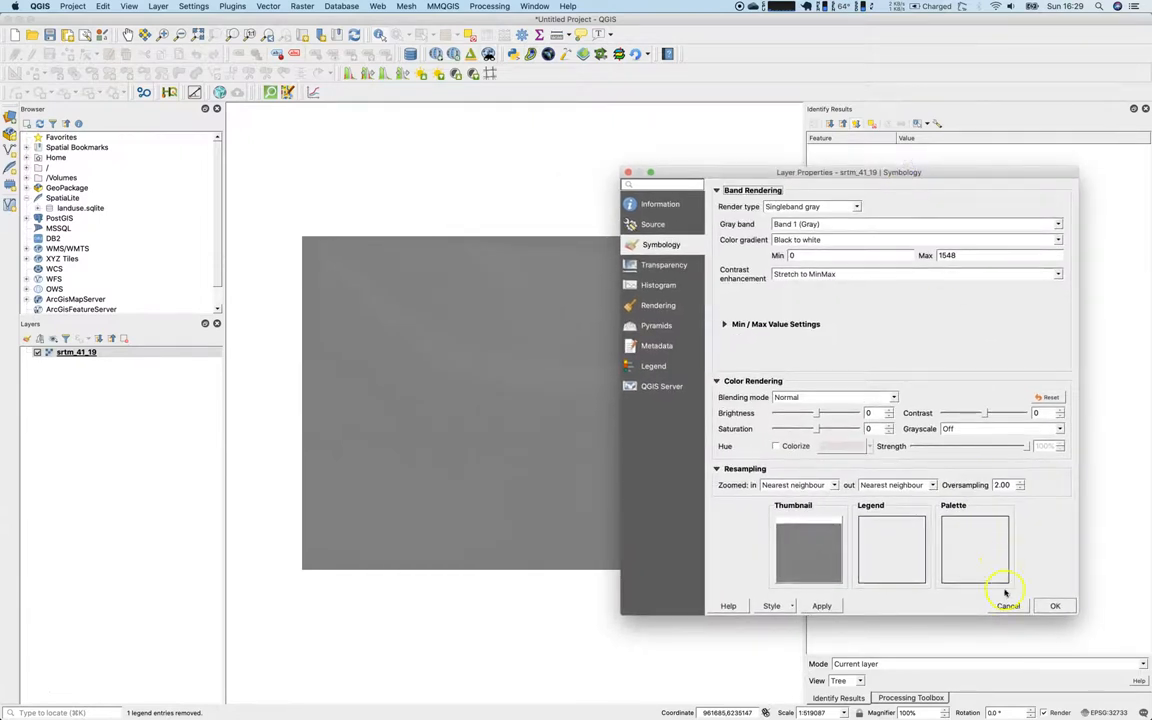
pyautogui.click(1008, 604)
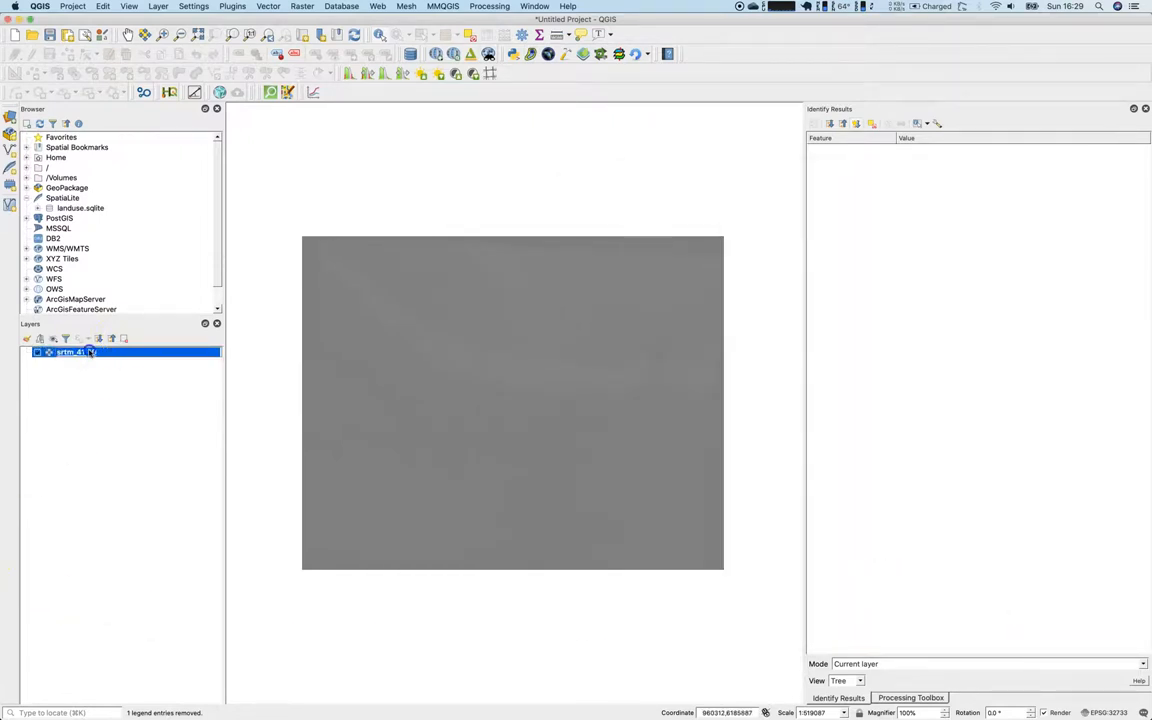
pyautogui.doubleClick(70, 352)
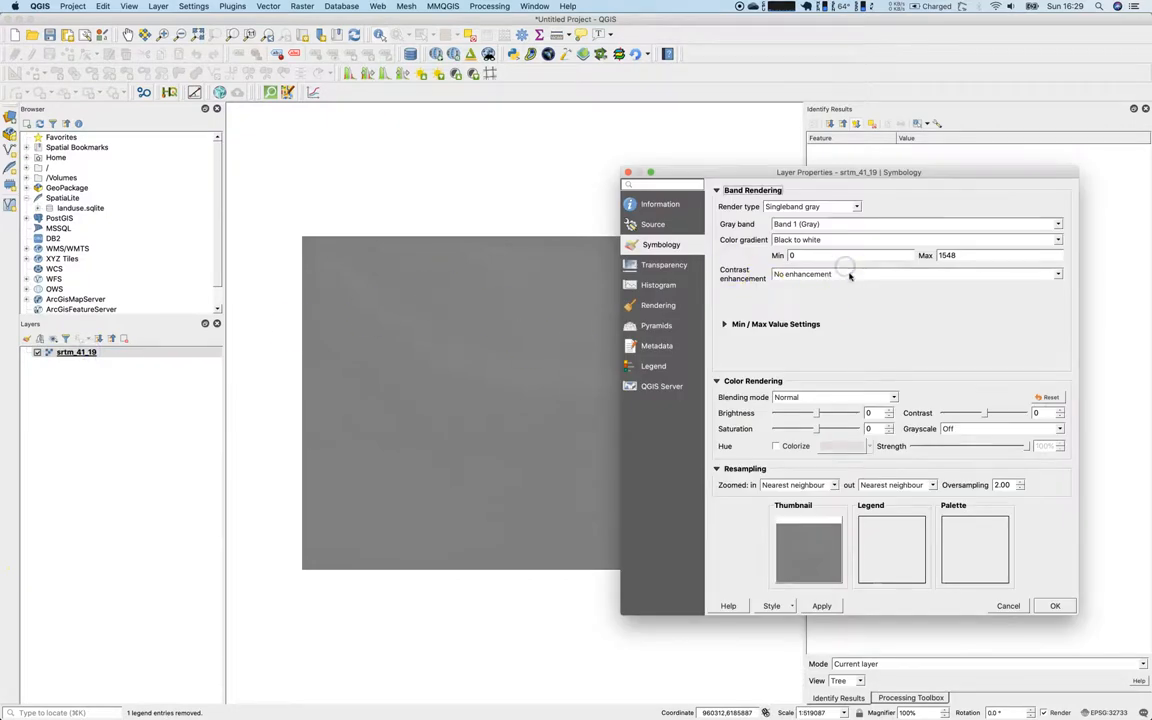
pyautogui.click(912, 274)
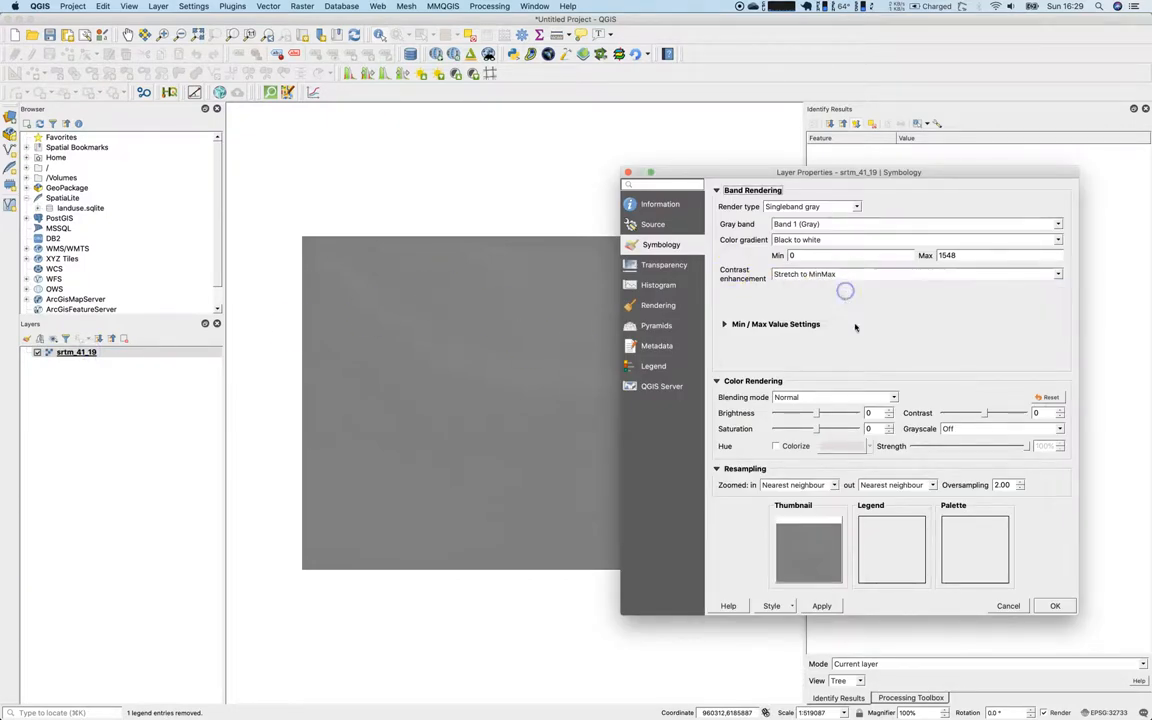
pyautogui.click(820, 604)
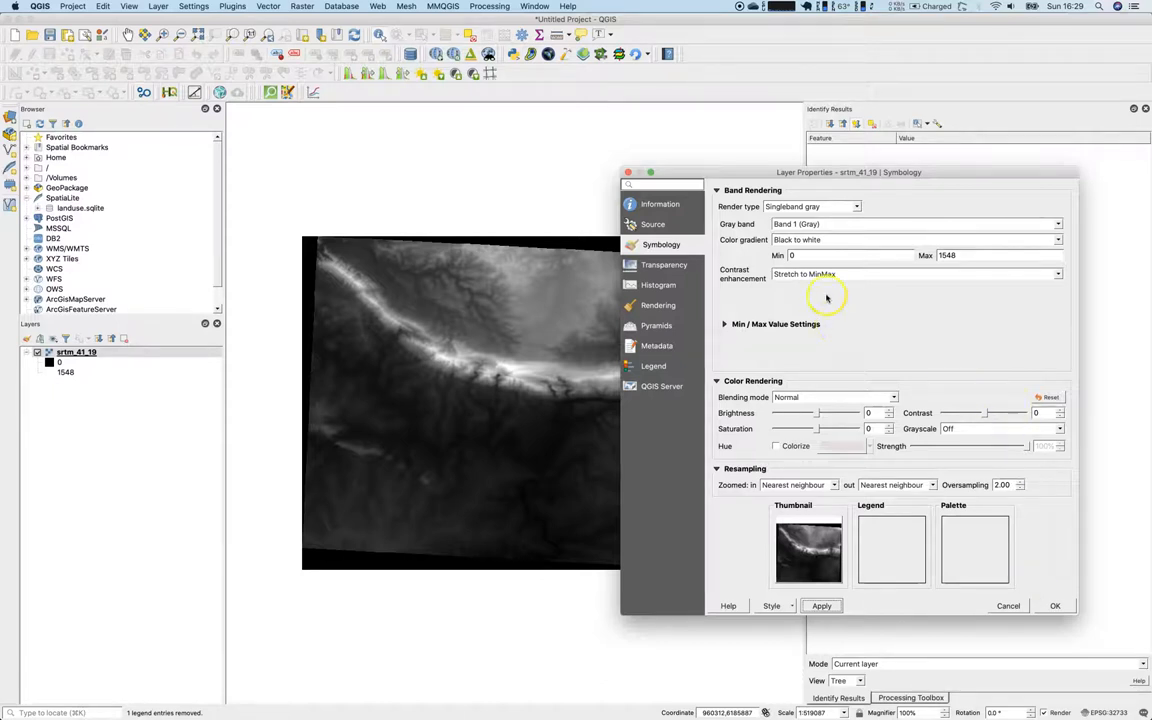
# Try a cumulative count cut, then revert to the full min/max range 0 to 1548
pyautogui.click(912, 274)
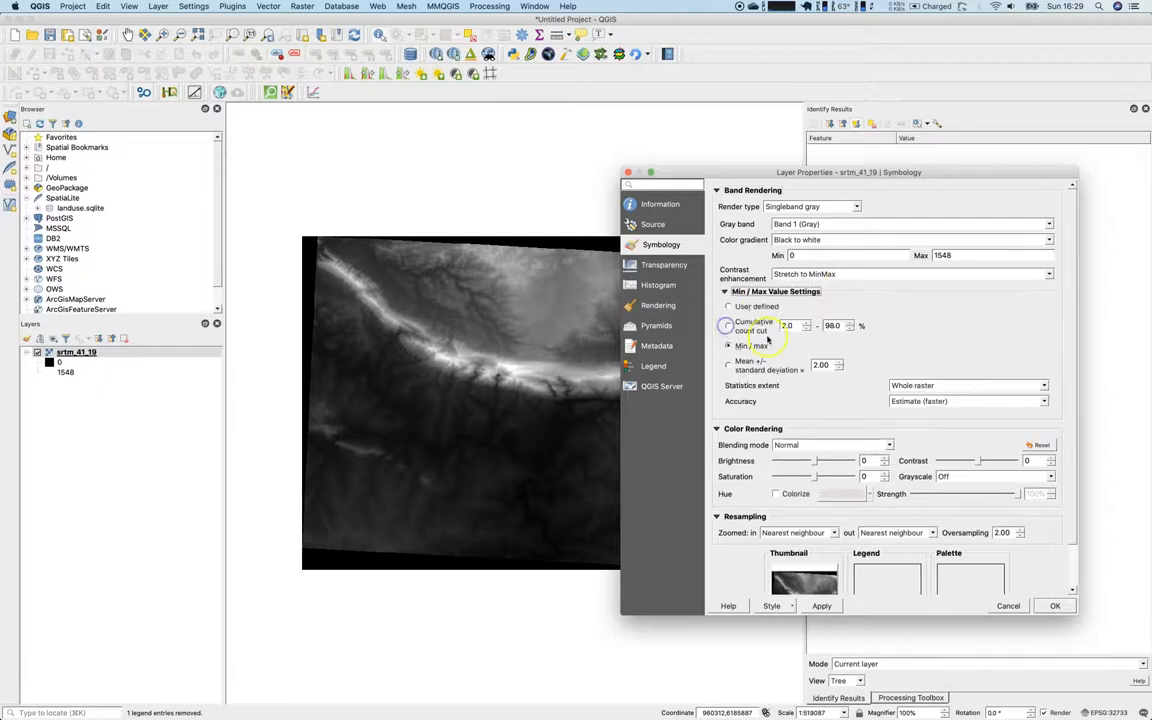
pyautogui.click(728, 324)
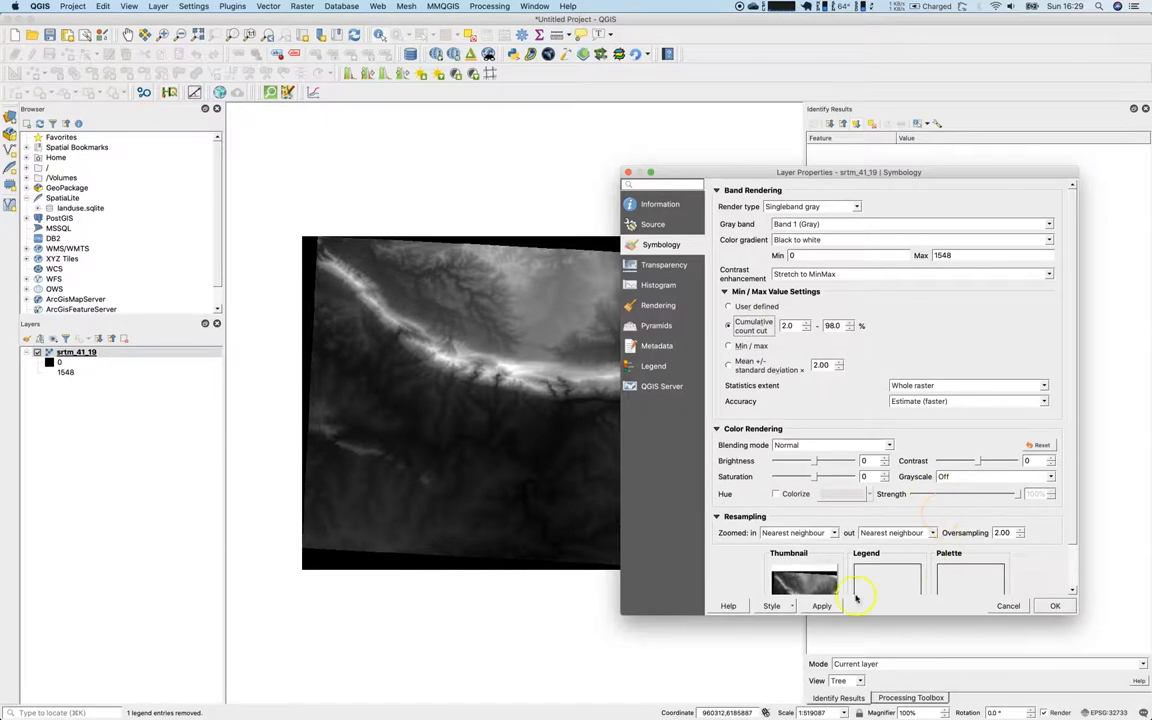
pyautogui.click(820, 604)
pyautogui.write('1')
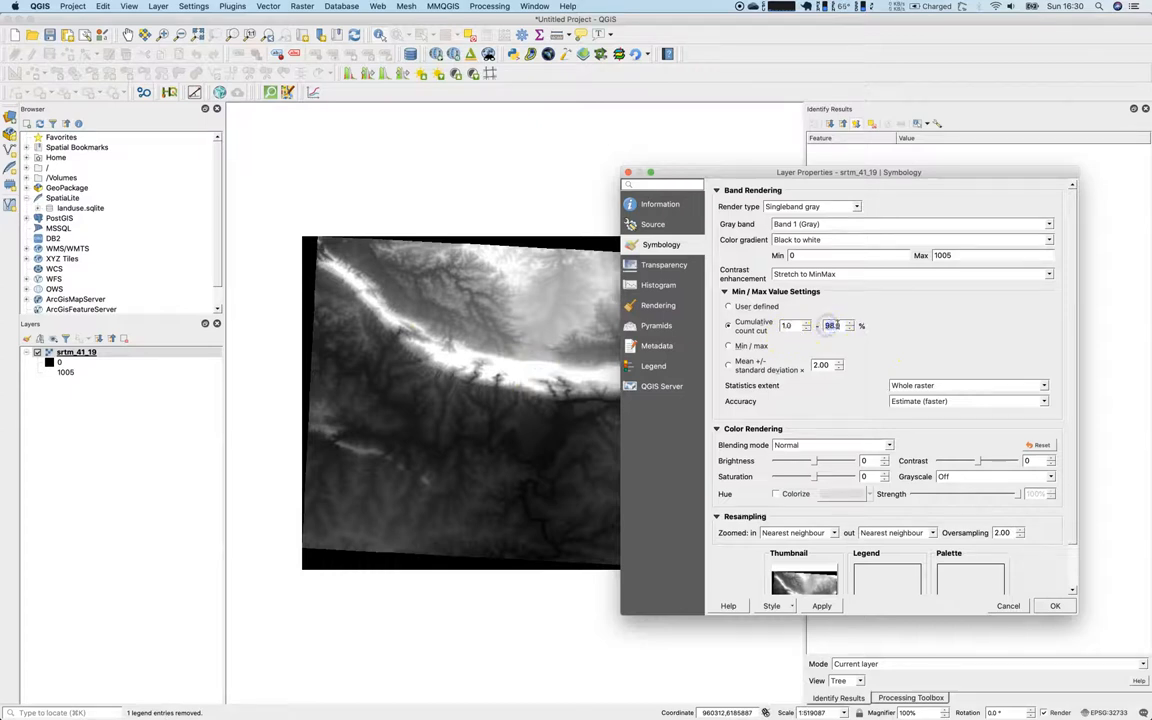
pyautogui.click(848, 322)
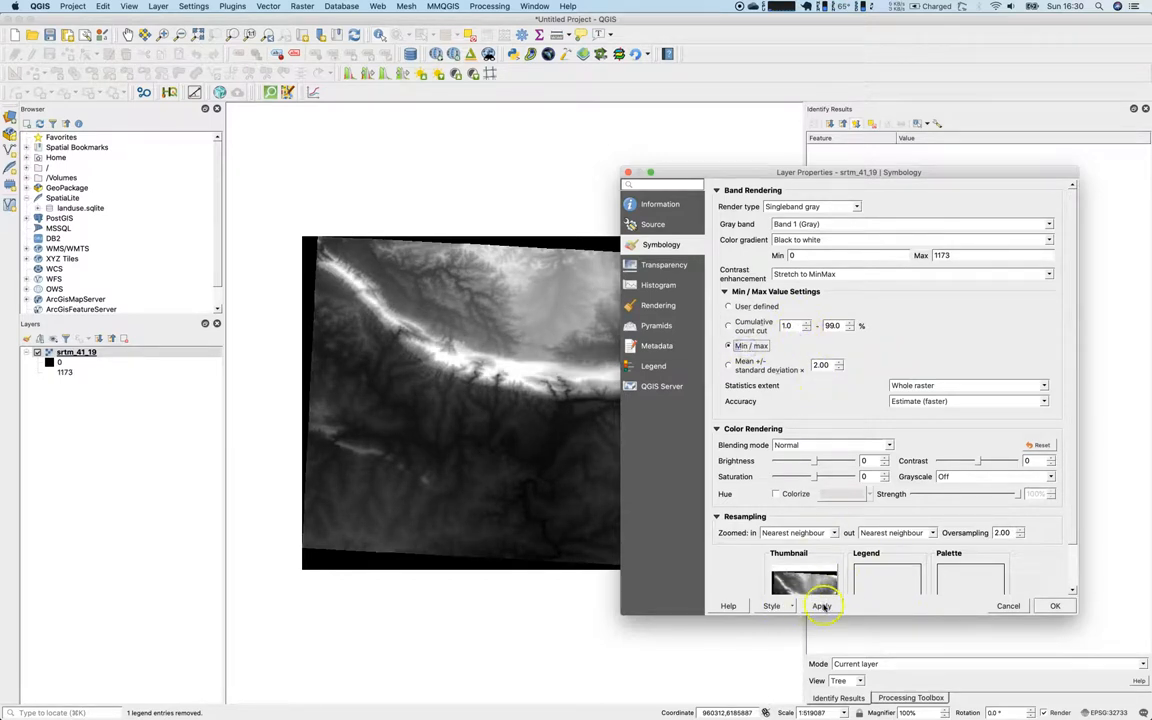
pyautogui.click(820, 604)
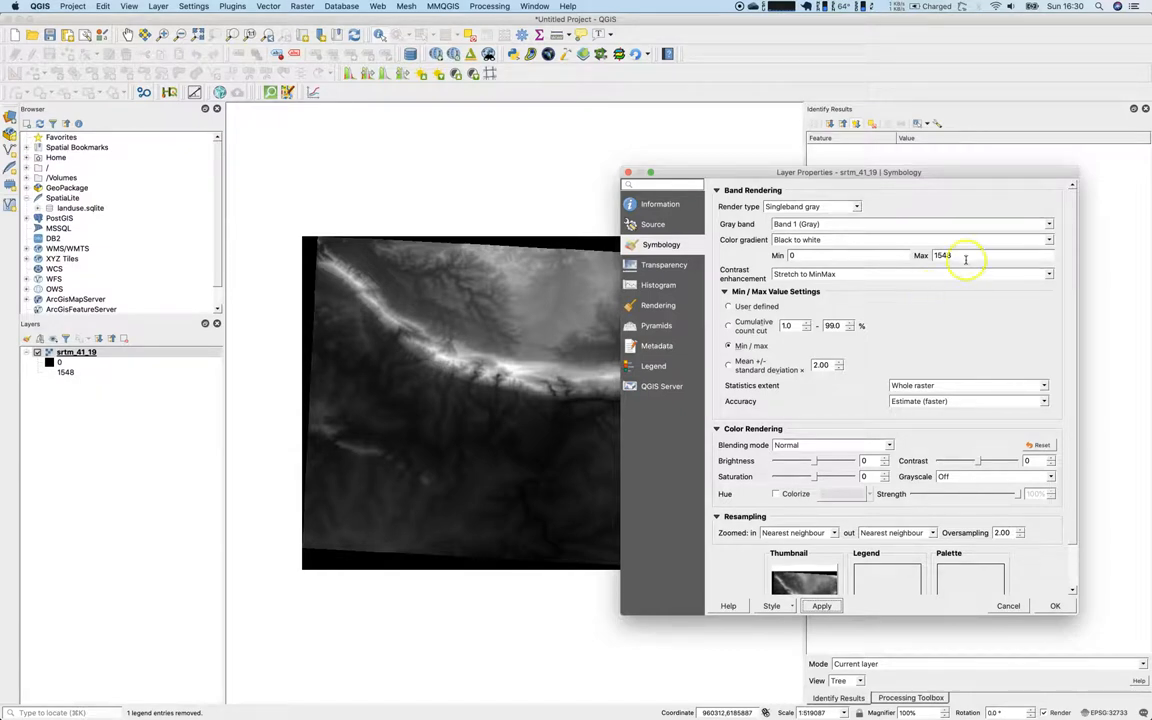
# Try user-defined maximums of 1700 and 1500 for the grayscale stretch
pyautogui.write('15')
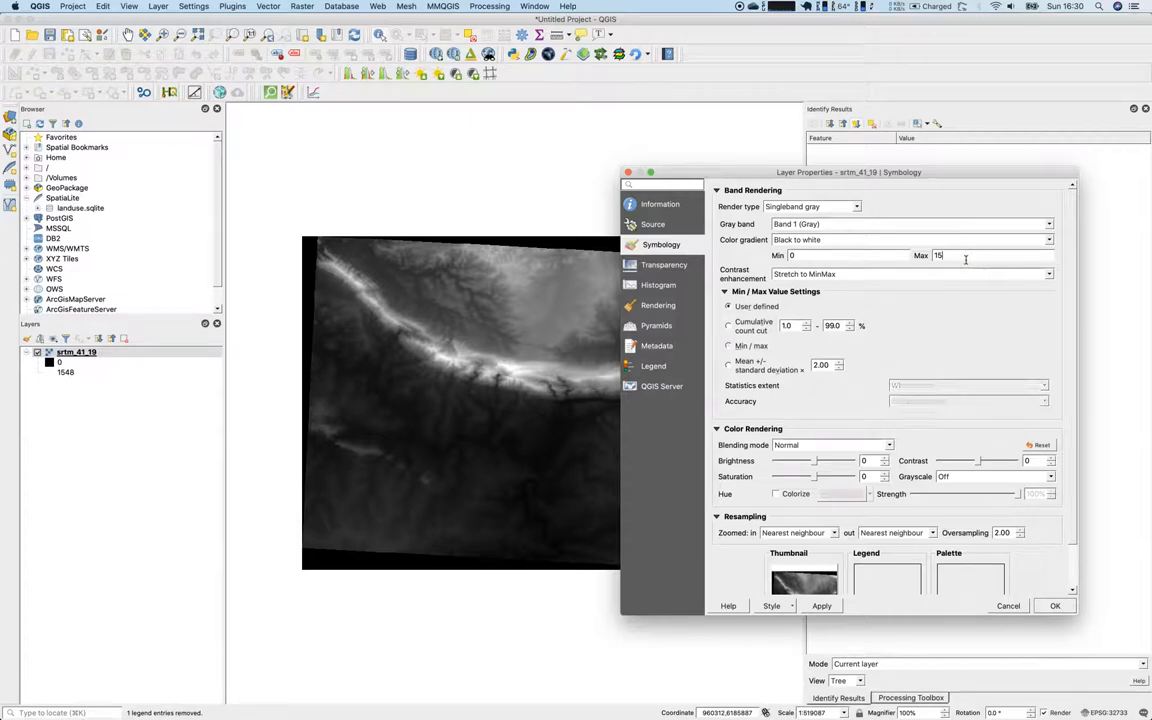
pyautogui.write('1700')
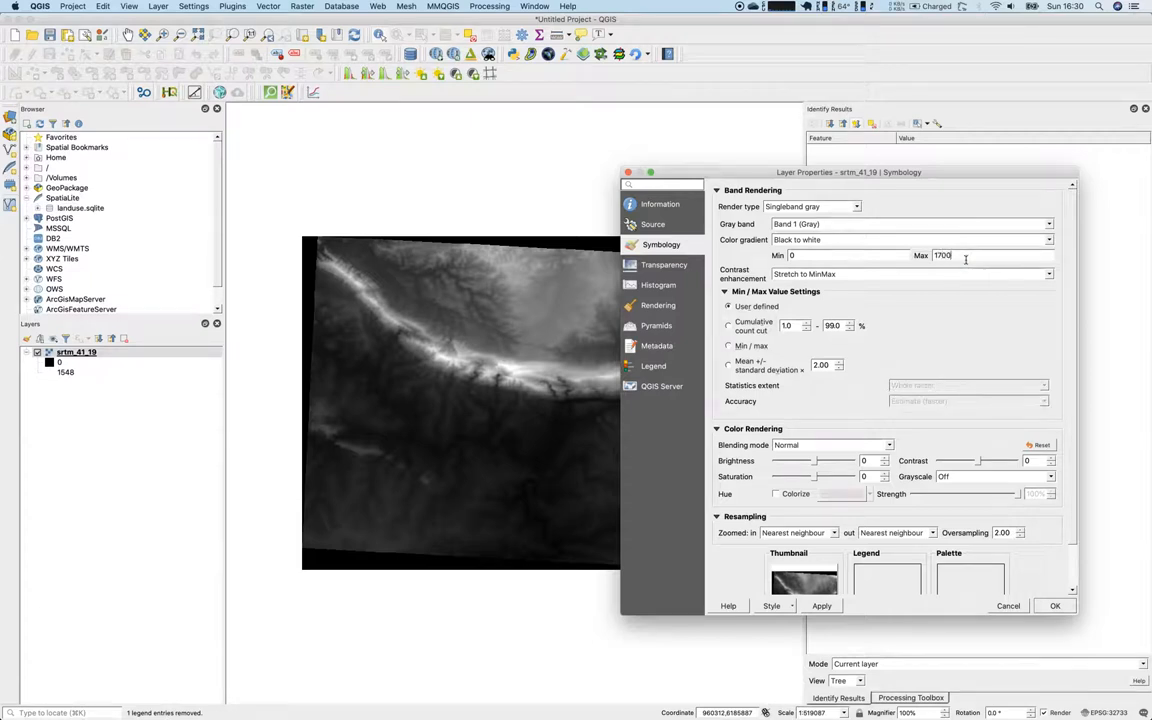
pyautogui.click(820, 604)
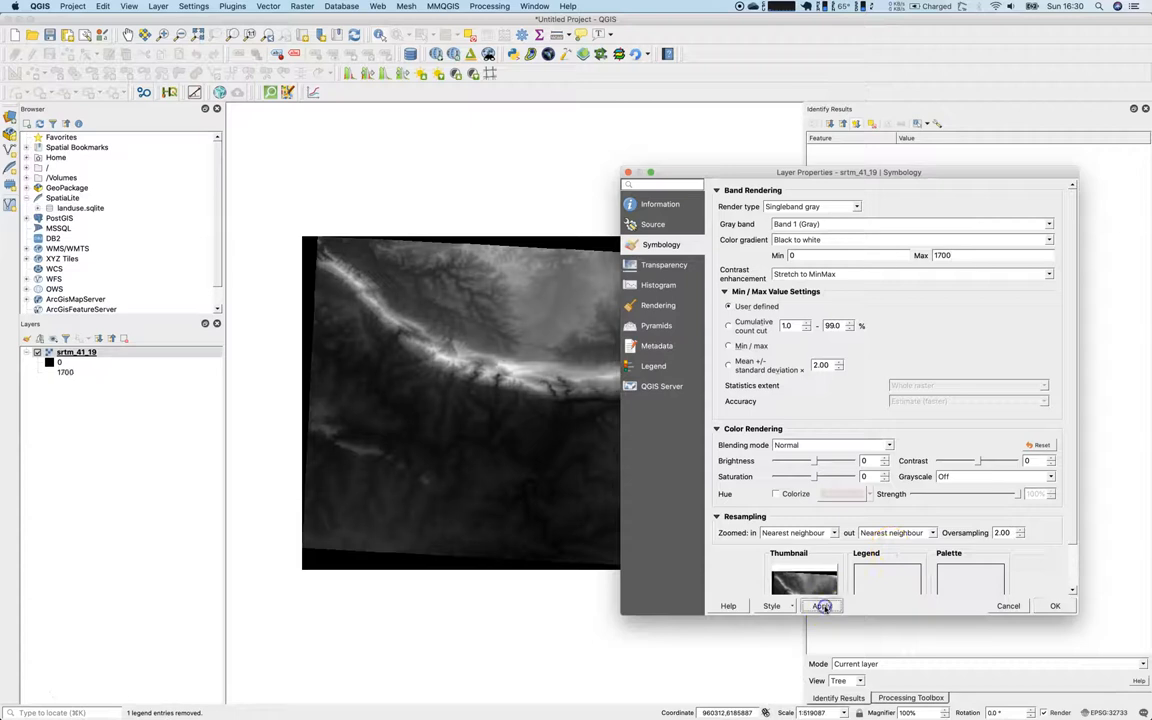
pyautogui.click(820, 604)
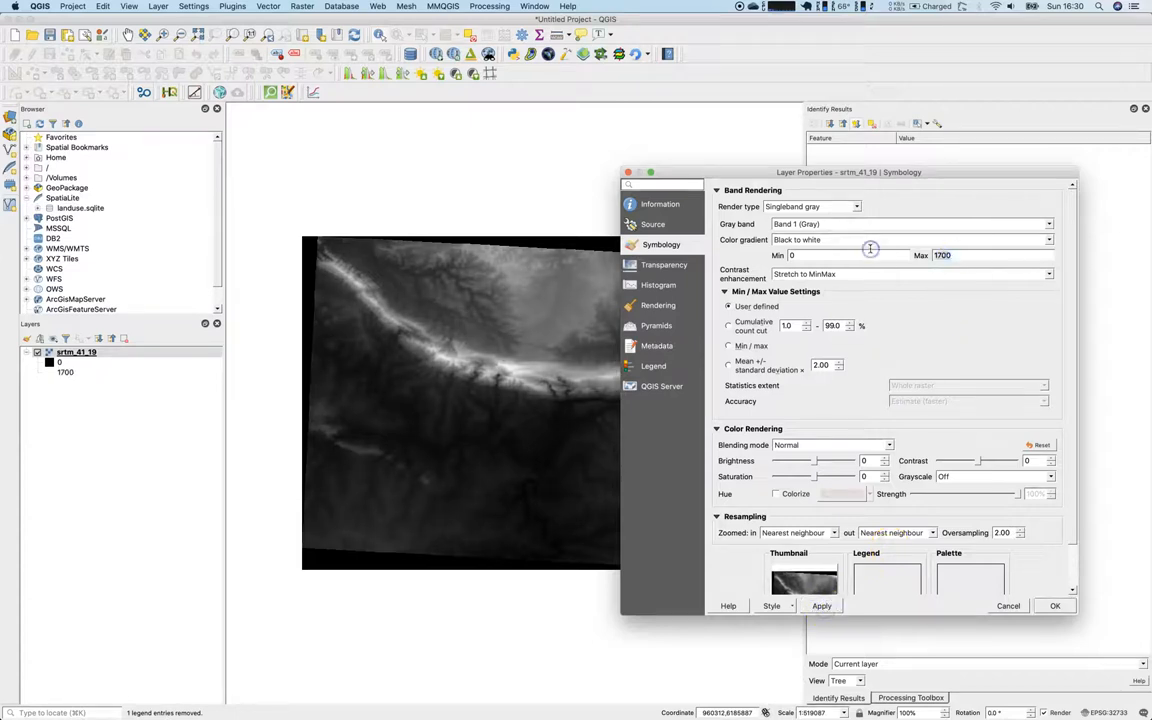
pyautogui.write('1500')
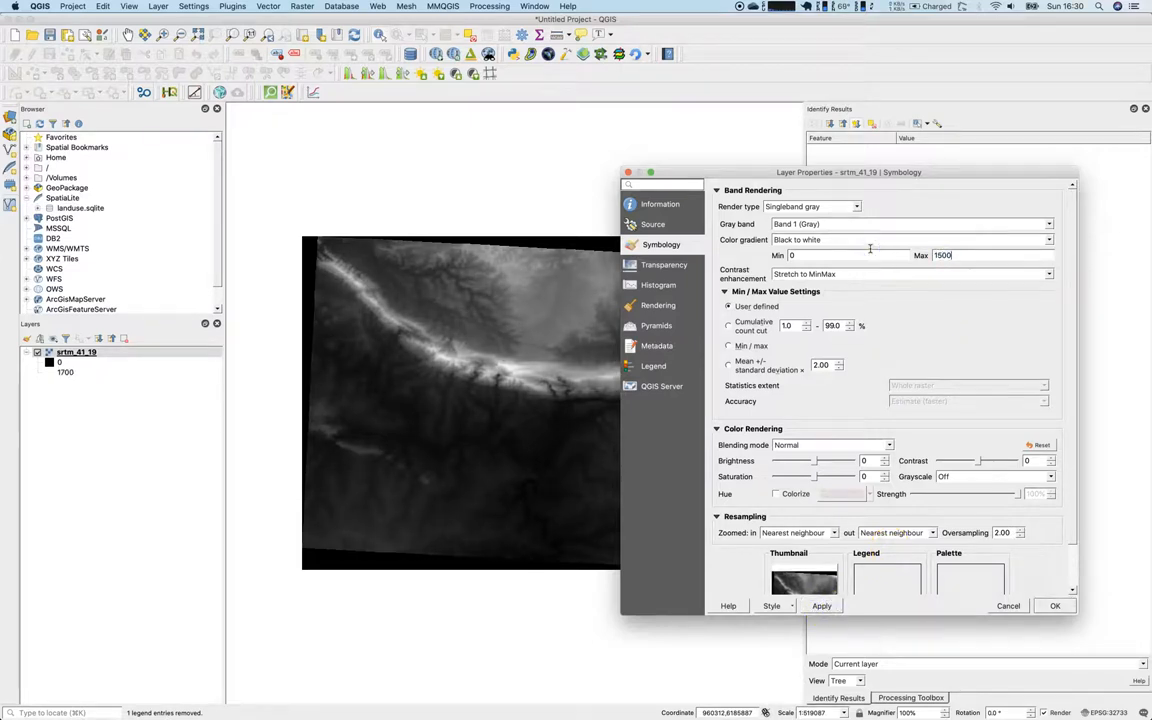
pyautogui.click(820, 604)
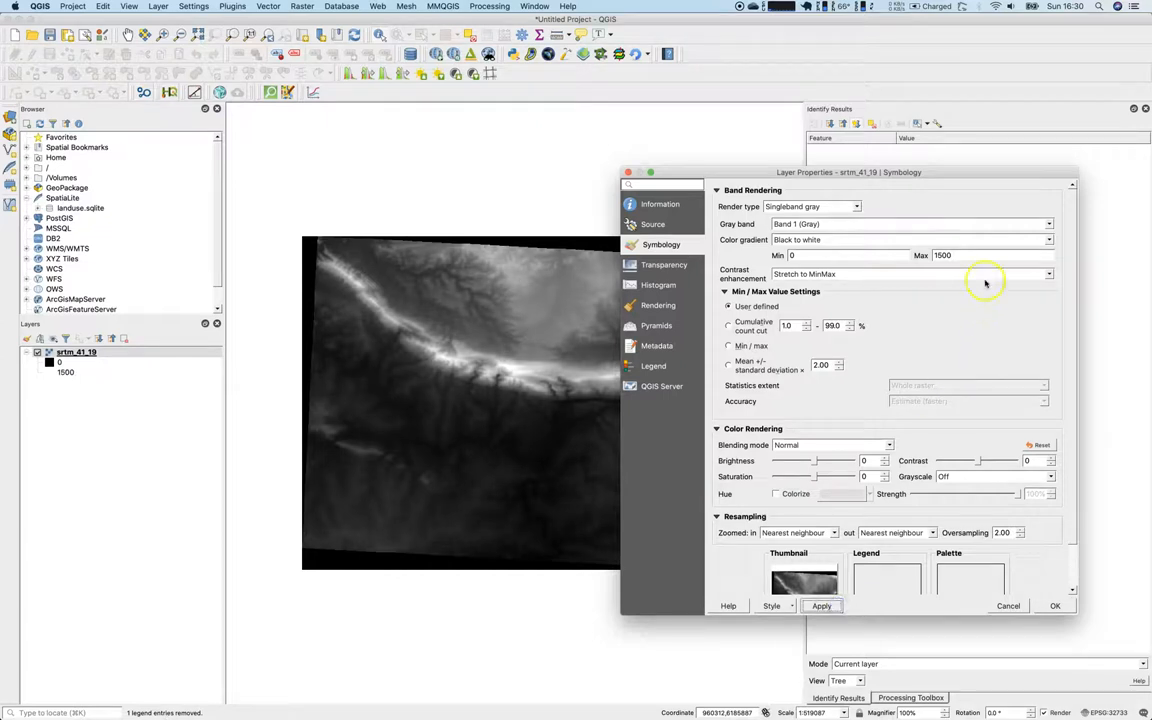
# Try maximums 100 and 500, then settle on a 0 to 1600 stretch
pyautogui.write('100')
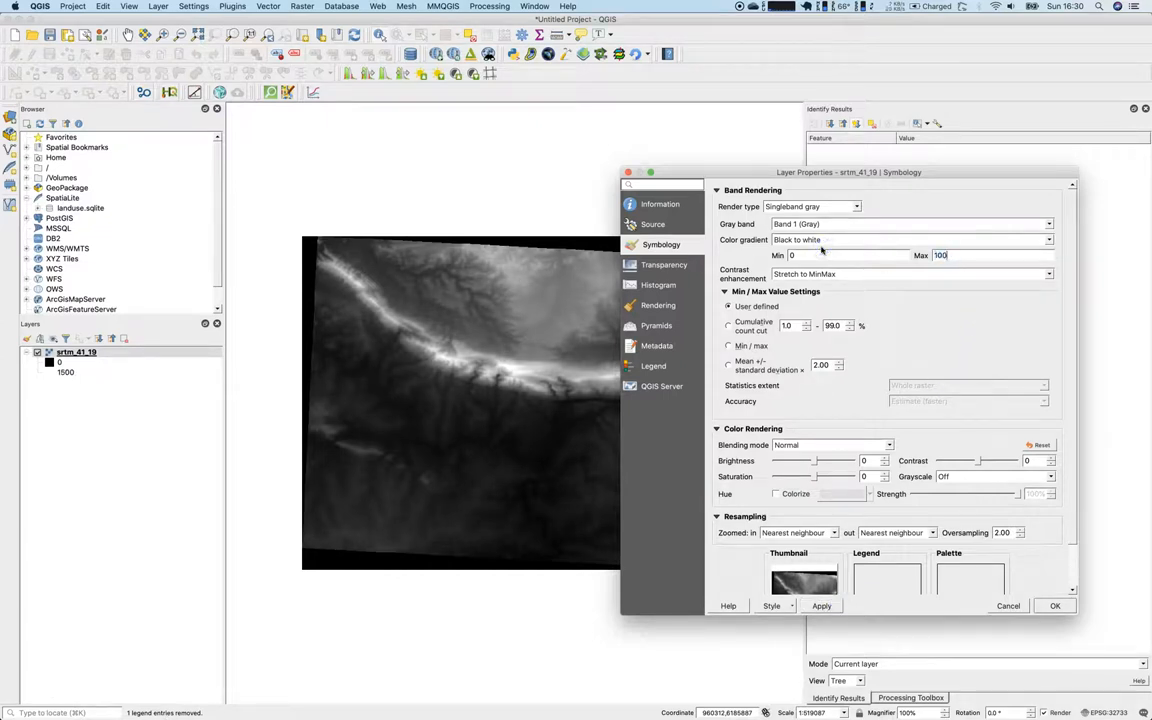
pyautogui.click(820, 604)
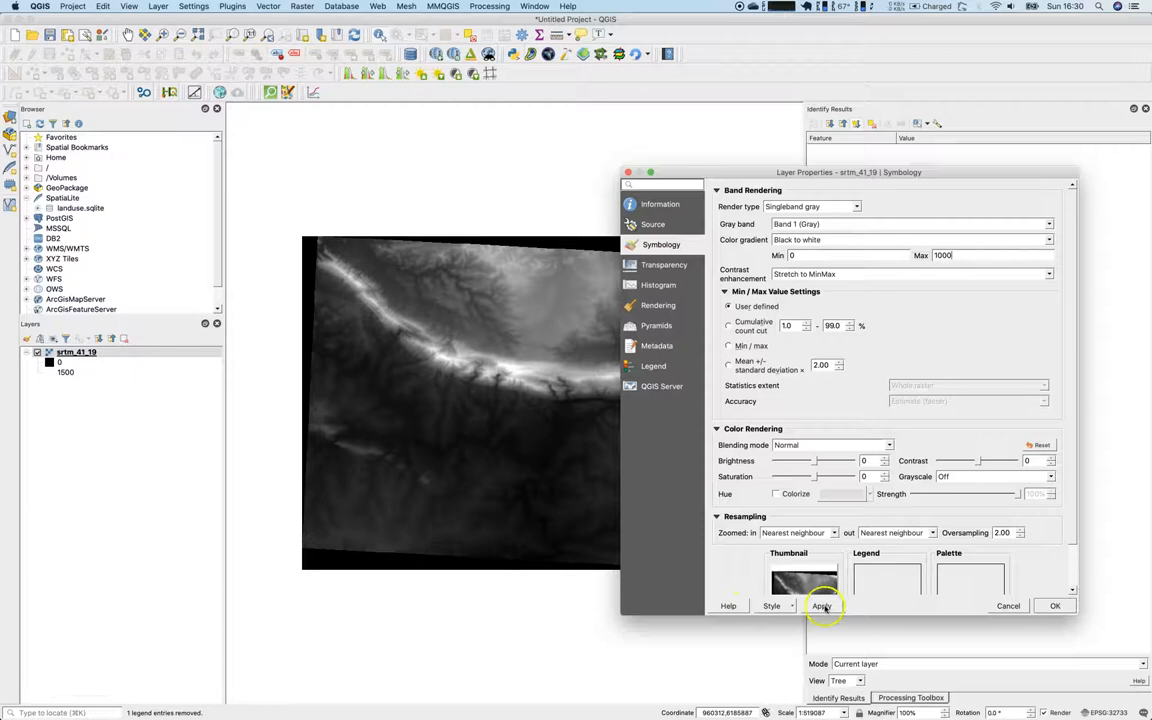
pyautogui.click(820, 604)
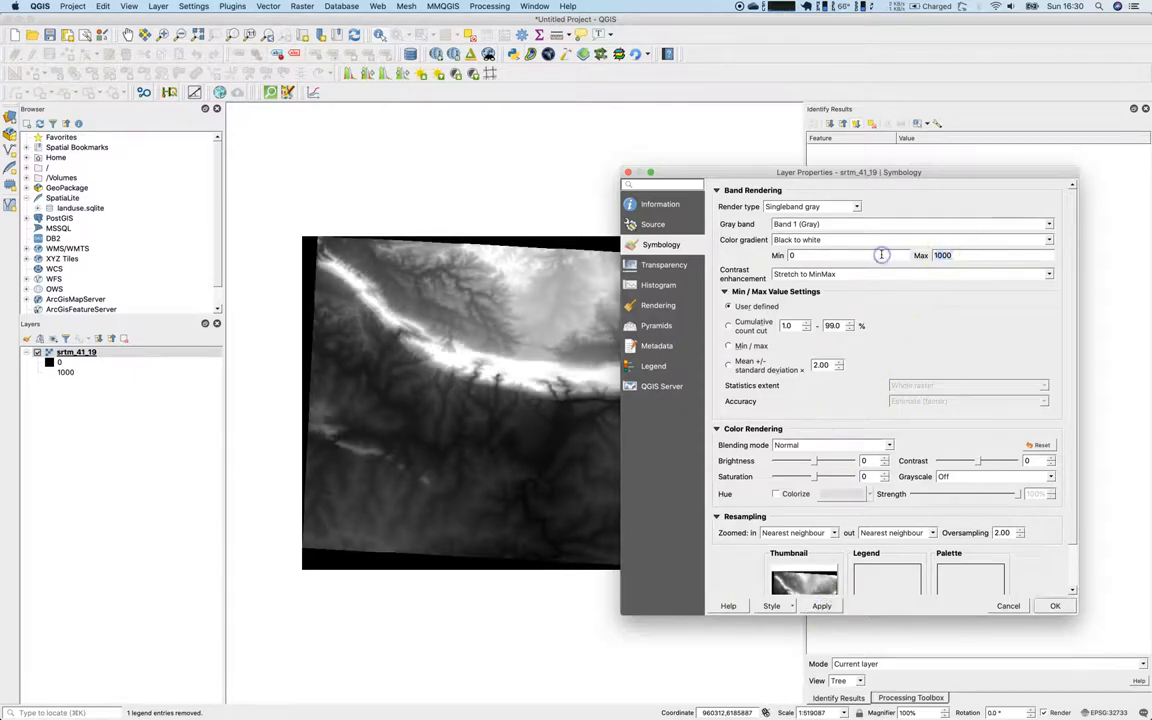
pyautogui.write('500')
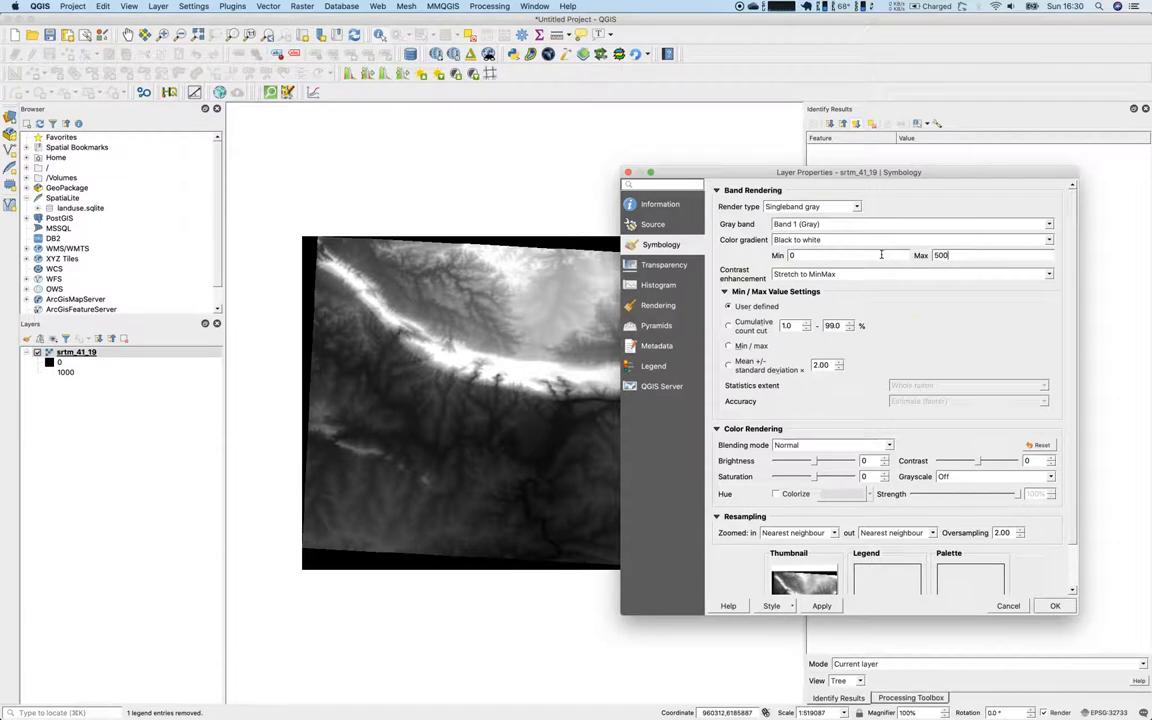
pyautogui.click(820, 604)
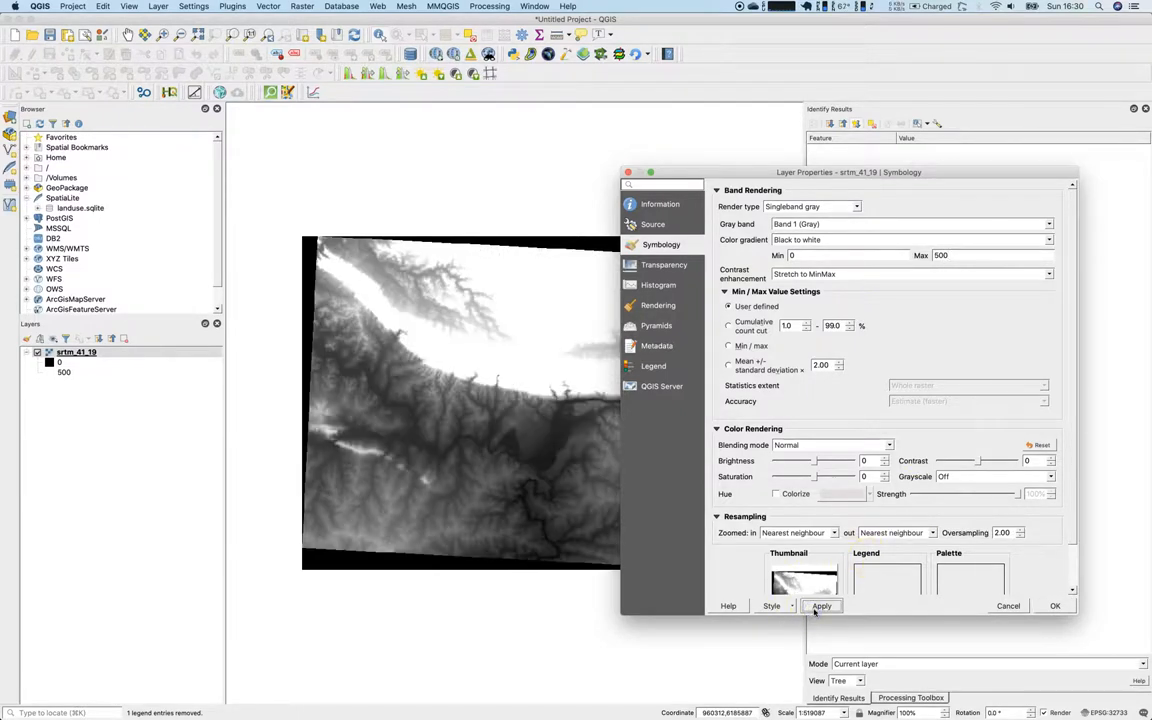
pyautogui.click(820, 604)
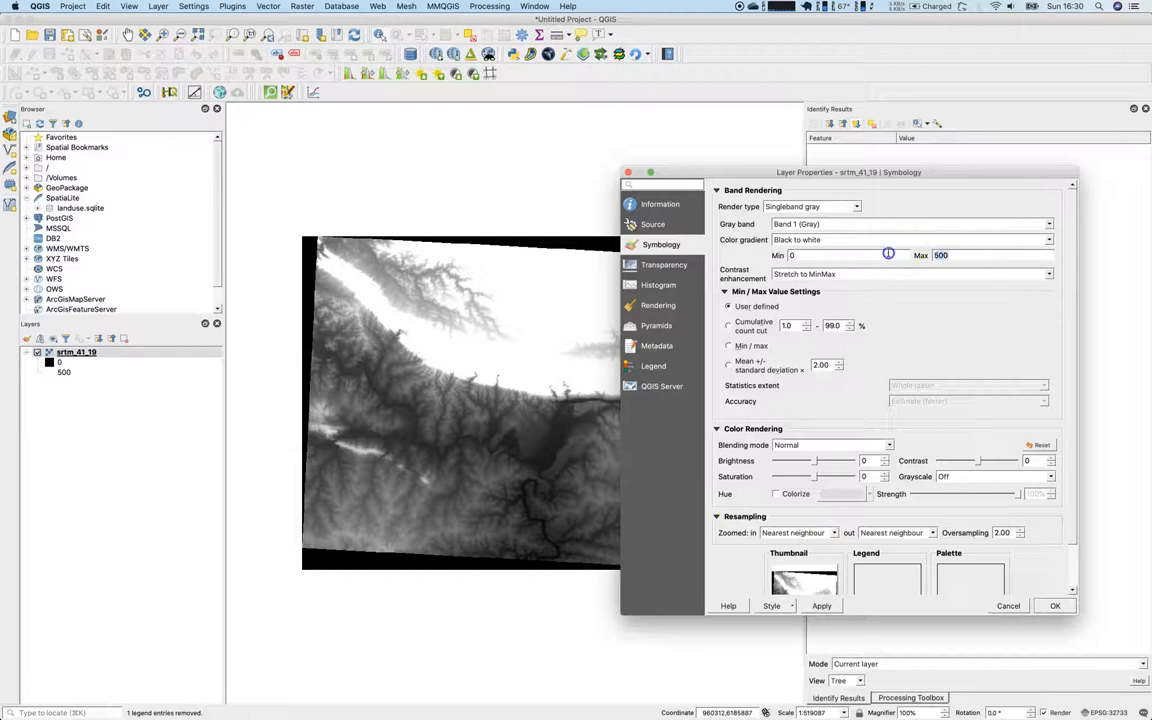
pyautogui.write('1600')
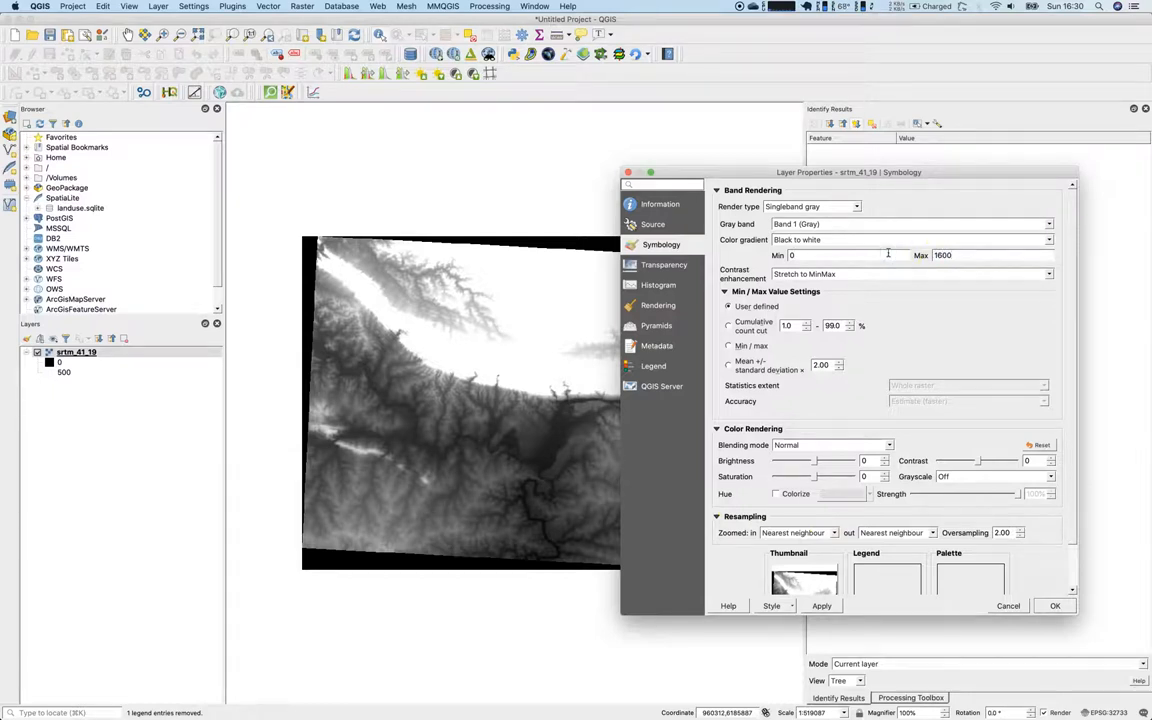
pyautogui.click(820, 604)
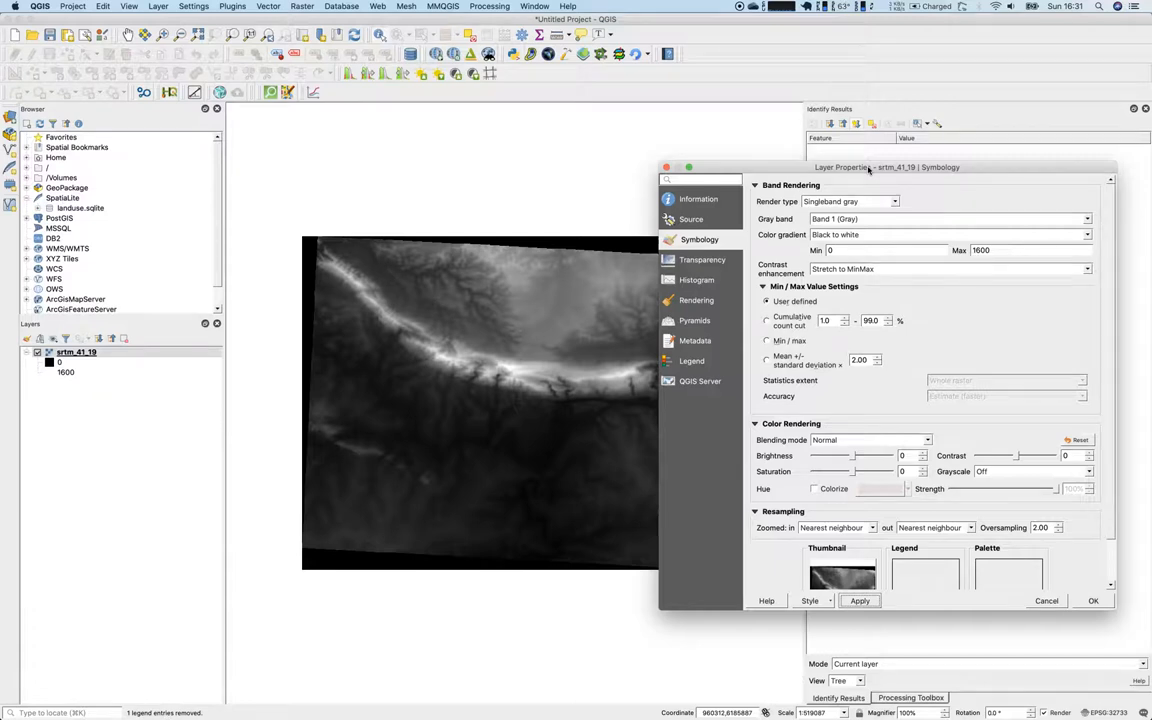
pyautogui.moveTo(872, 218)
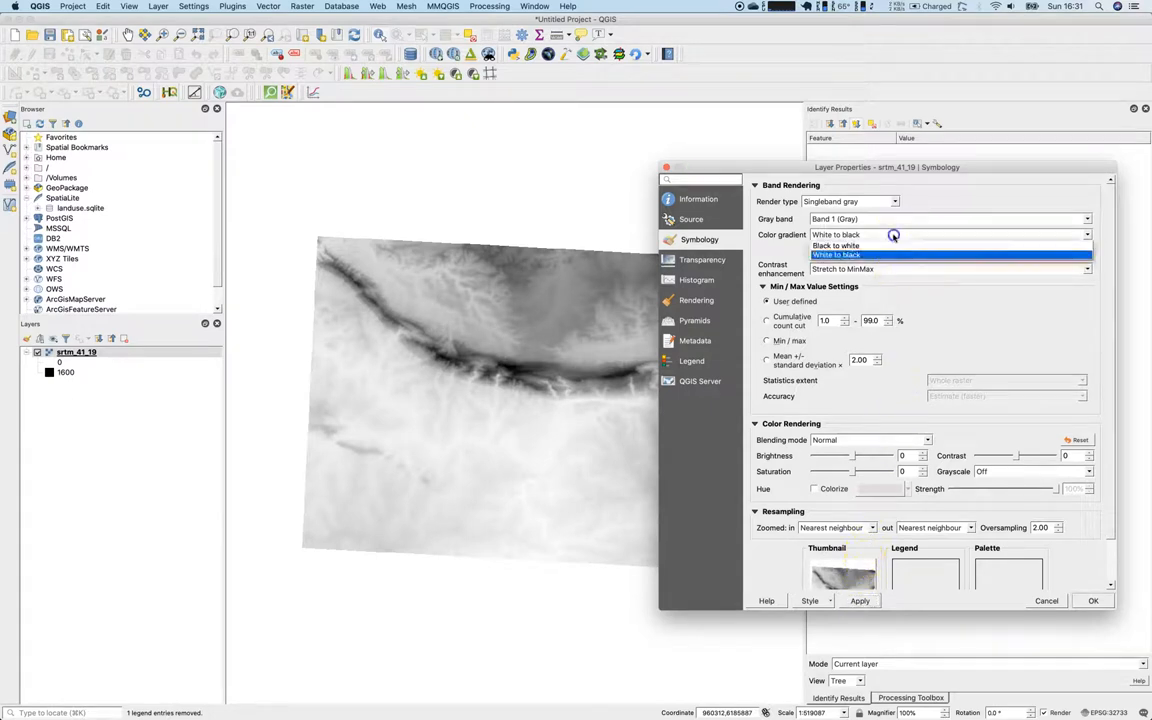
# Invert the gradient to white-to-black, then choose singleband pseudocolor rendering
pyautogui.click(836, 244)
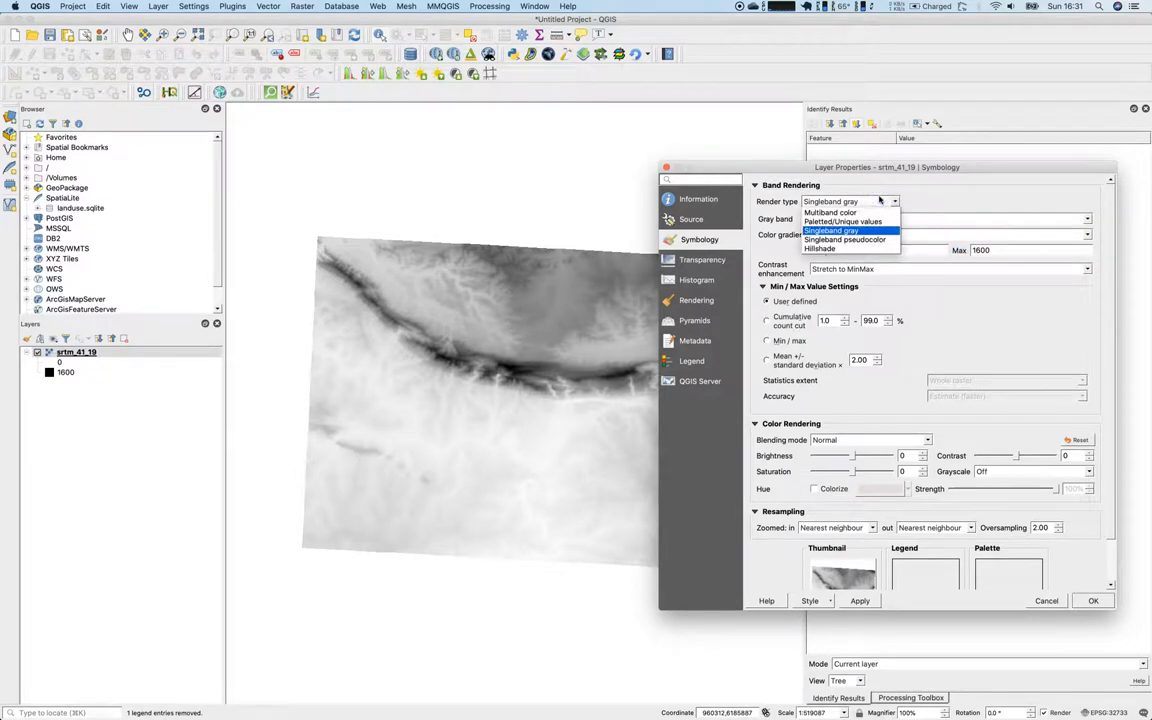
pyautogui.click(844, 240)
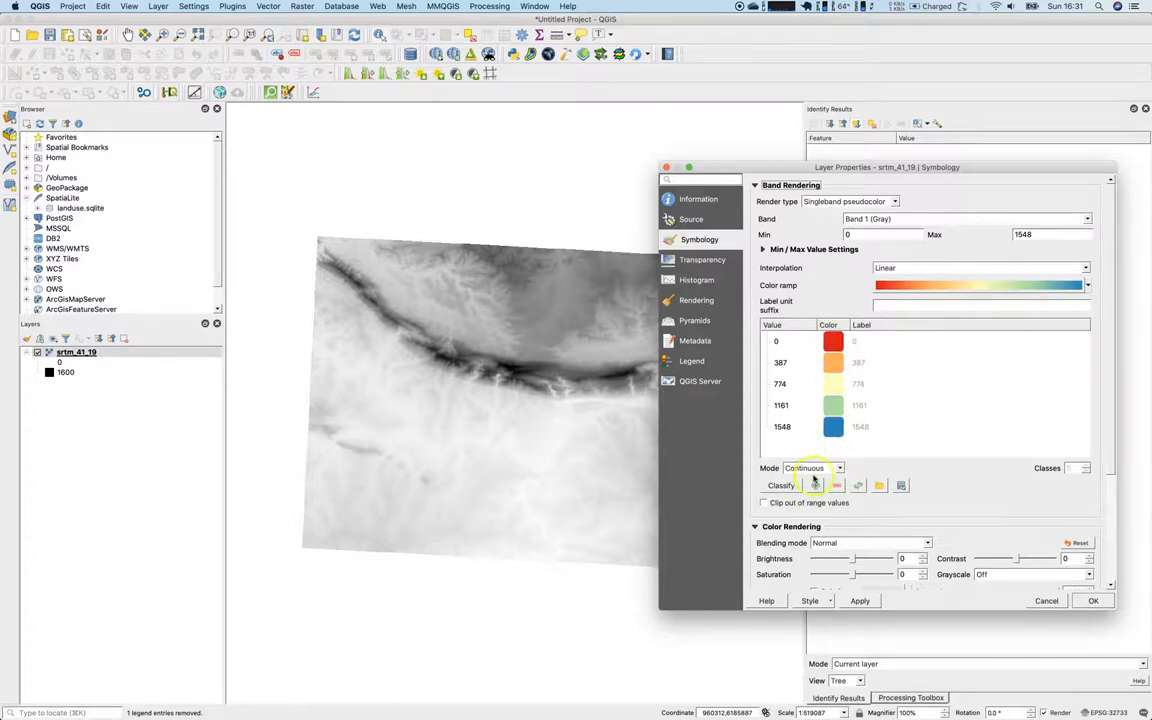
# Classify into 13 equal-interval classes, then invert the ramp so lowlands show blue
pyautogui.click(838, 468)
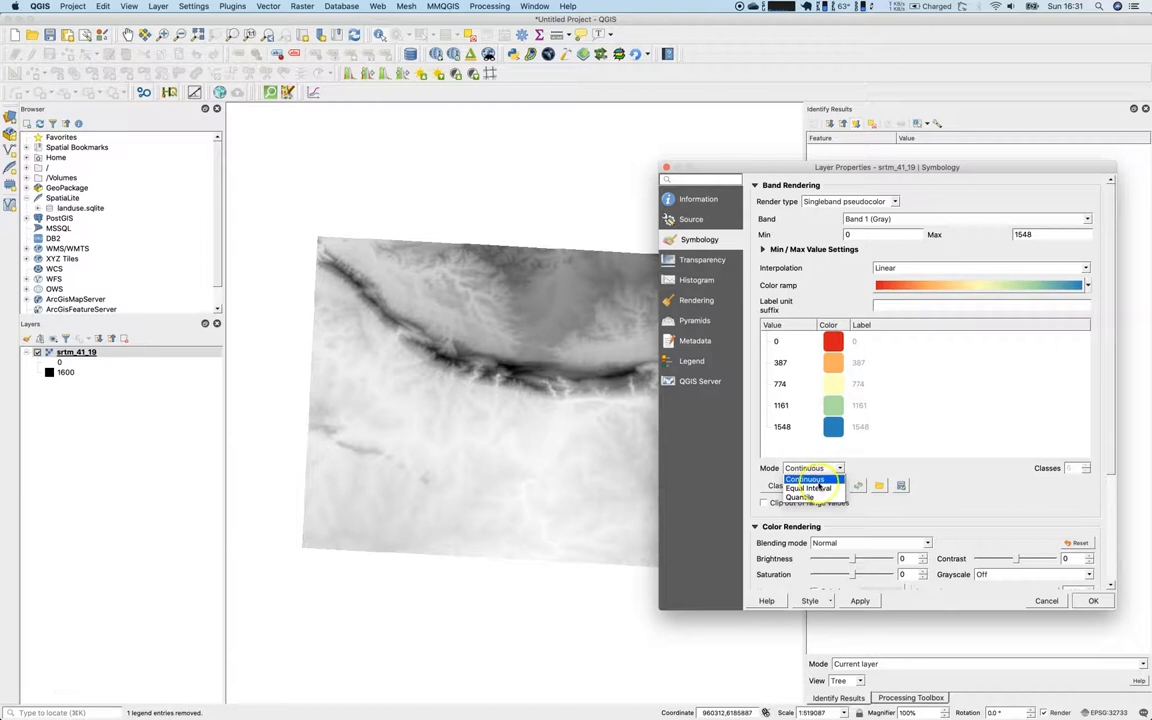
pyautogui.click(808, 488)
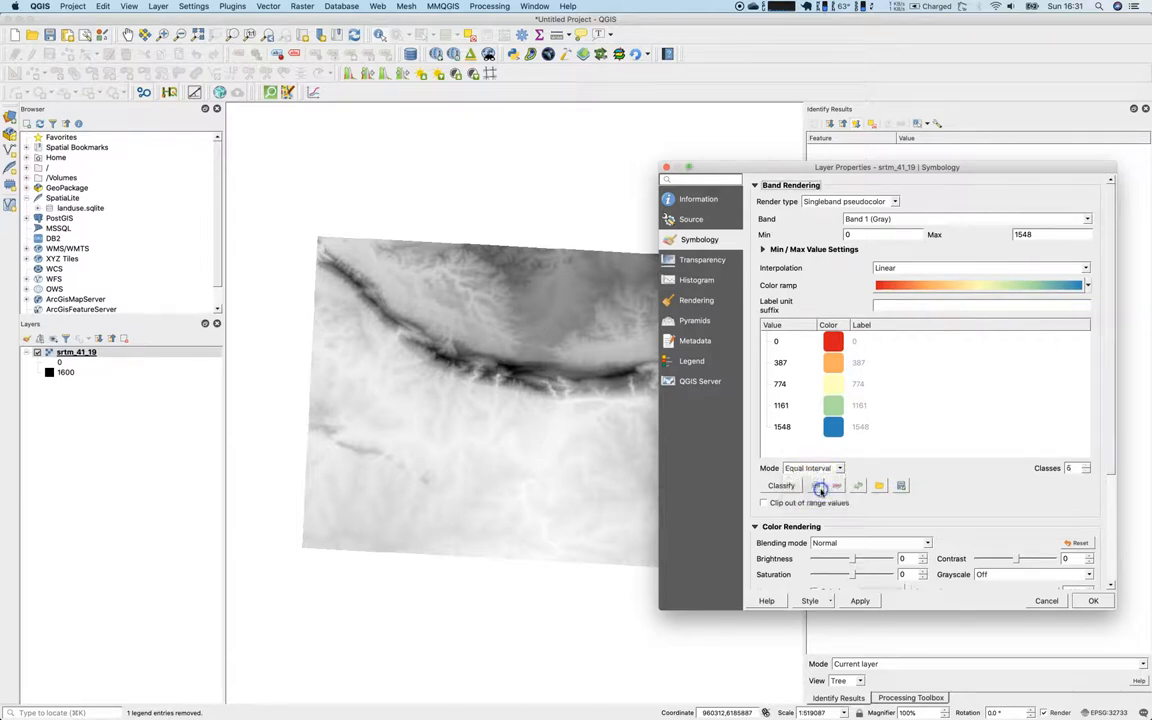
pyautogui.click(1084, 468)
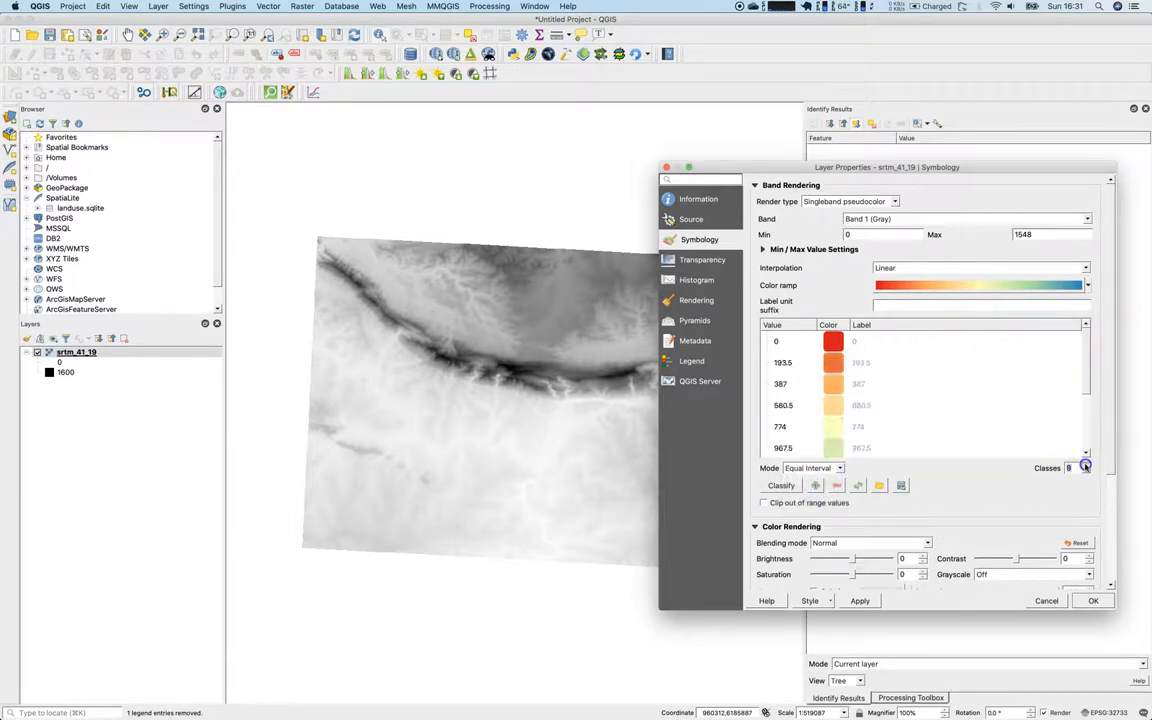
pyautogui.click(1084, 464)
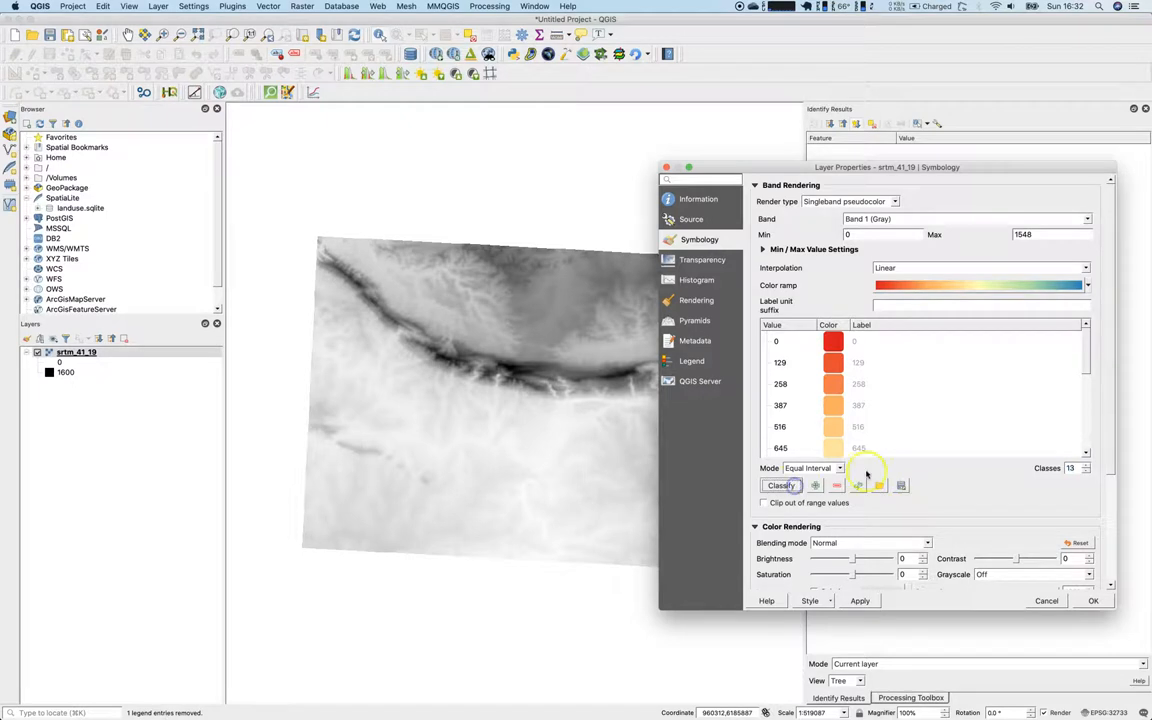
pyautogui.click(860, 600)
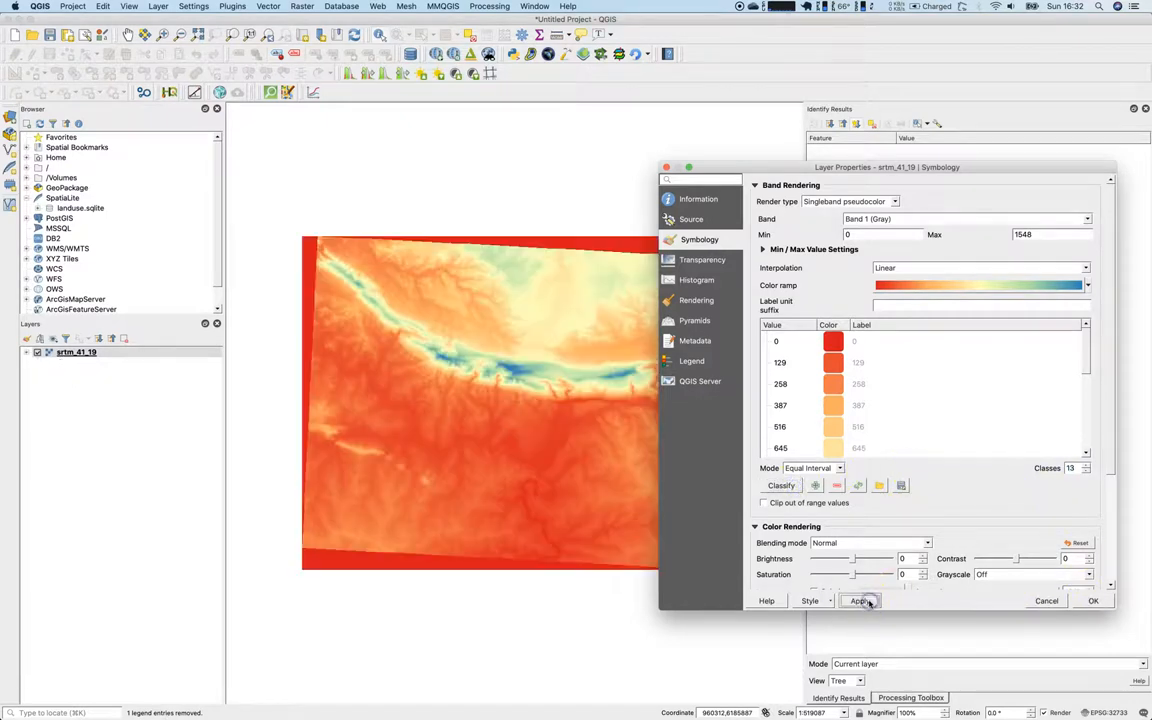
pyautogui.click(1086, 284)
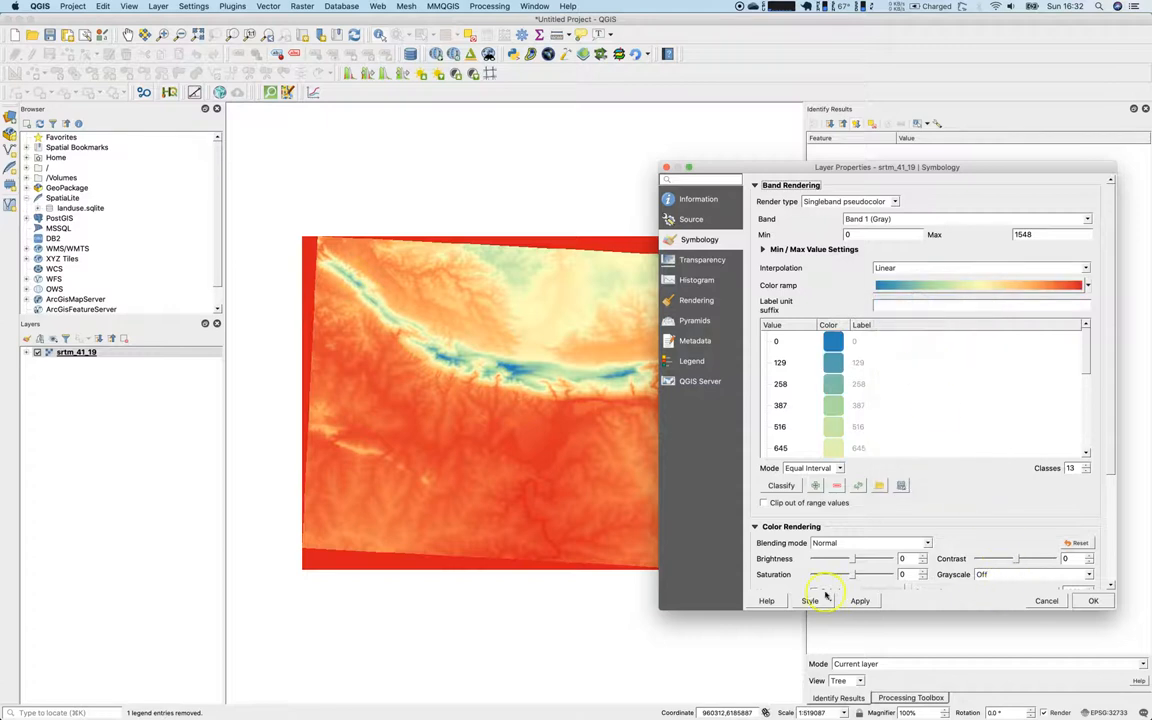
pyautogui.click(860, 600)
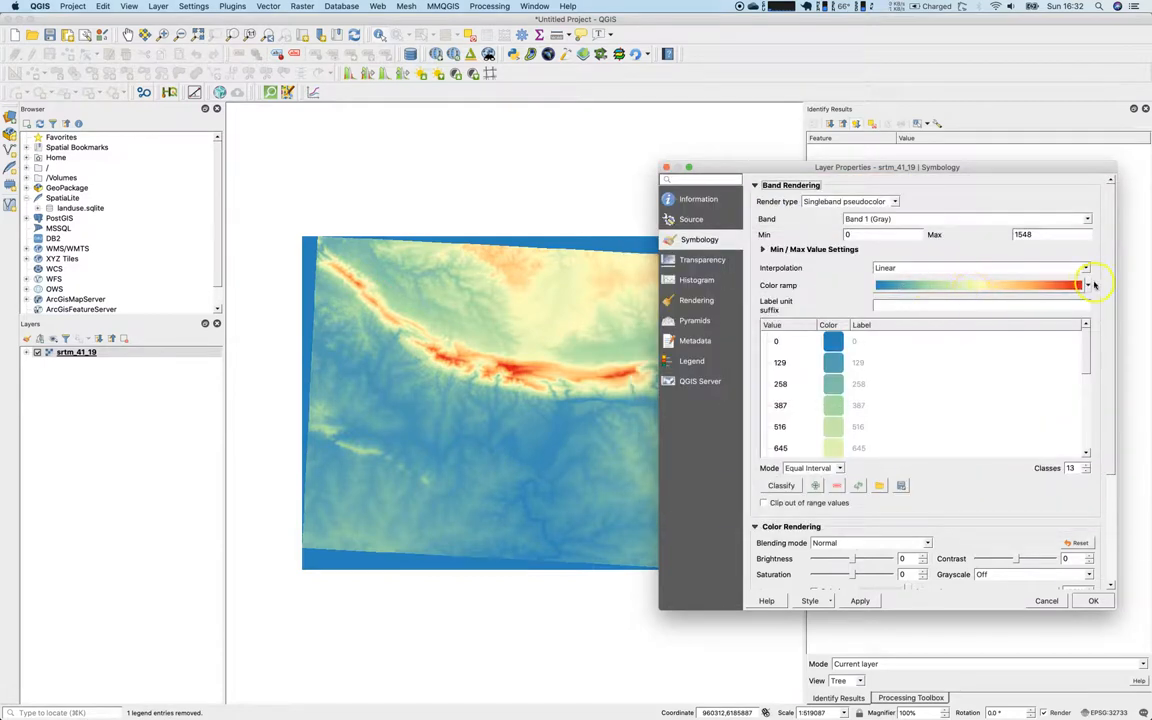
# Pick the Viridis colour ramp for the pseudocolor classes
pyautogui.click(1088, 284)
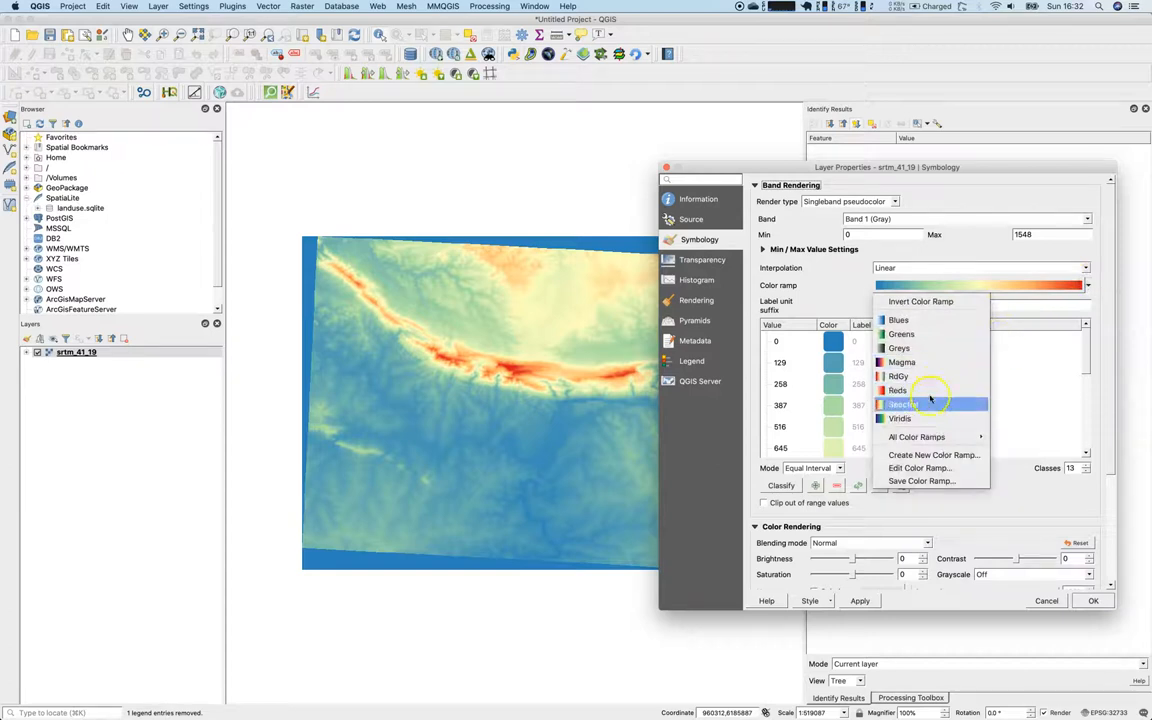
pyautogui.moveTo(928, 332)
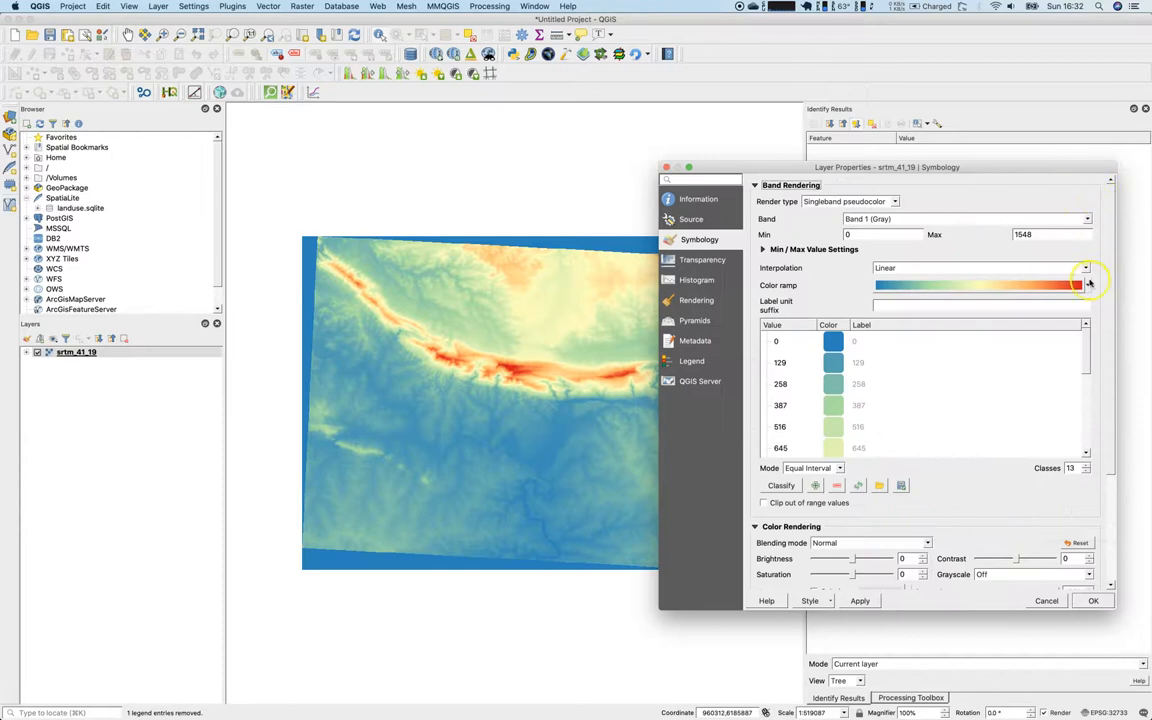
pyautogui.click(1088, 284)
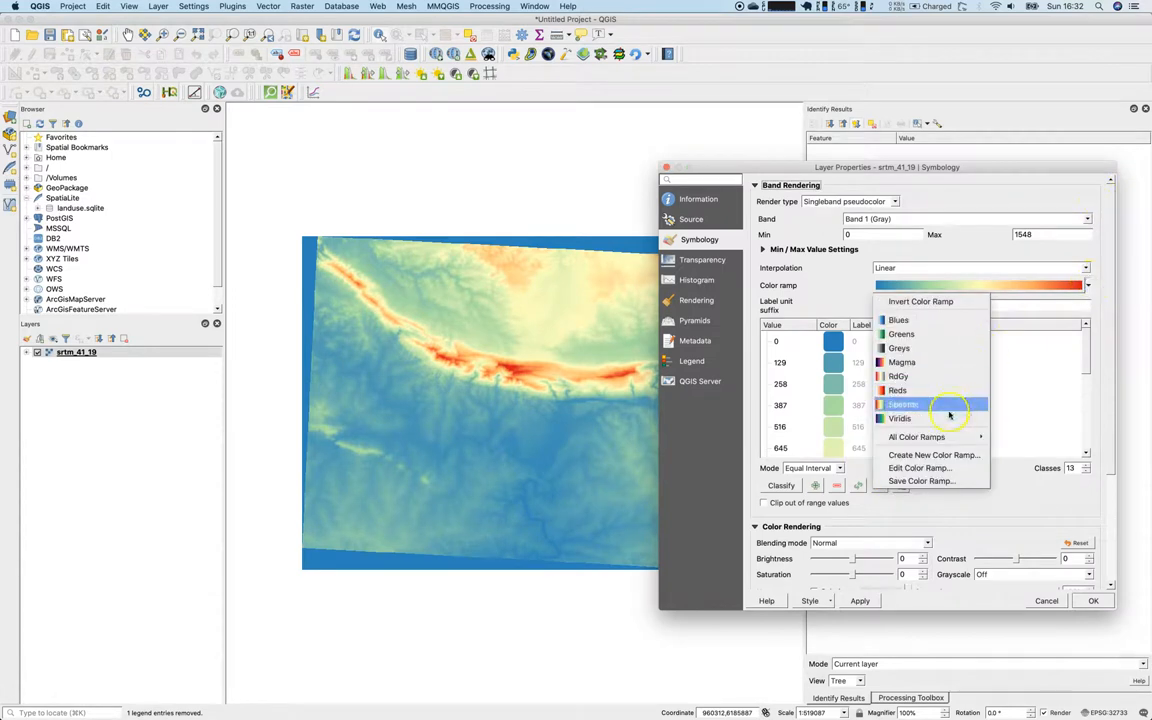
pyautogui.click(904, 404)
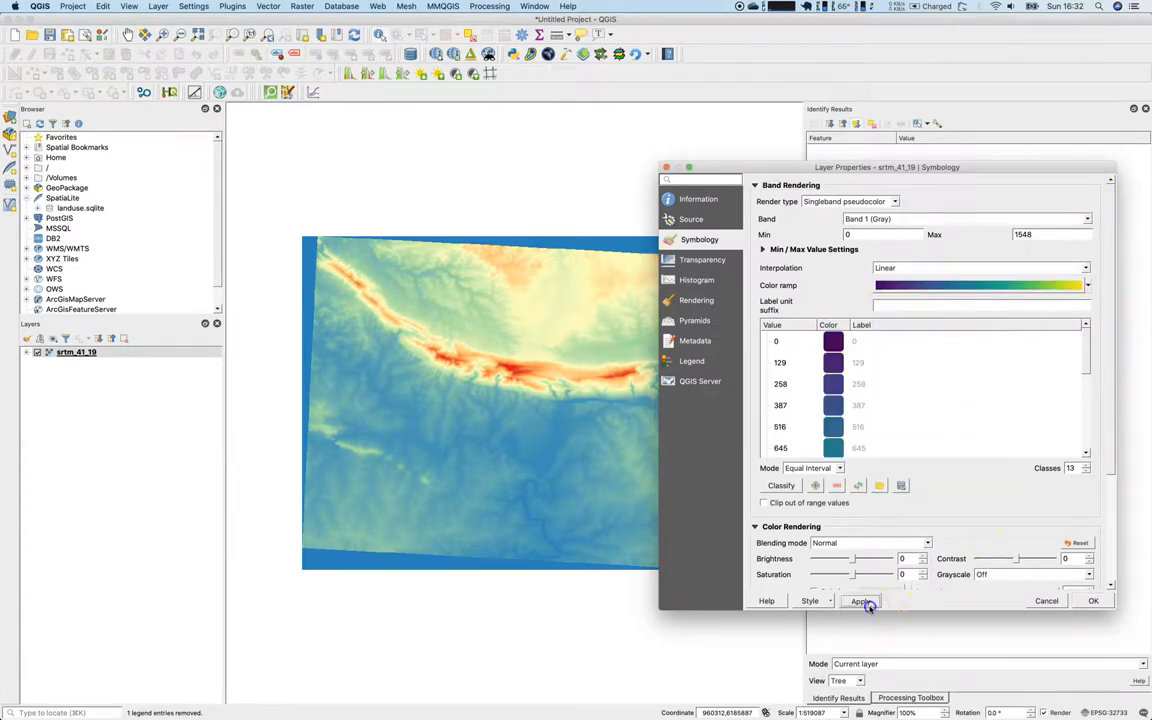
# Render the Viridis ramp on the map and move to the transparency settings
pyautogui.click(860, 600)
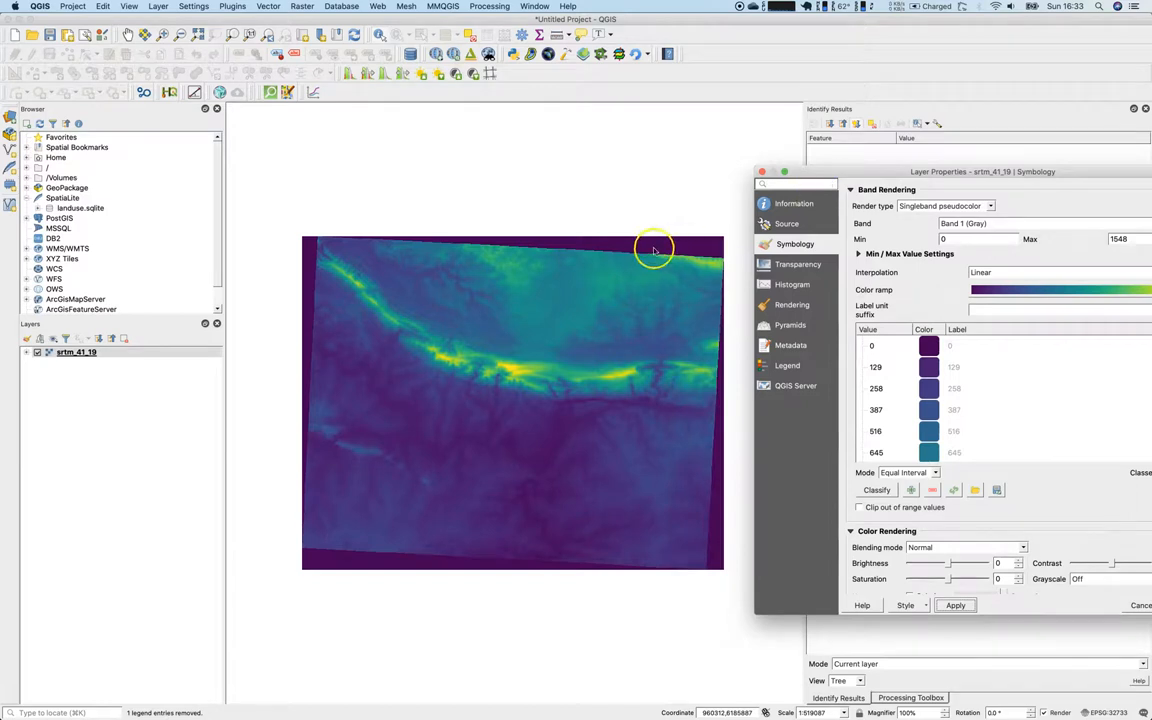
pyautogui.moveTo(704, 264)
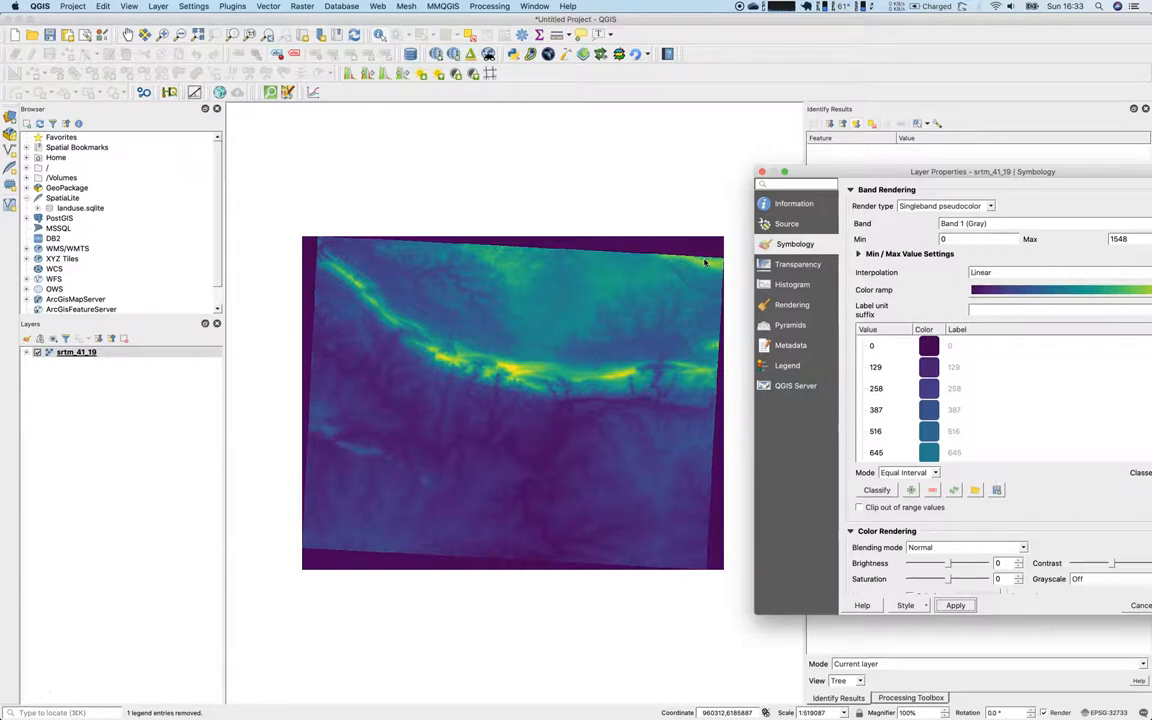
pyautogui.click(796, 264)
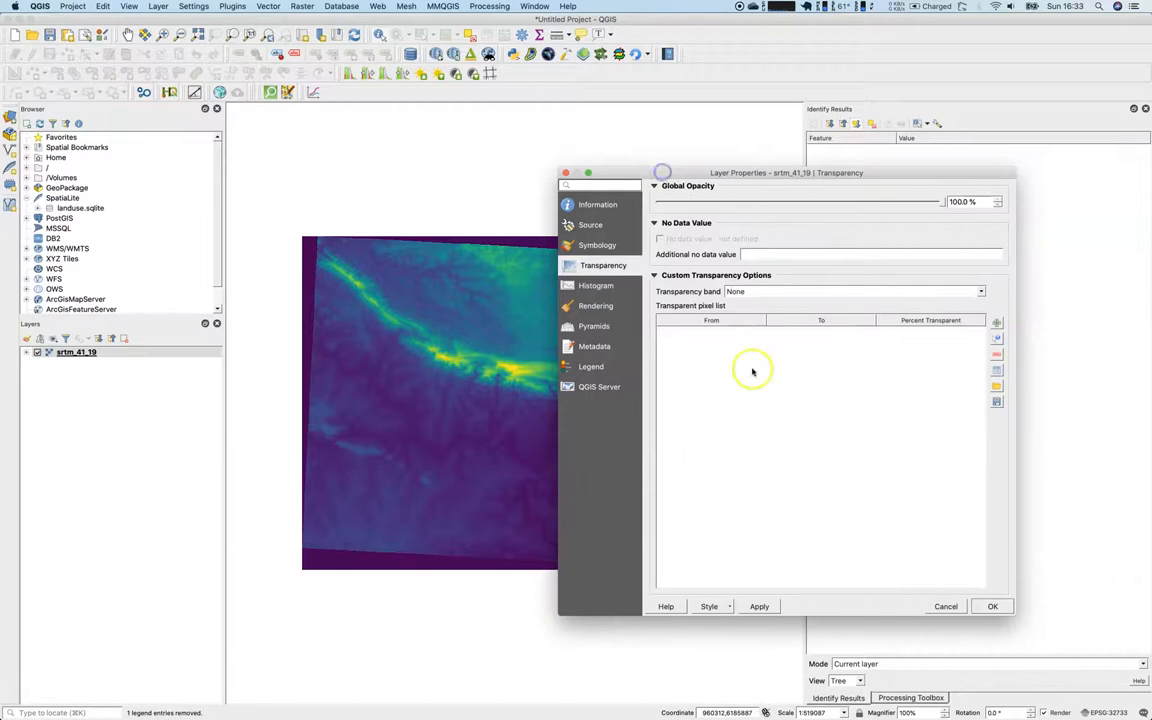
# Make pixels from 0 to 0 fully transparent and close the properties
pyautogui.click(996, 322)
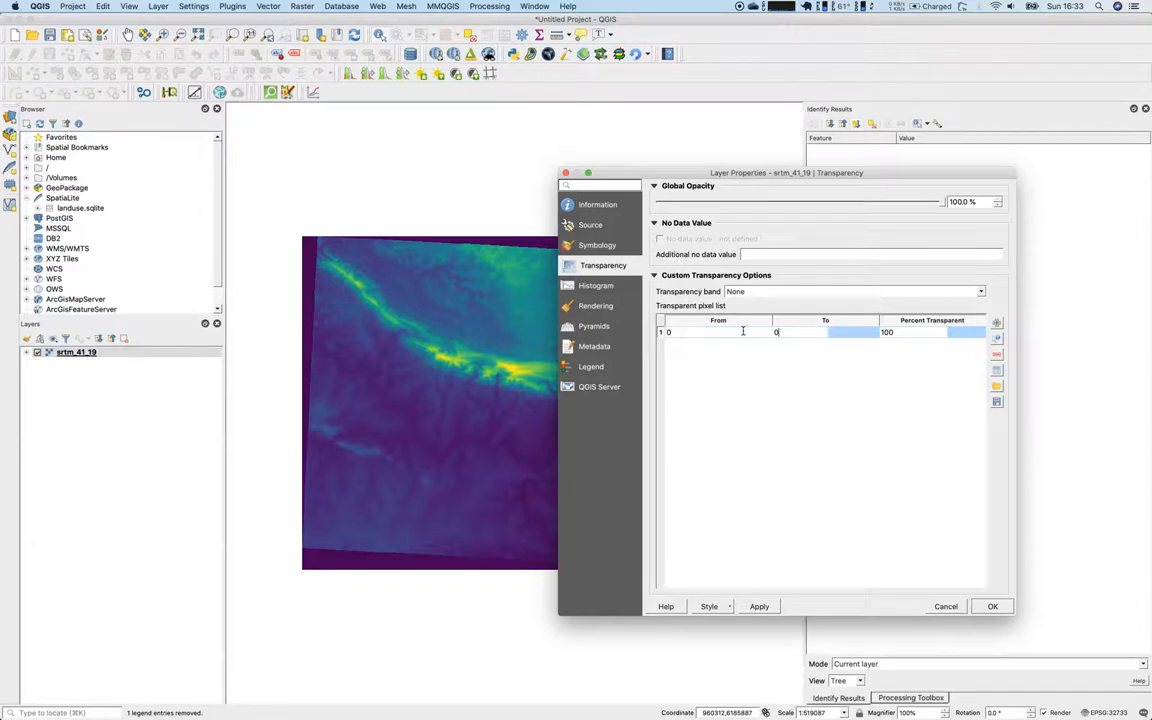
pyautogui.click(760, 606)
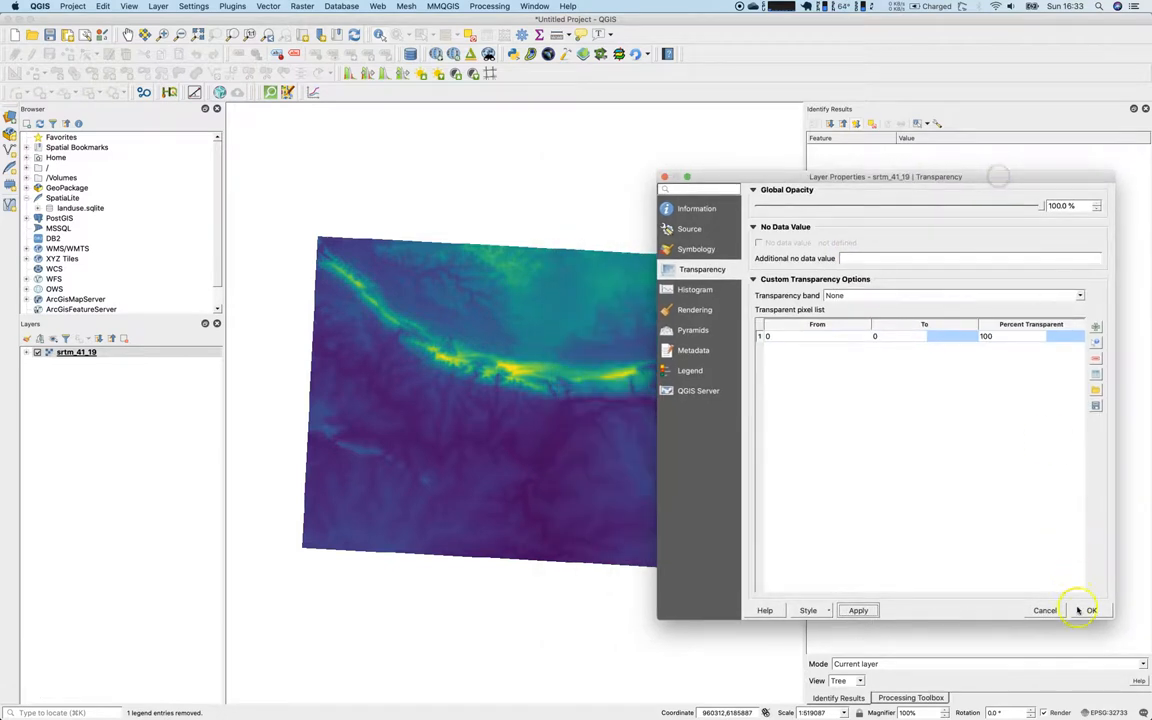
pyautogui.click(1092, 610)
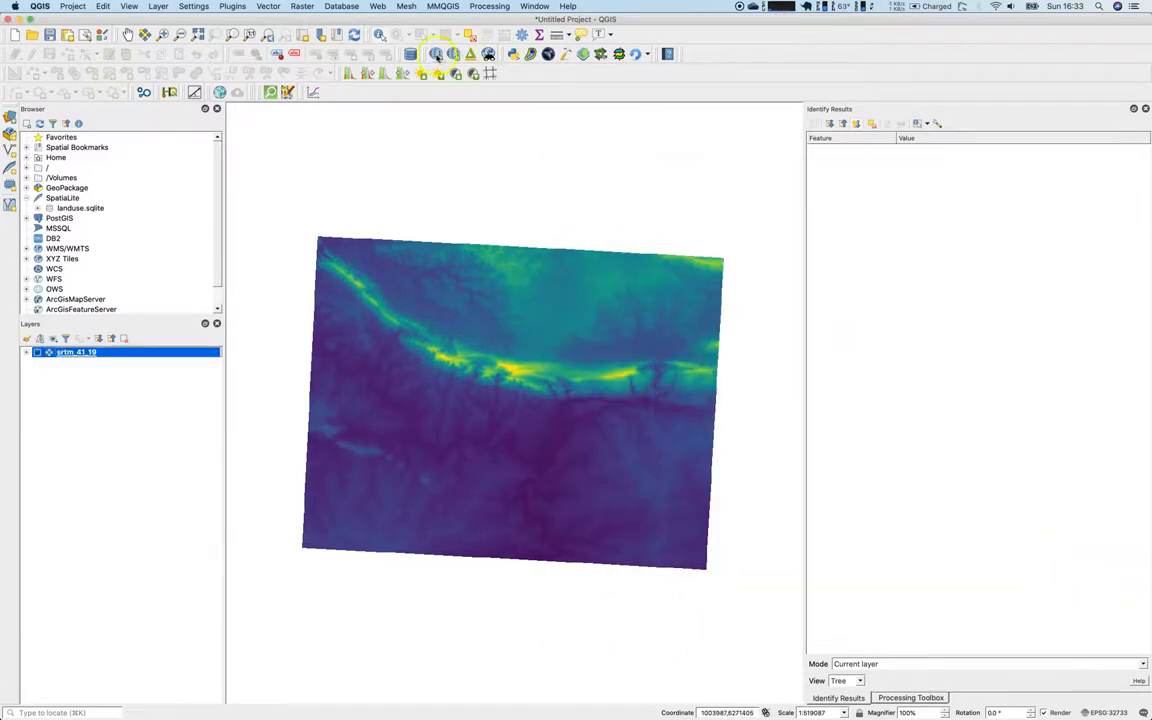
# Add the Landsat and Bing Satellite base maps from the QuickMapServices provider list
pyautogui.click(436, 54)
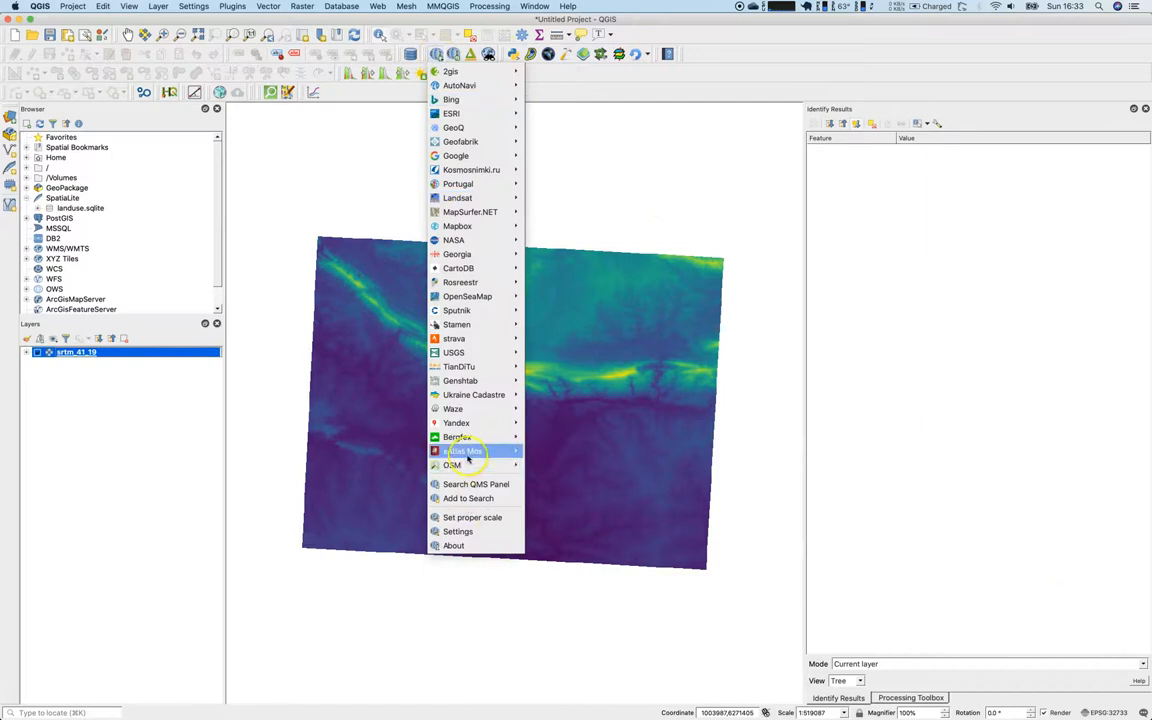
pyautogui.moveTo(452, 464)
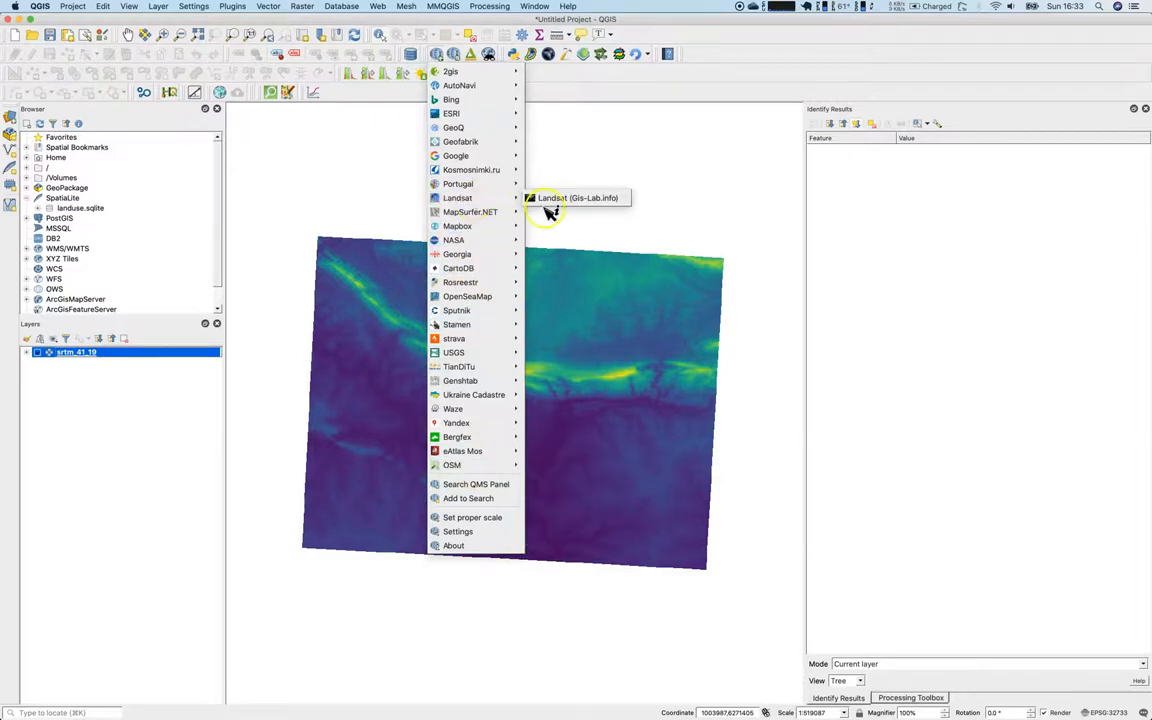
pyautogui.click(576, 198)
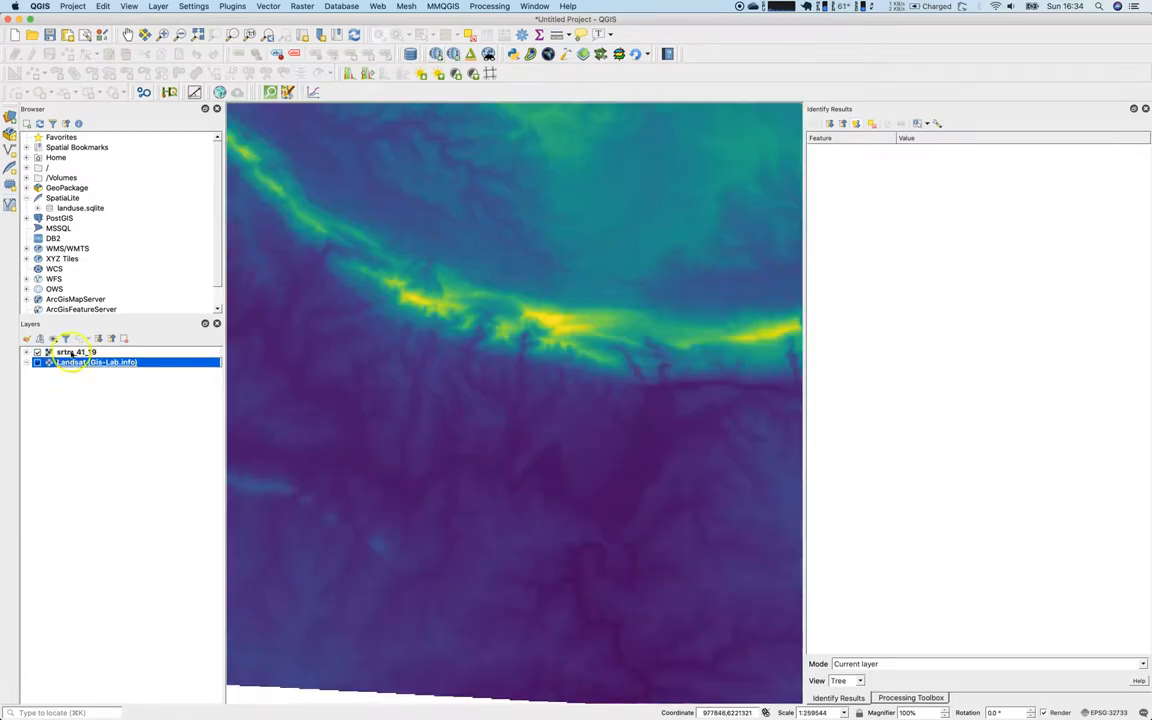
pyautogui.click(436, 56)
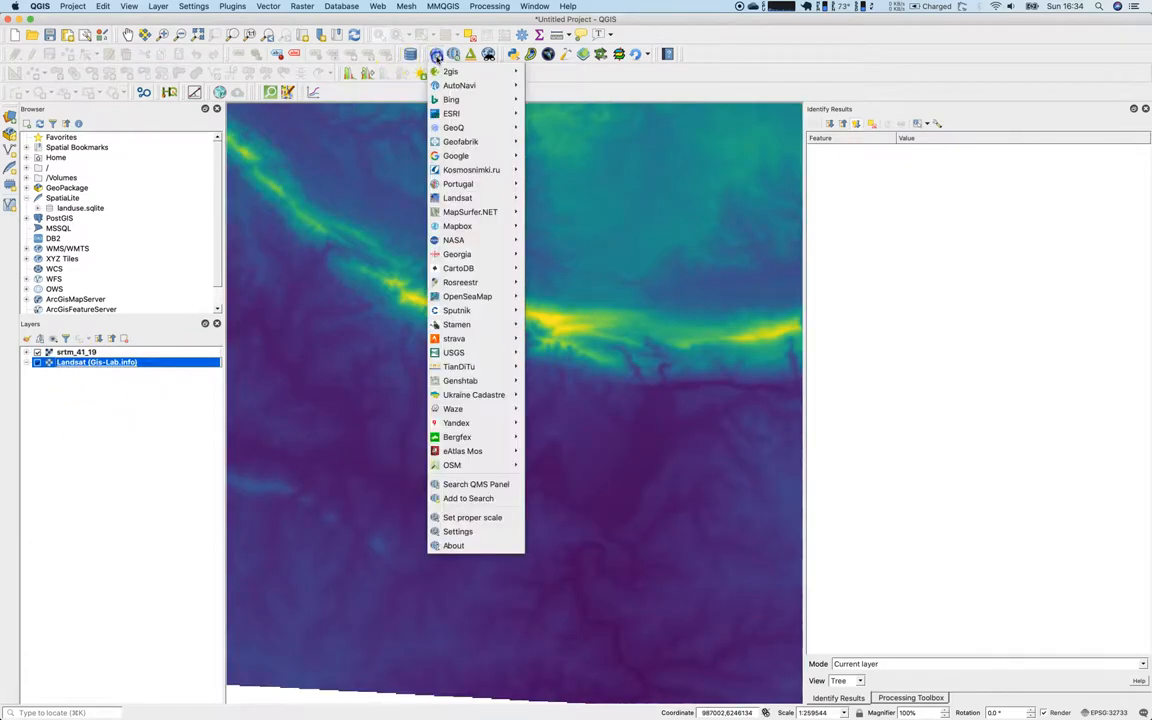
pyautogui.moveTo(452, 100)
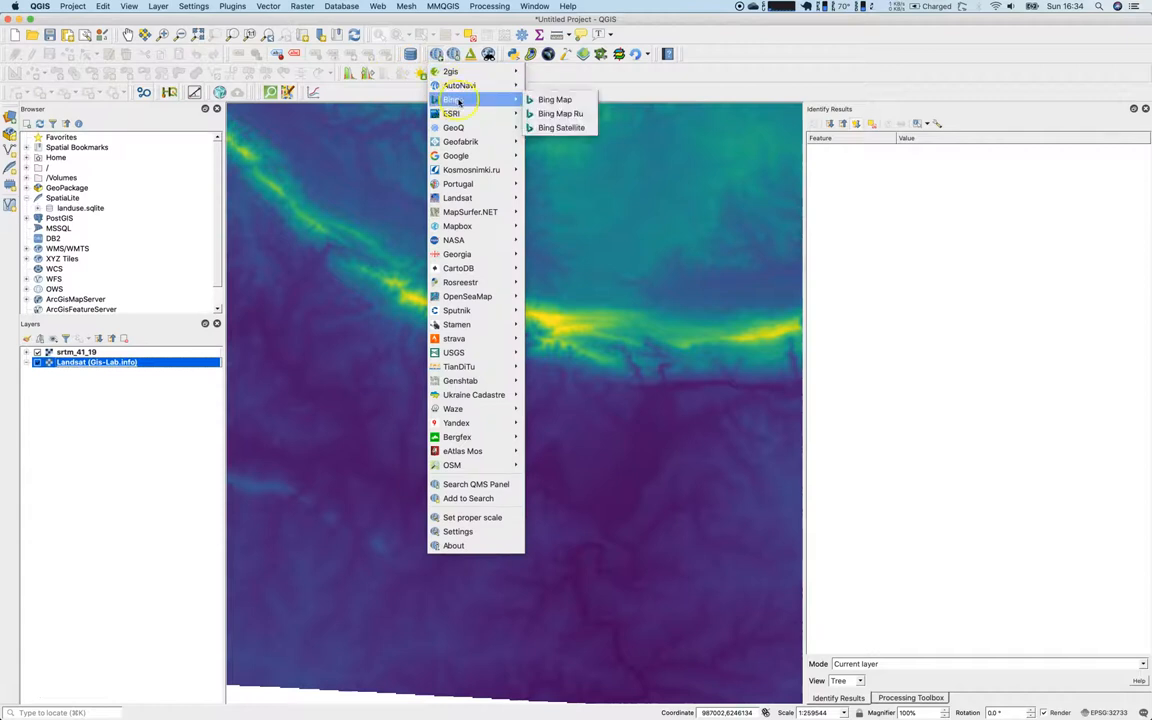
pyautogui.moveTo(560, 112)
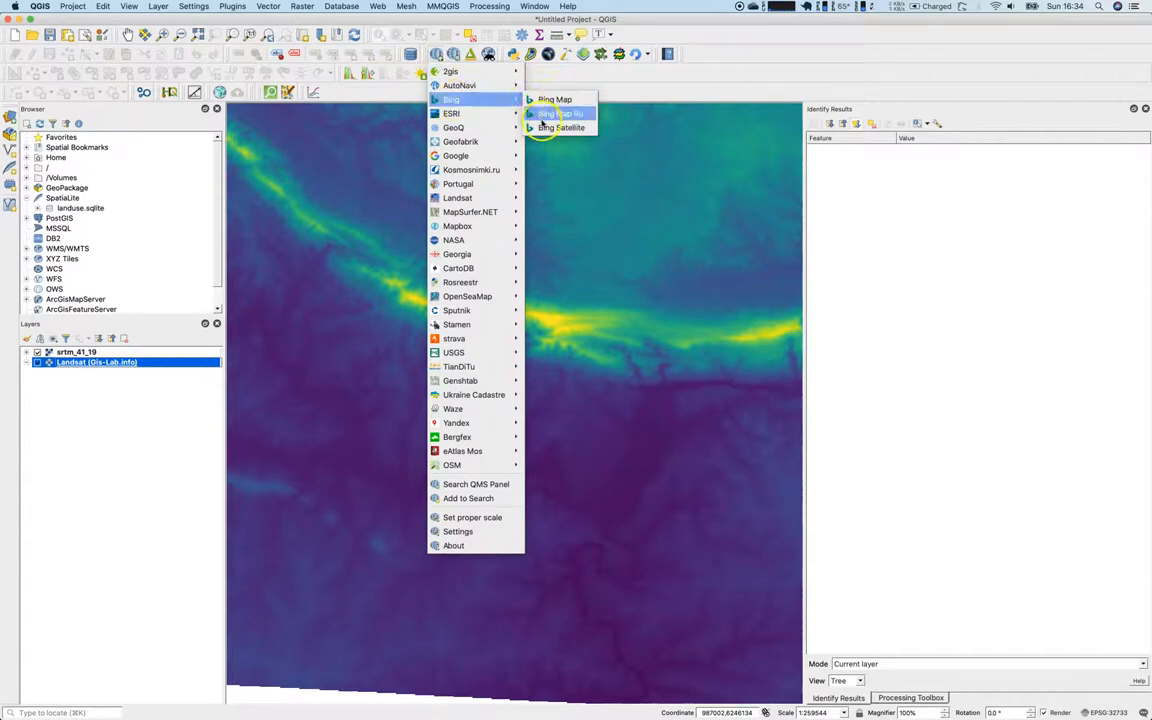
pyautogui.click(560, 128)
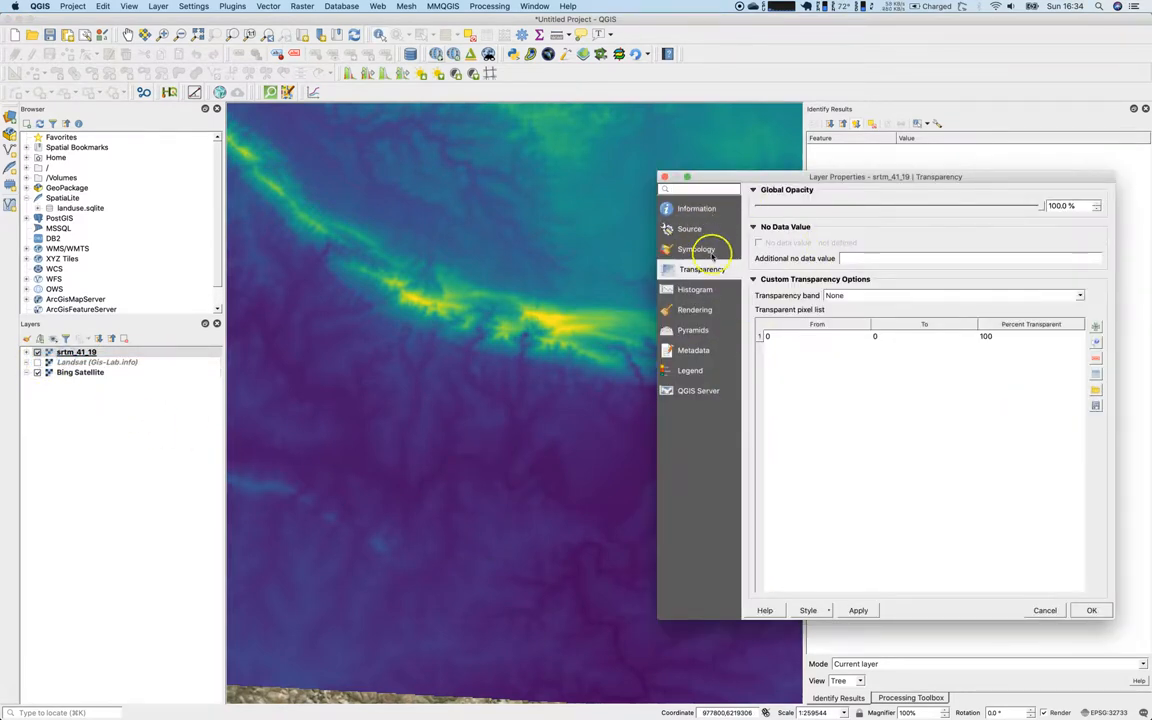
# Render the DEM as Singleband gray in Symbology, apply it and close the properties
pyautogui.click(696, 248)
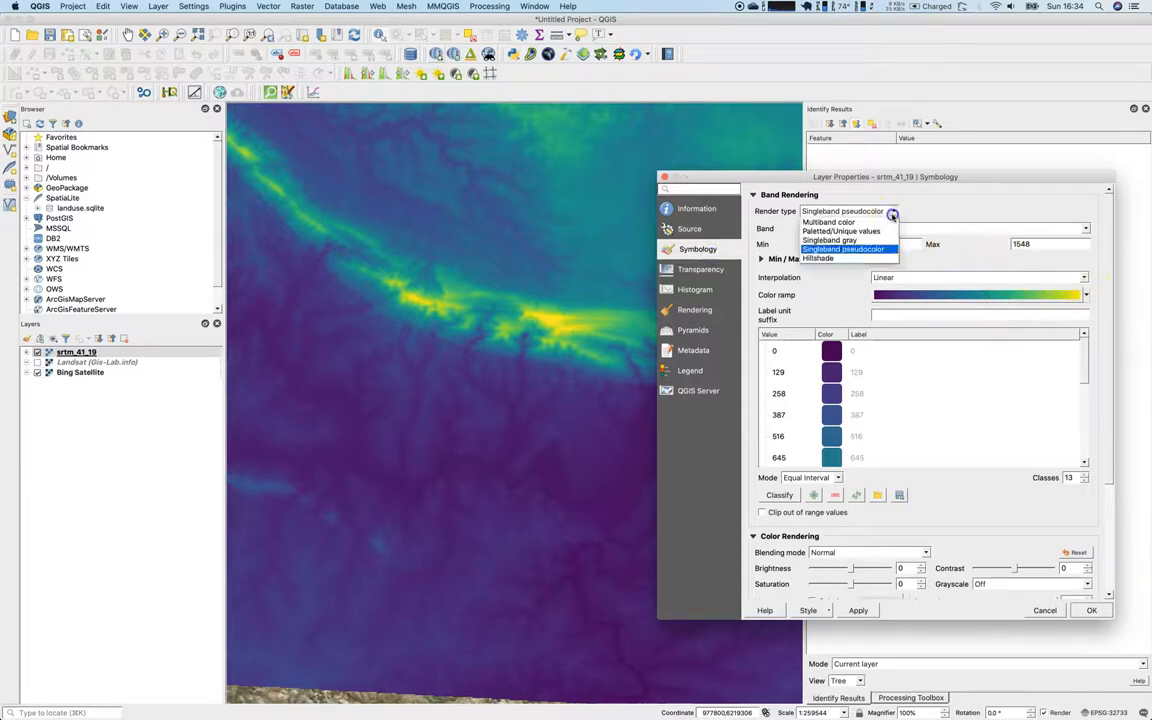
pyautogui.click(844, 240)
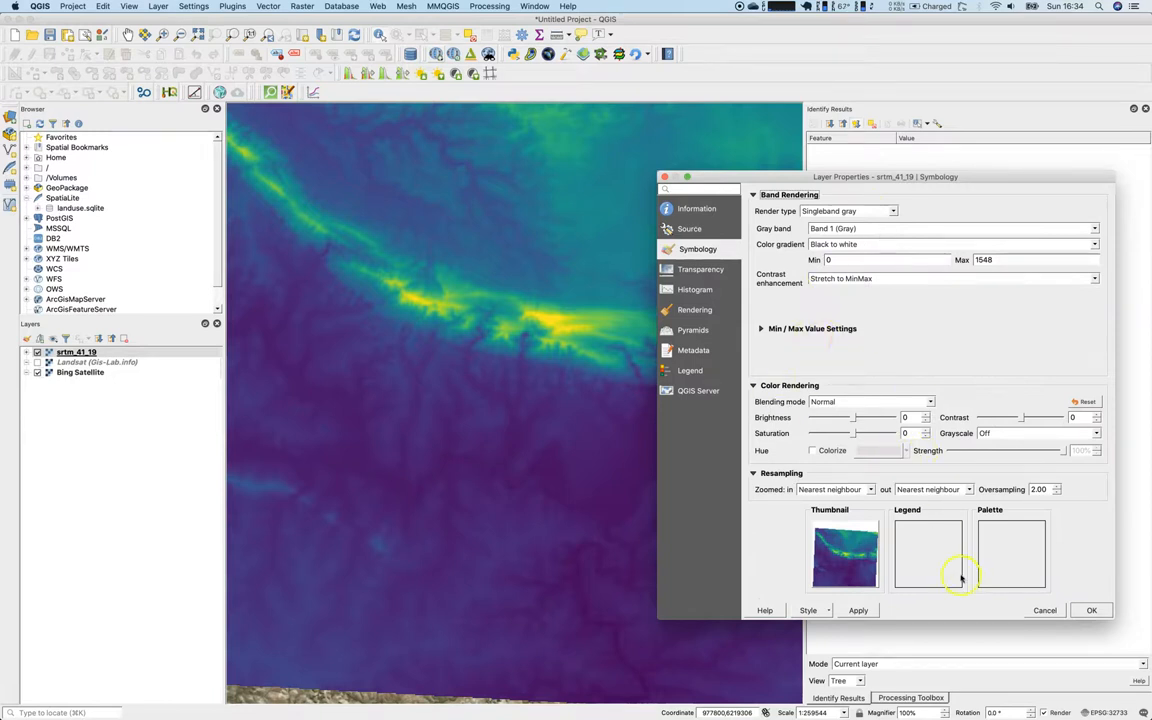
pyautogui.click(856, 610)
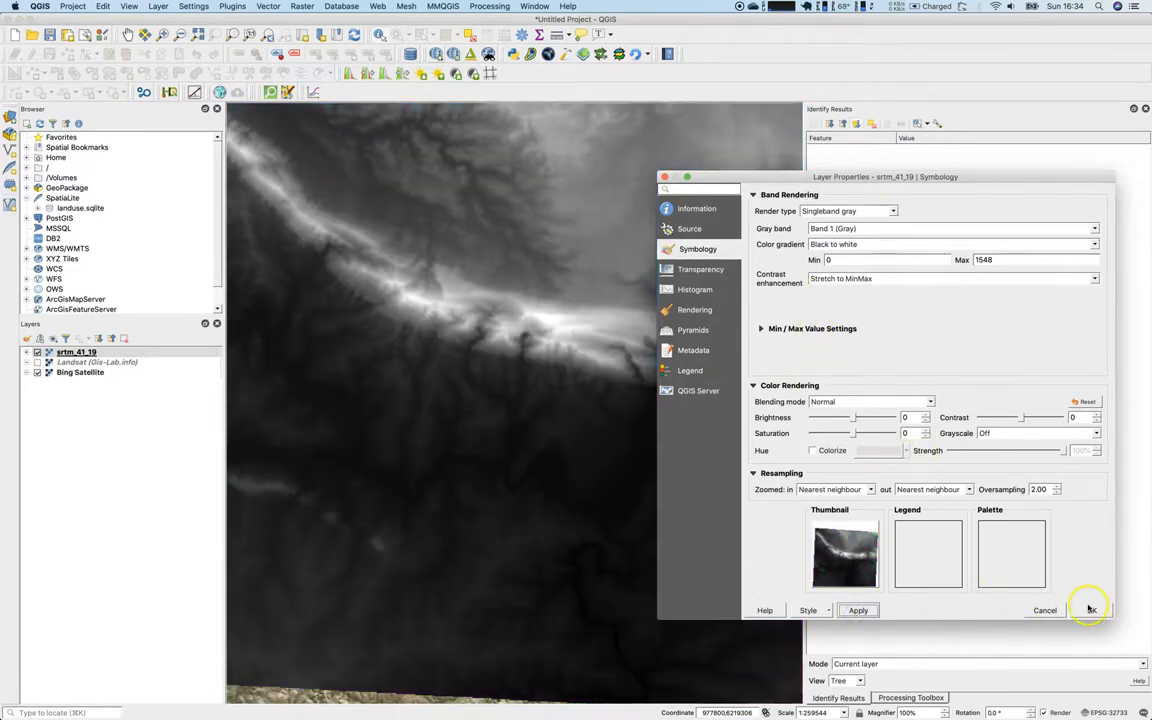
pyautogui.click(1088, 608)
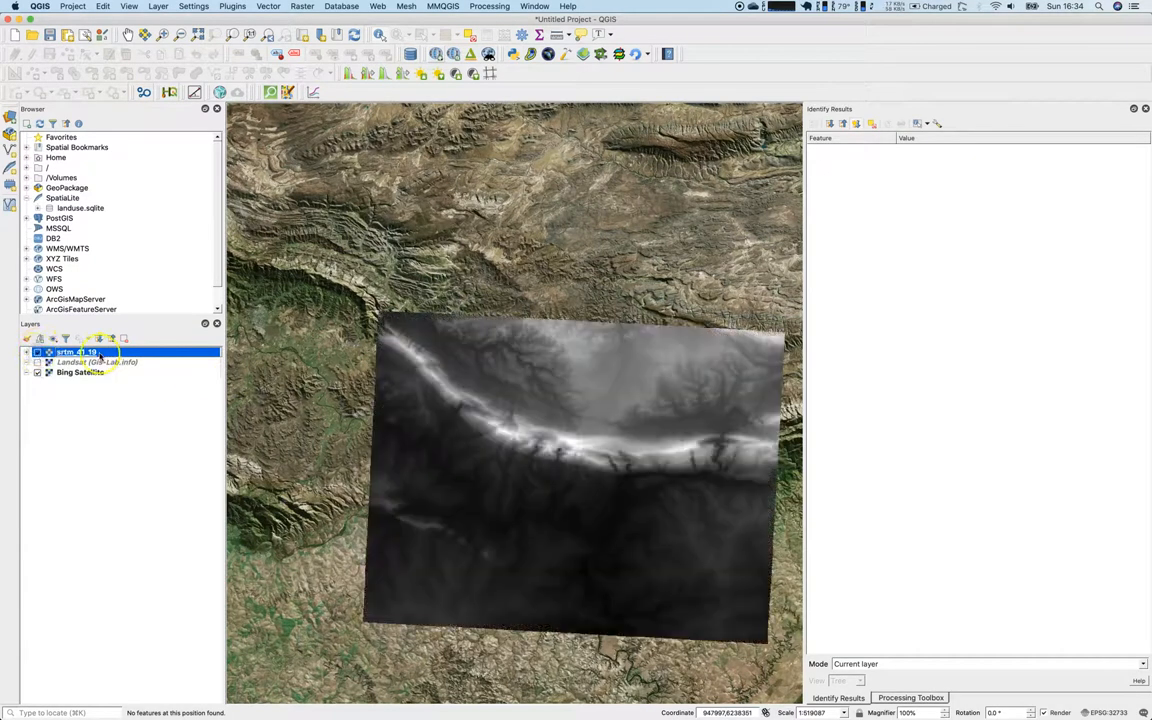
# Lower the DEM's Global Opacity partway in its Transparency settings and accept
pyautogui.doubleClick(76, 352)
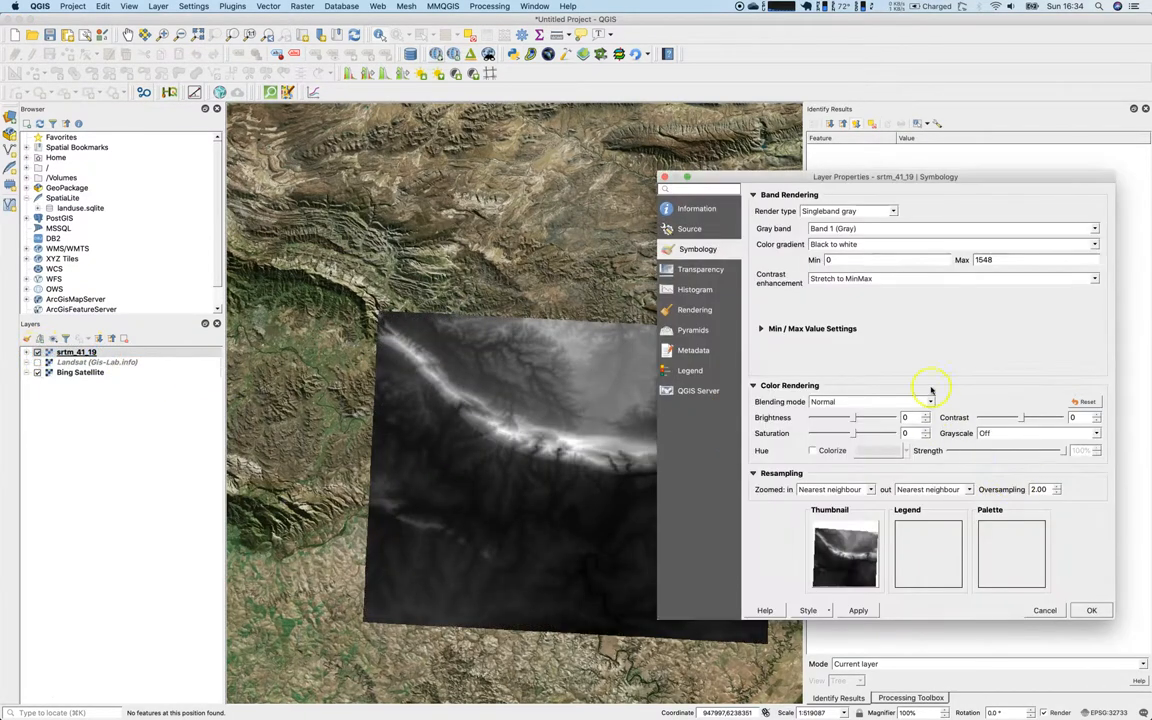
pyautogui.click(702, 268)
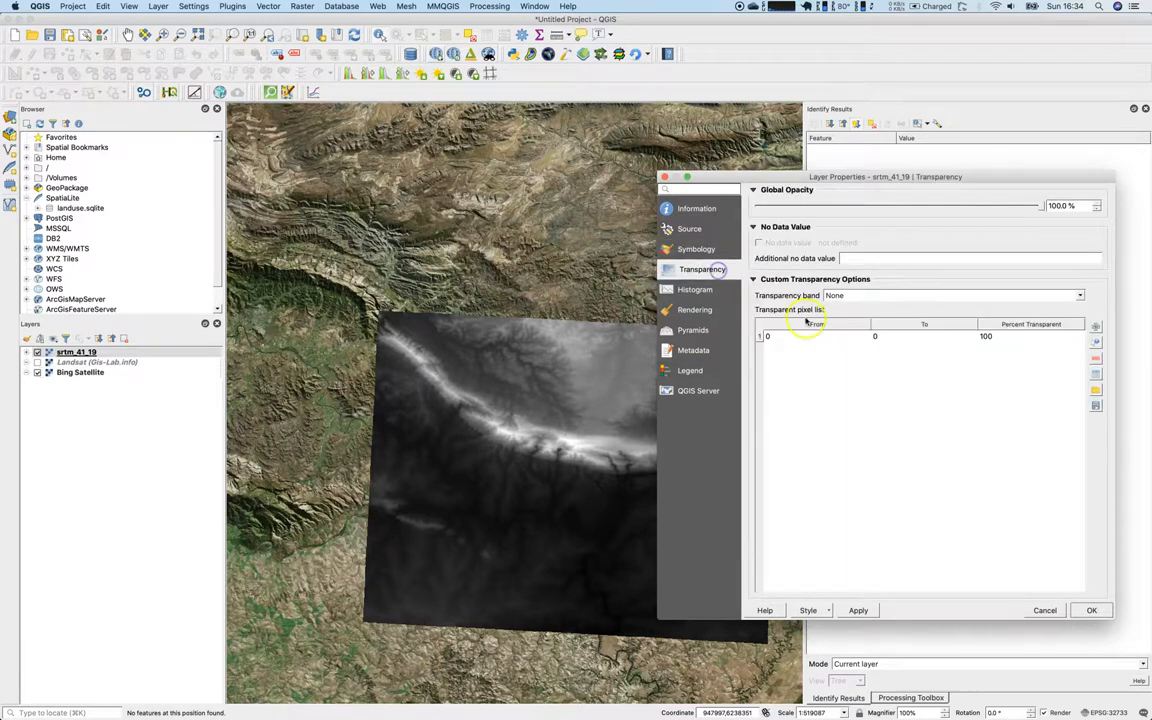
pyautogui.moveTo(1040, 204); pyautogui.dragTo(884, 206)
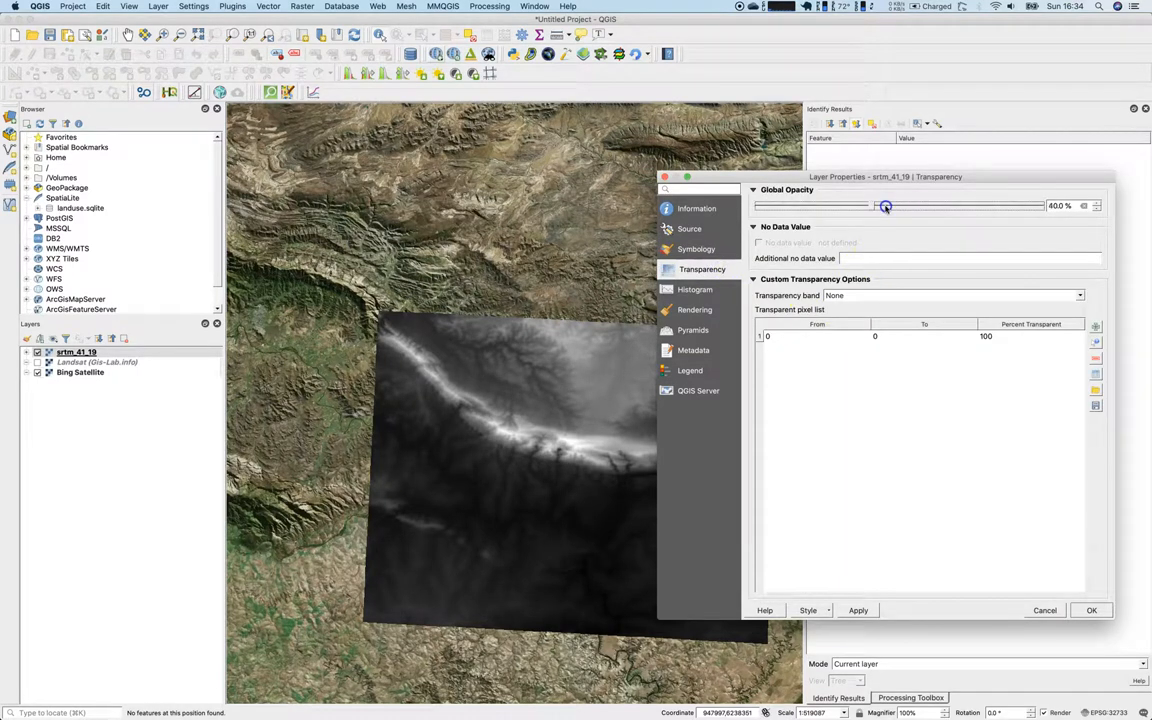
pyautogui.click(1092, 610)
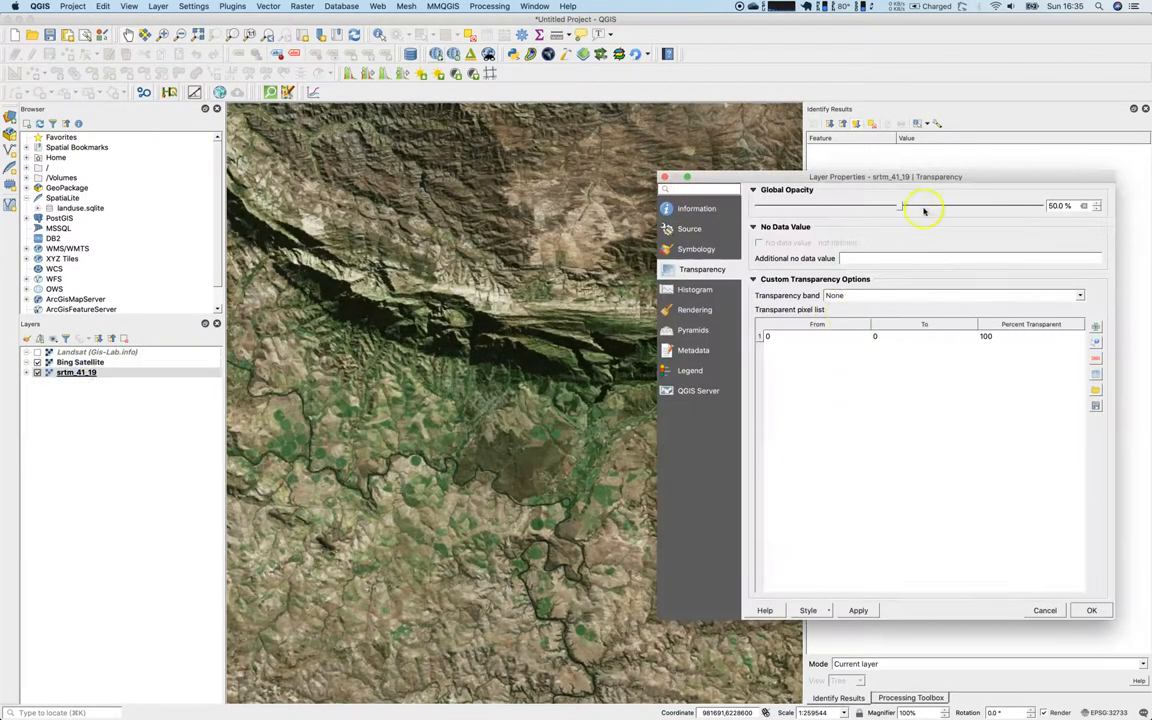
# Restore the DEM's Global Opacity to 100% and close its properties
pyautogui.moveTo(904, 204); pyautogui.dragTo(1040, 204)
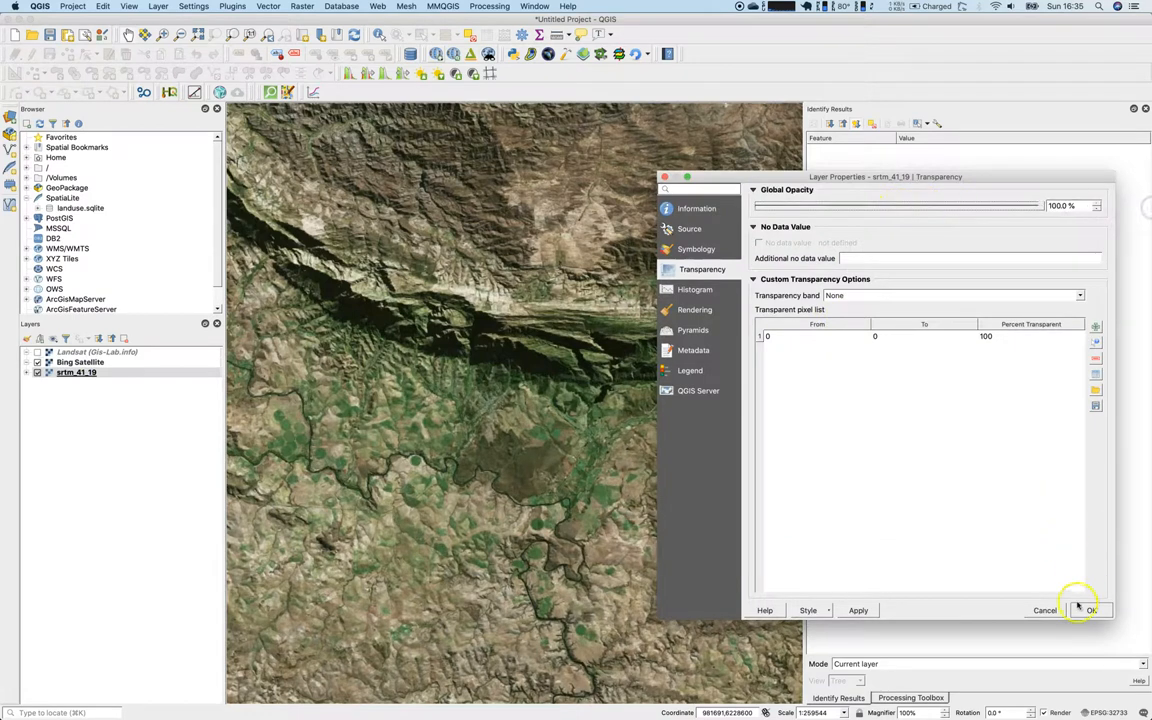
pyautogui.click(1088, 610)
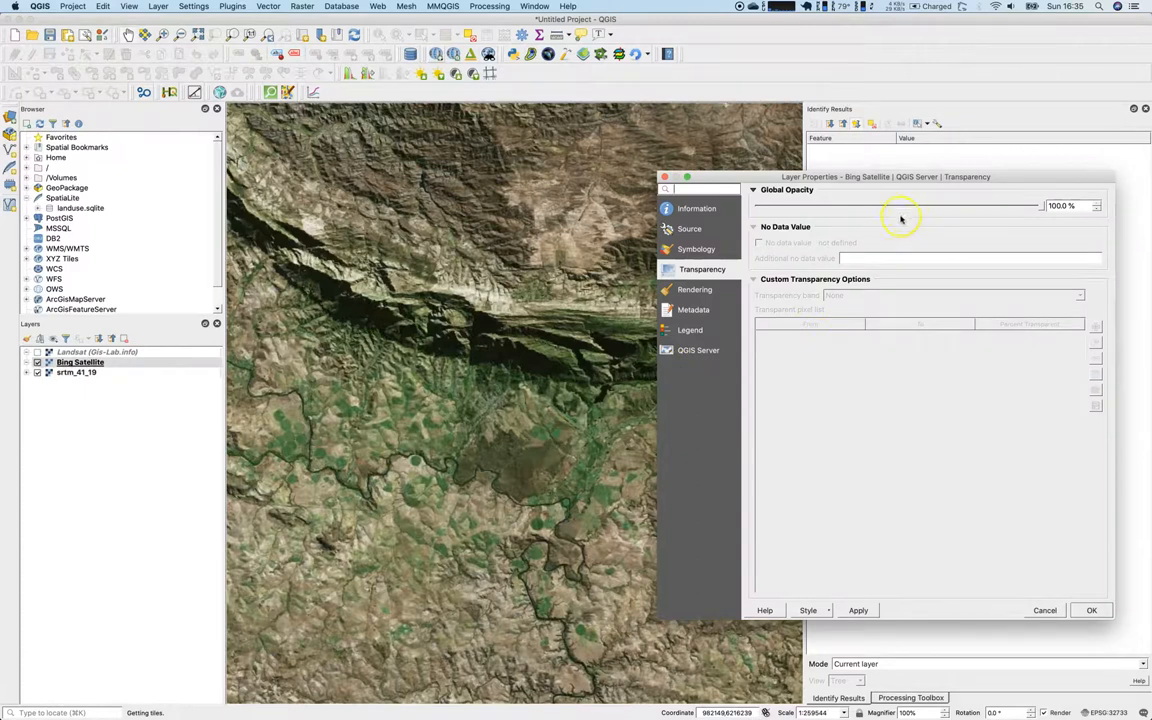
# Set the Bing Satellite layer's Global Opacity to about 50% and accept it
pyautogui.moveTo(1044, 204); pyautogui.dragTo(928, 204)
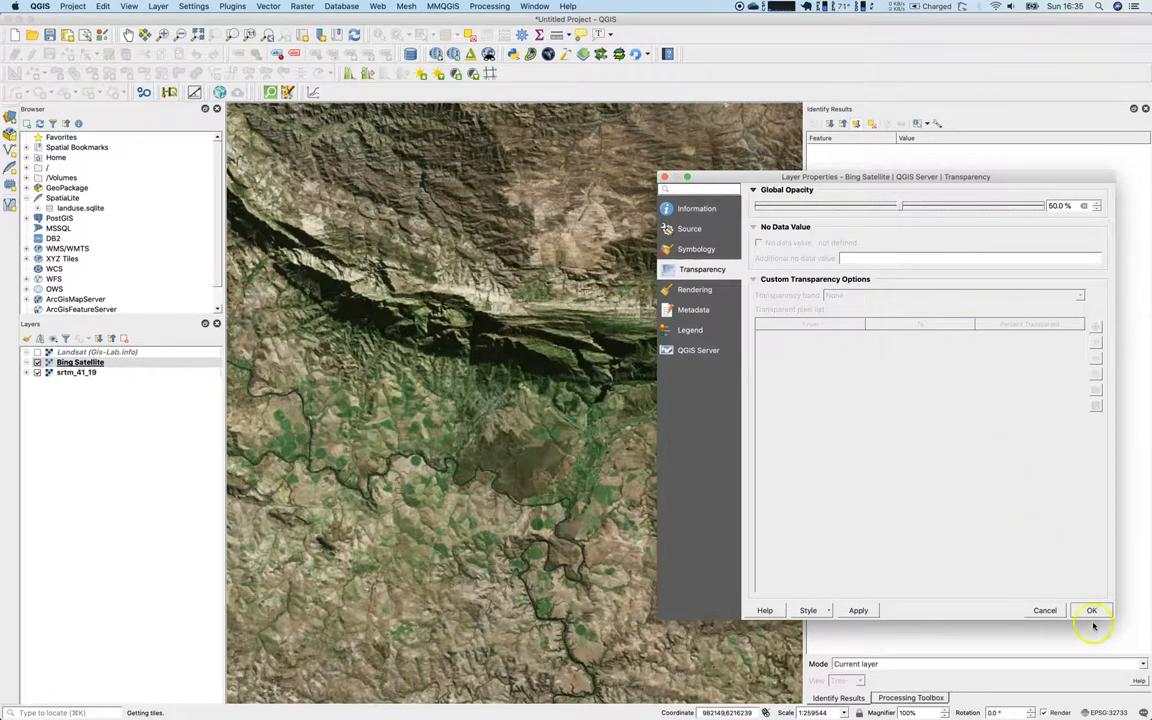
pyautogui.click(1092, 610)
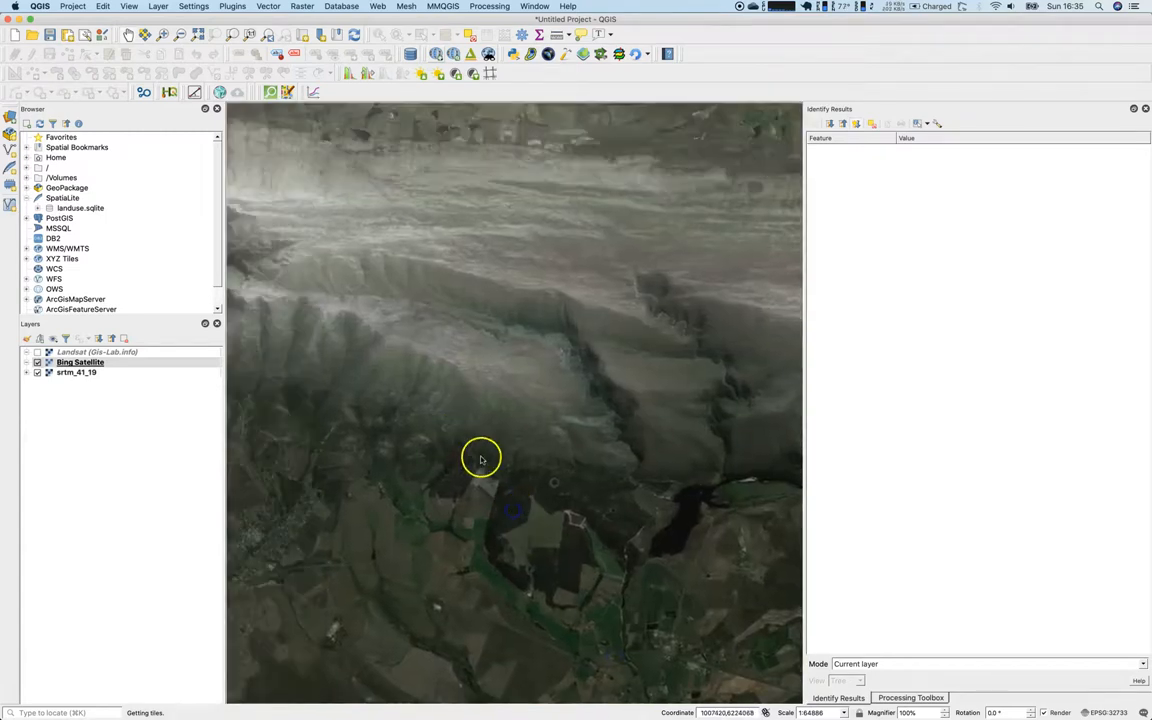
# Pan across the terrain and reopen the DEM layer's properties from the Layers panel
pyautogui.moveTo(480, 458); pyautogui.dragTo(360, 374)
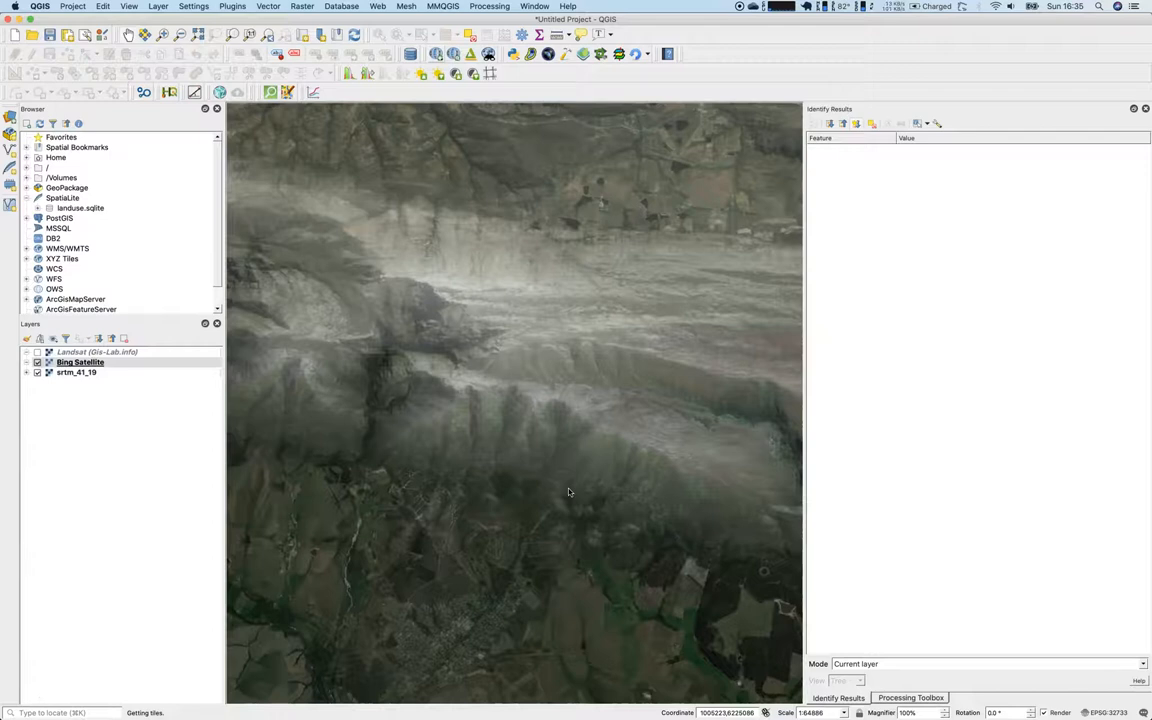
pyautogui.click(76, 372)
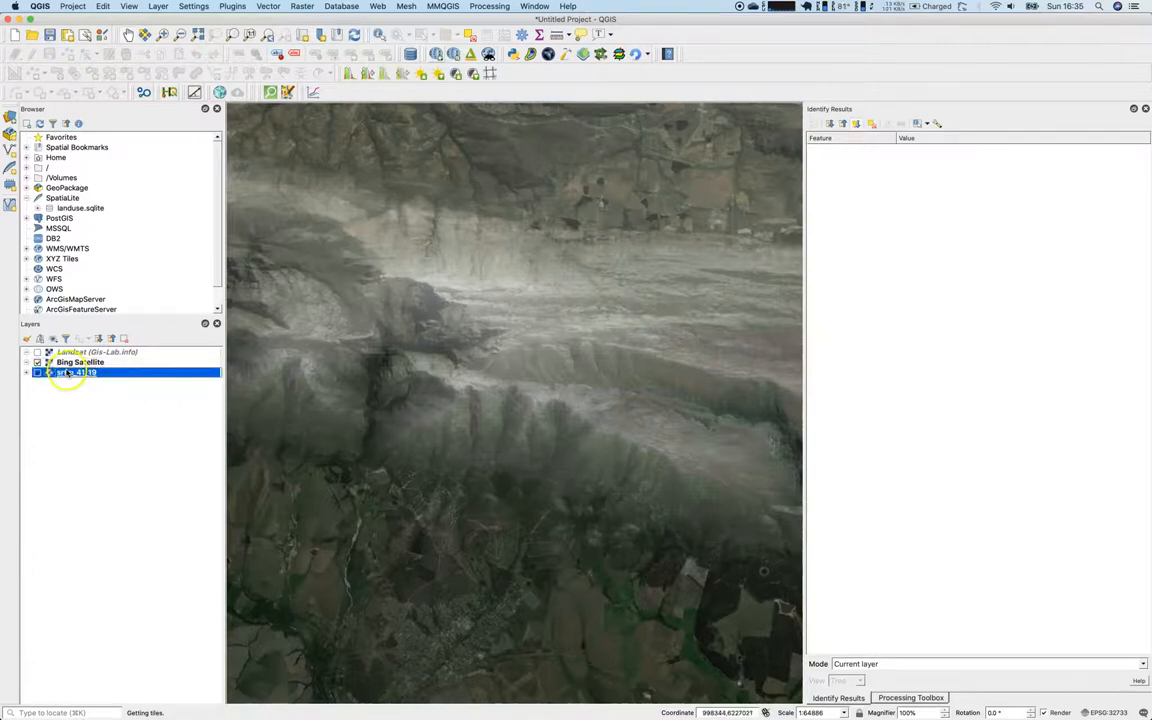
pyautogui.doubleClick(76, 372)
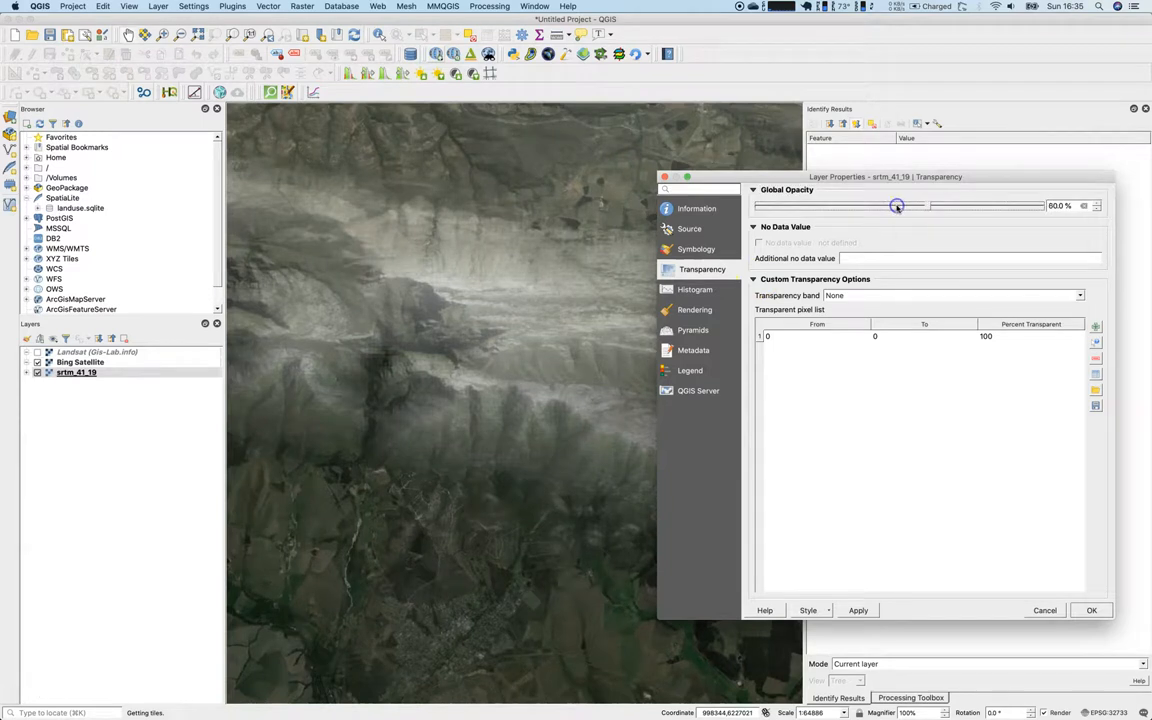
# Enter -32760 as the DEM's additional no-data value so its empty border turns transparent
pyautogui.moveTo(896, 206); pyautogui.dragTo(902, 206)
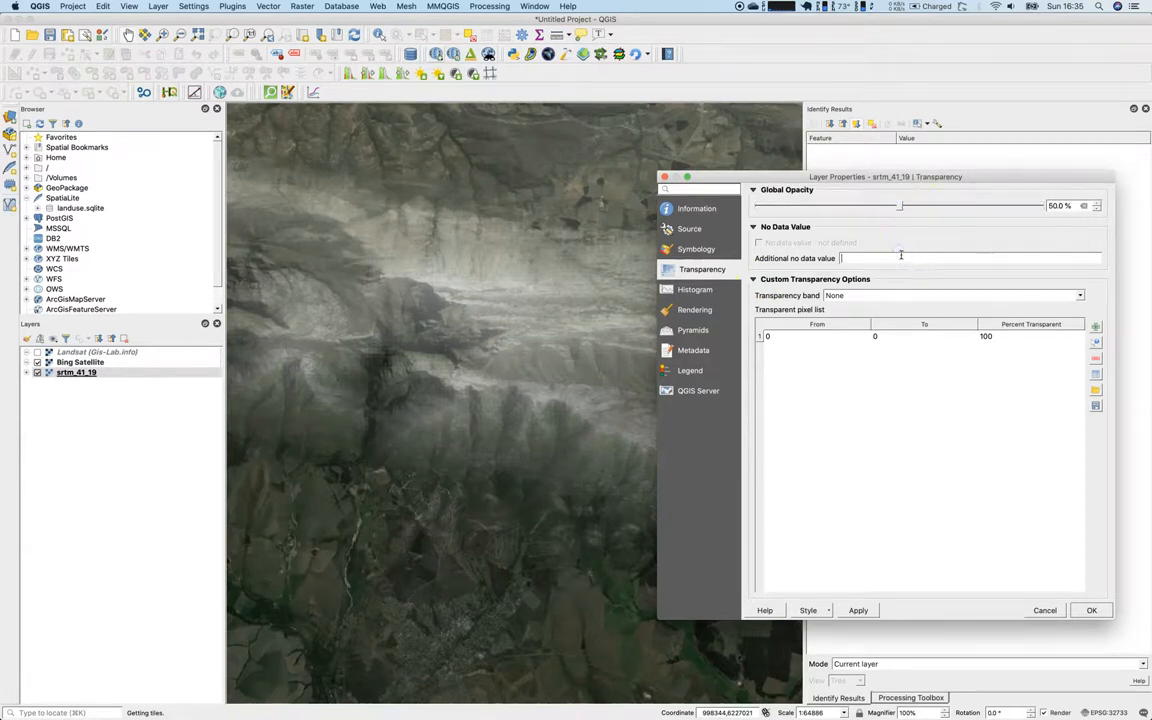
pyautogui.write('-32768')
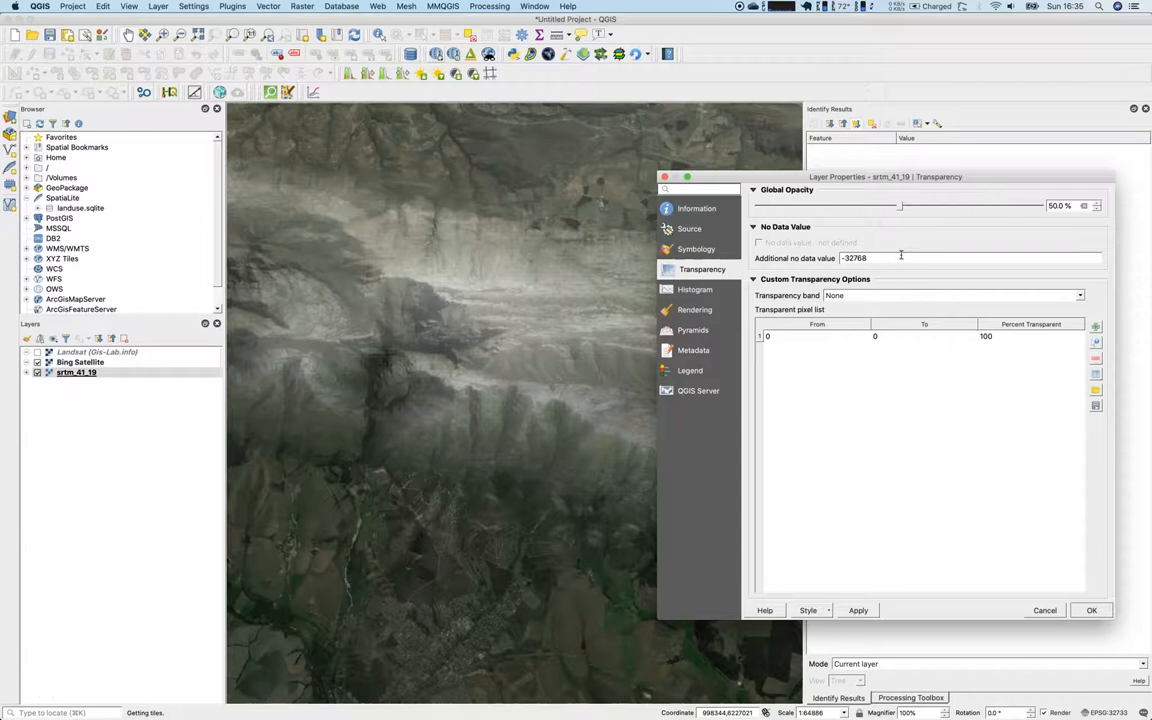
pyautogui.write('0')
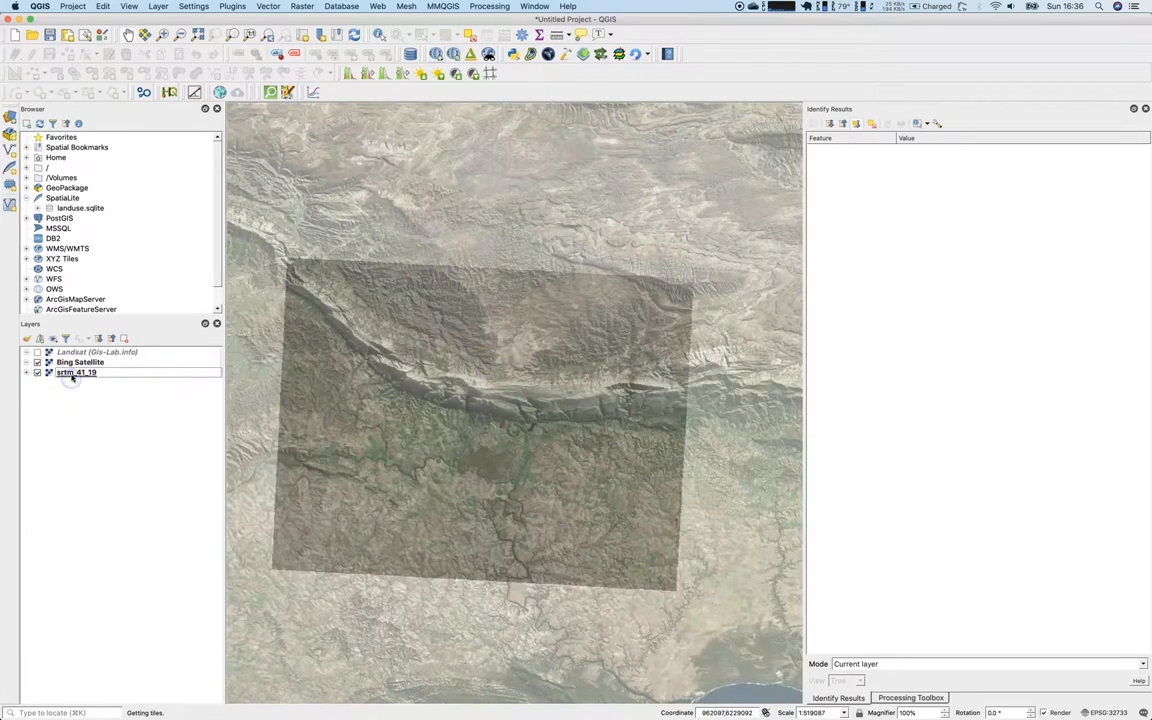
# Reopen the DEM layer's properties on its singleband gray symbology page
pyautogui.doubleClick(76, 372)
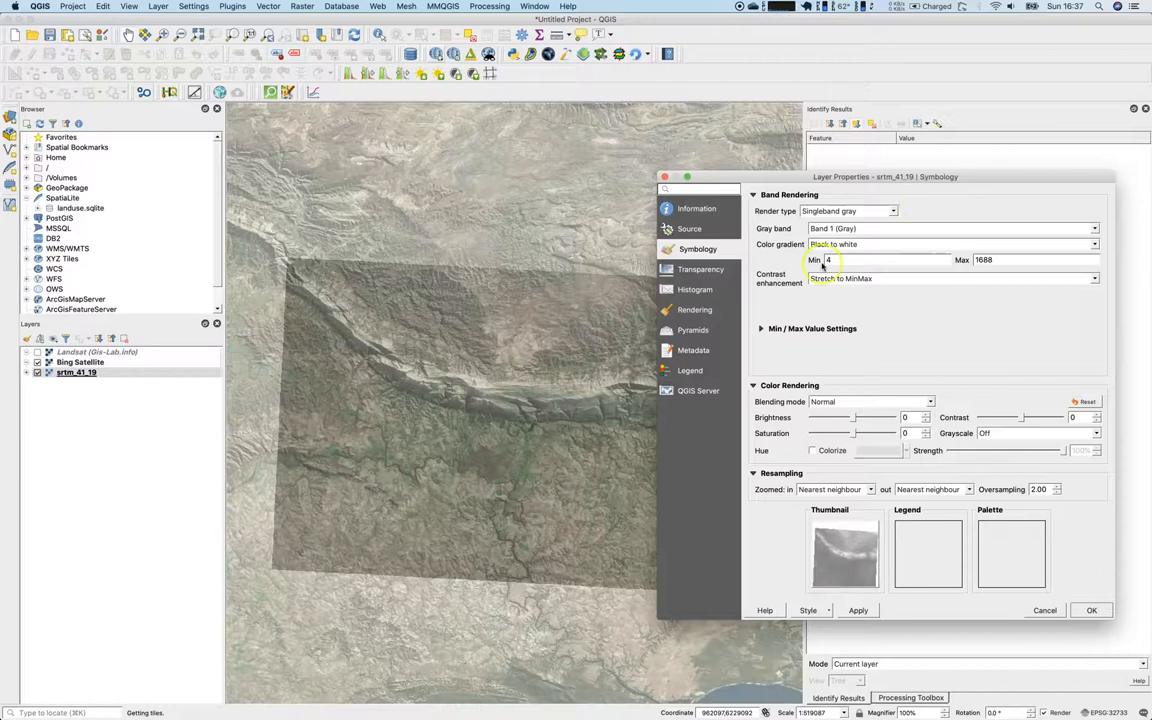
# Inspect the min/max value settings, close the properties and reopen them
pyautogui.click(764, 328)
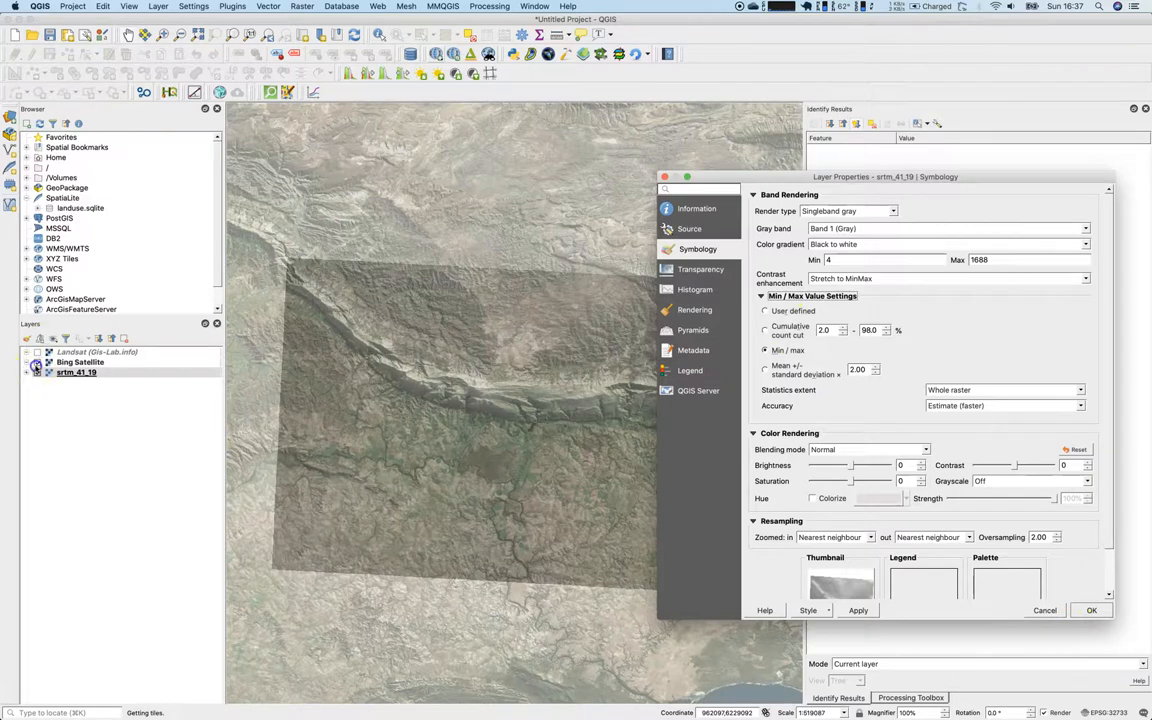
pyautogui.click(1092, 610)
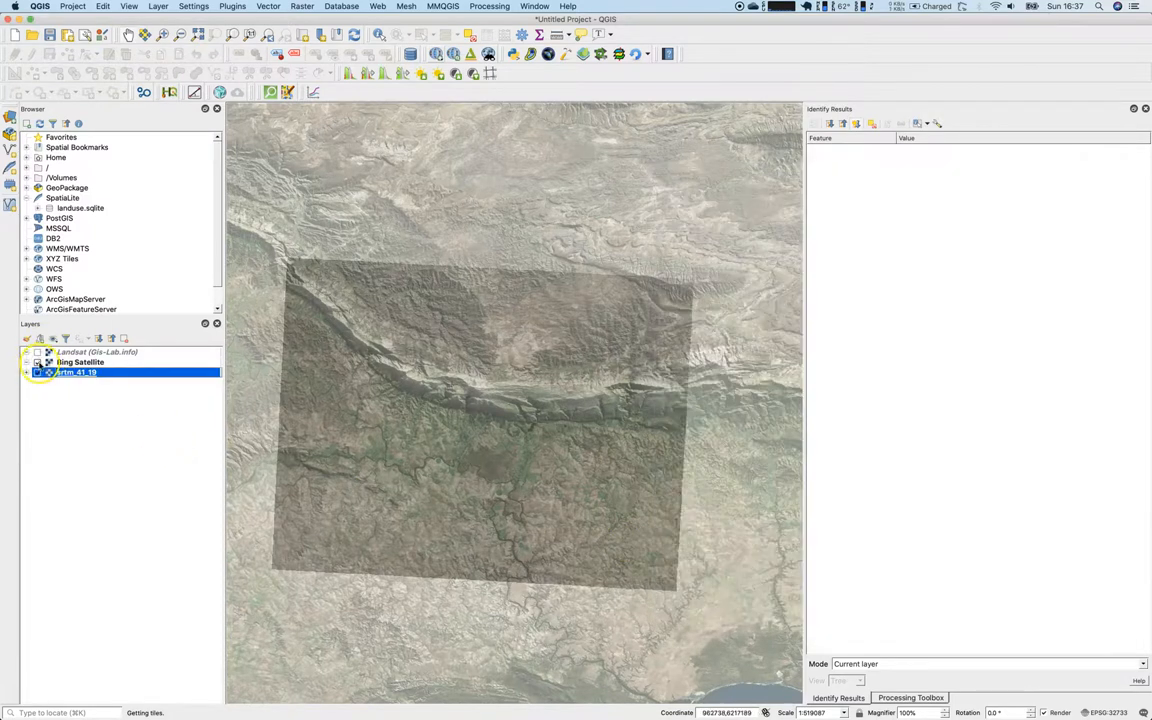
pyautogui.doubleClick(76, 372)
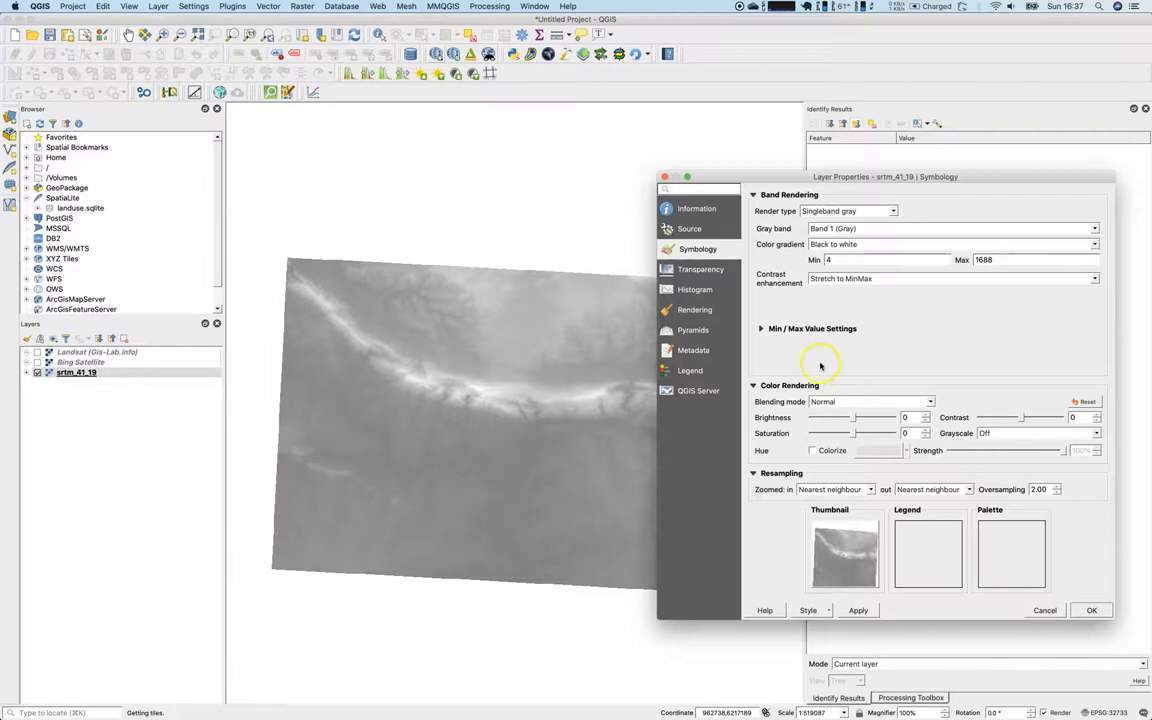
# Raise the DEM's Global Opacity back to 100% in Transparency and accept
pyautogui.click(700, 268)
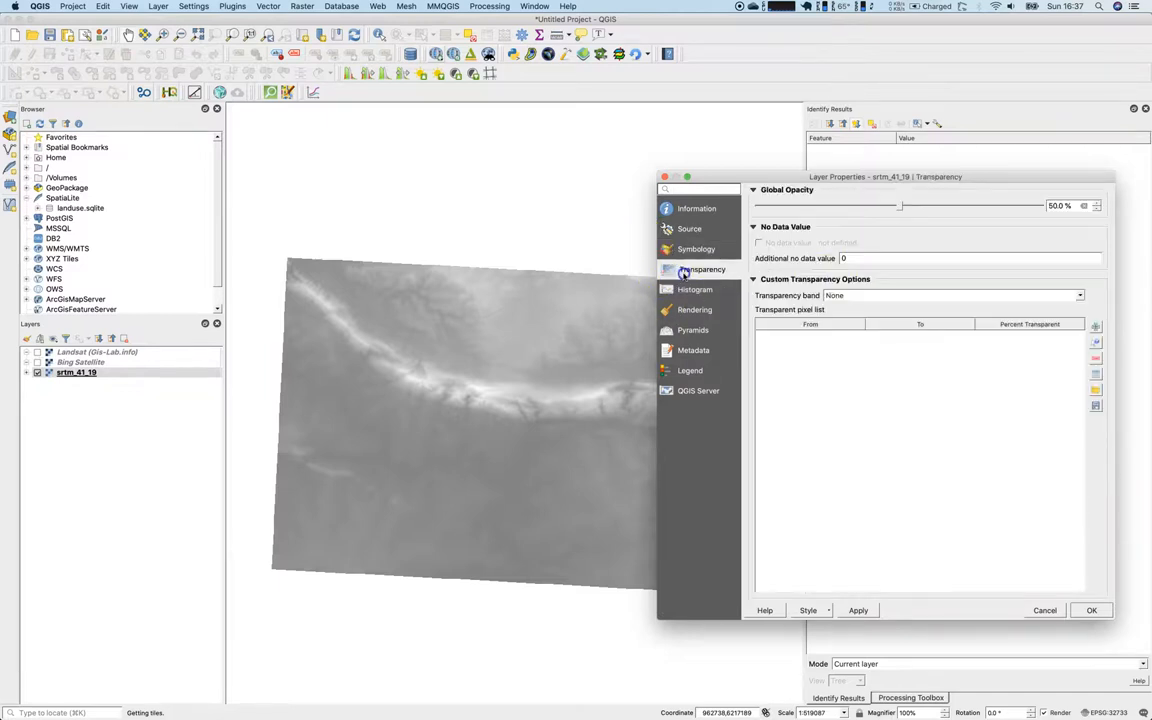
pyautogui.moveTo(900, 204); pyautogui.dragTo(1076, 204)
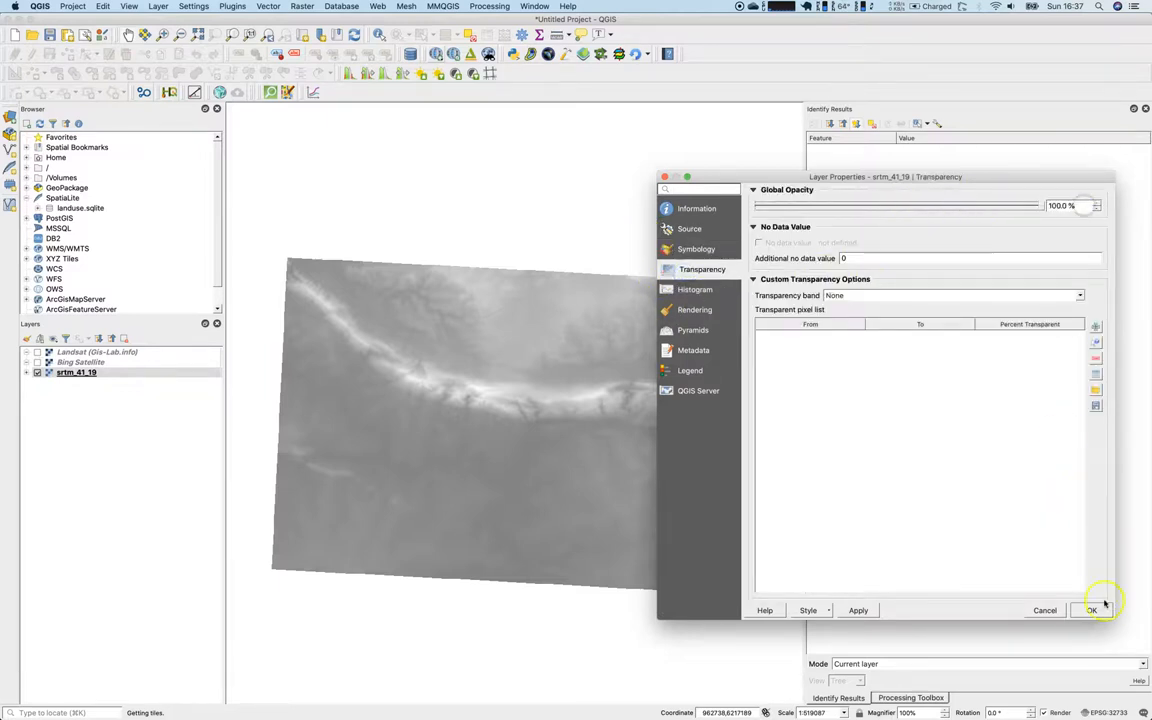
pyautogui.click(1092, 610)
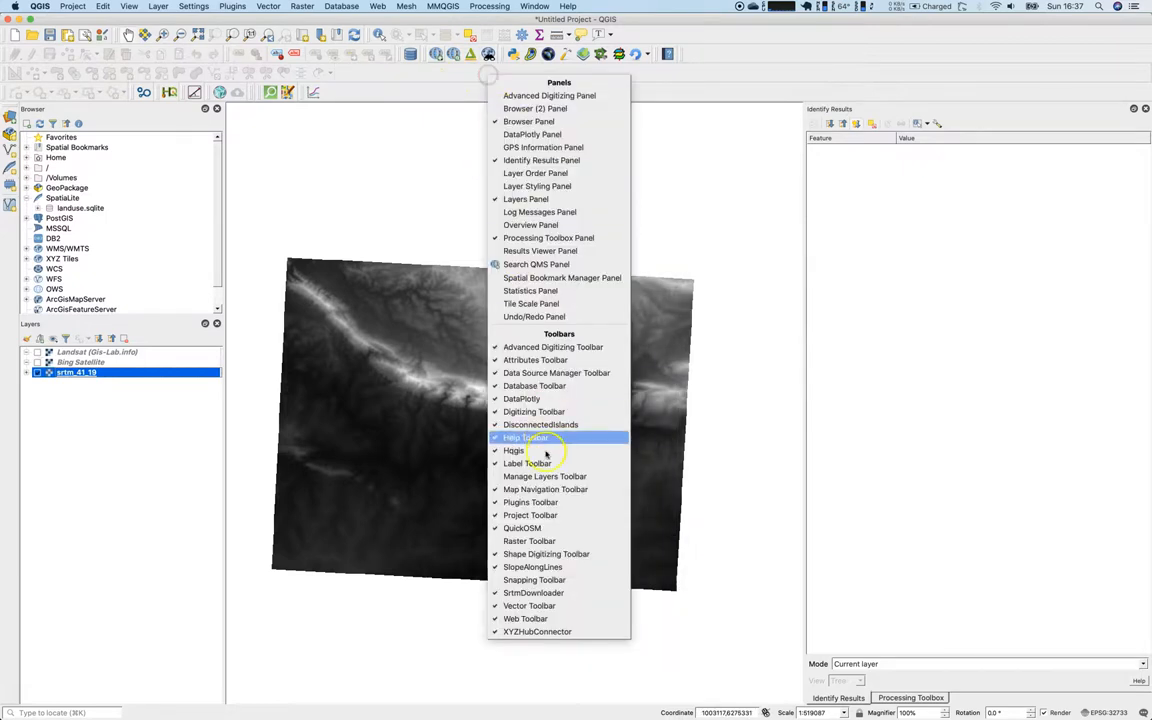
# Enable the Raster Toolbar and contrast-stretch the DEM with cumulative cut and histogram stretches, then reopen its properties
pyautogui.click(524, 436)
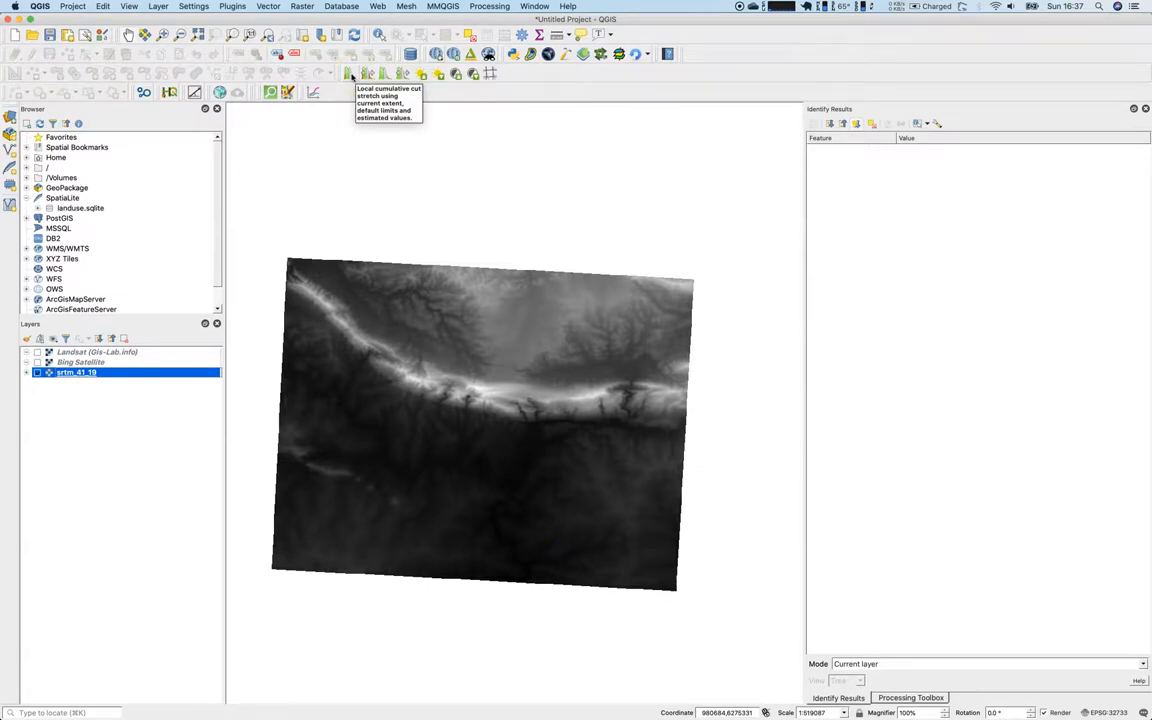
pyautogui.click(348, 72)
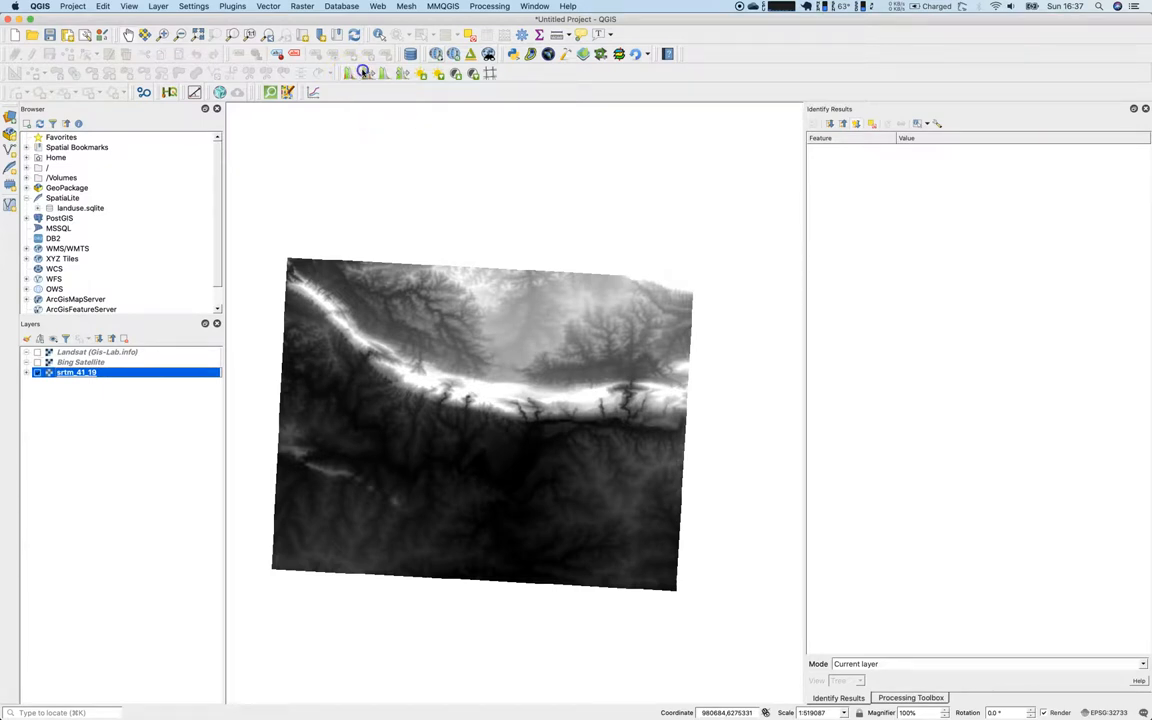
pyautogui.click(382, 72)
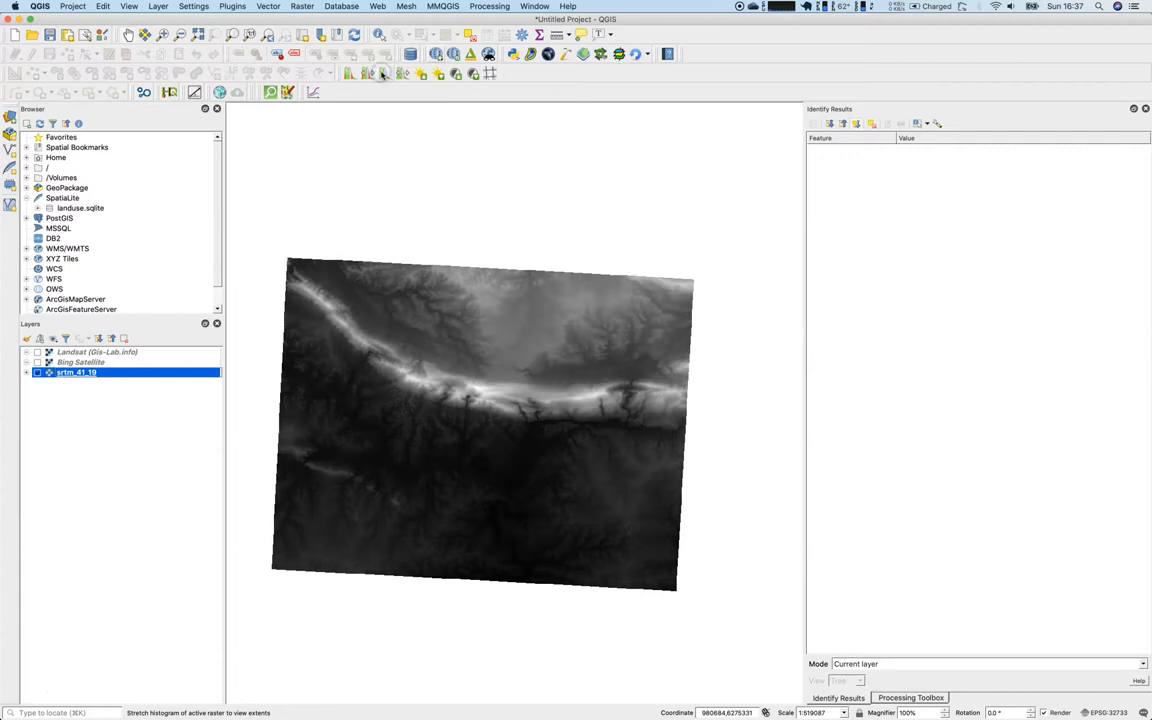
pyautogui.moveTo(384, 74)
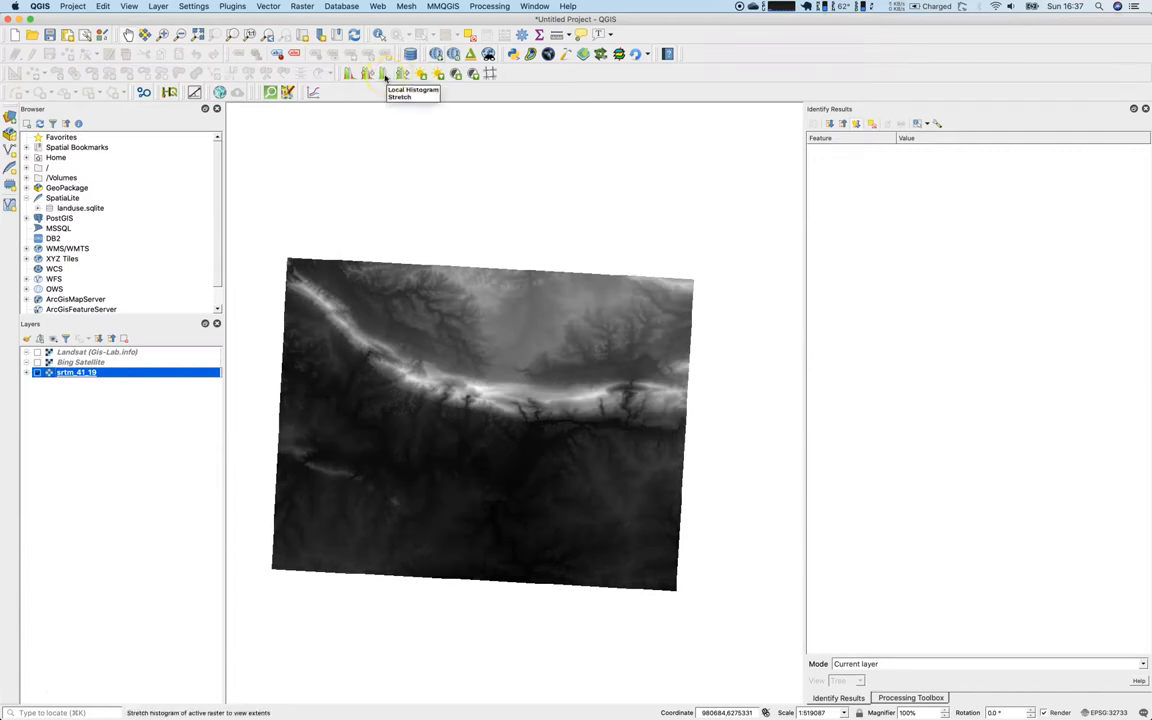
pyautogui.moveTo(402, 74)
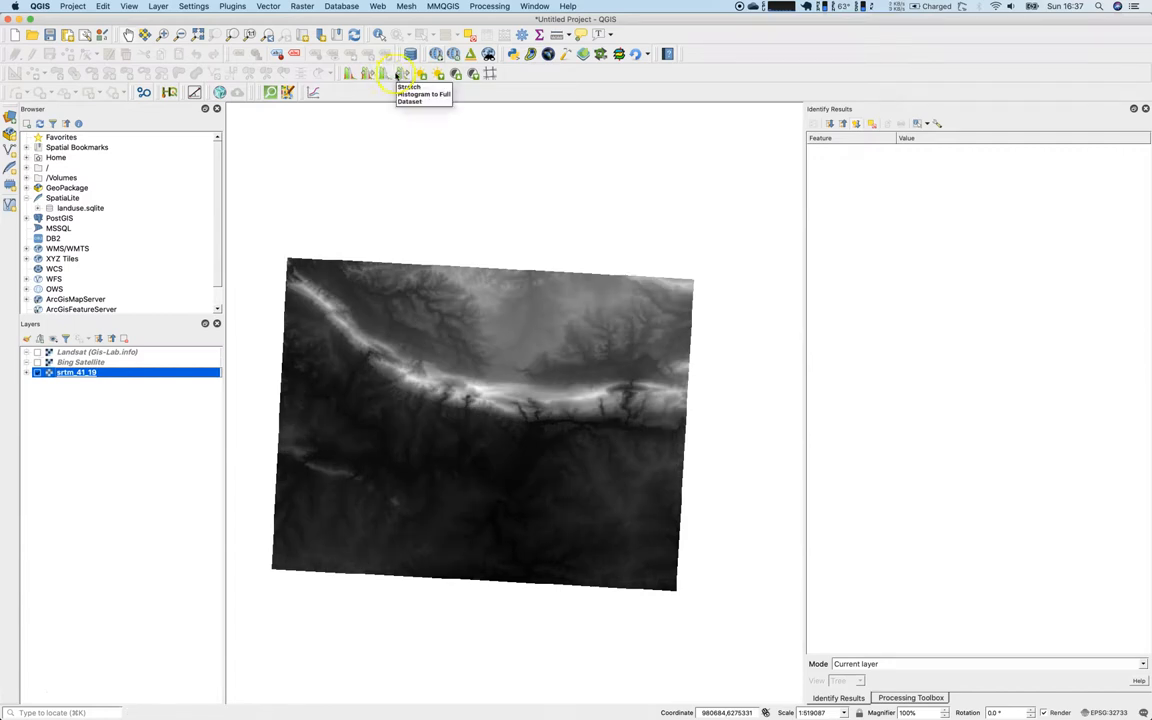
pyautogui.click(396, 72)
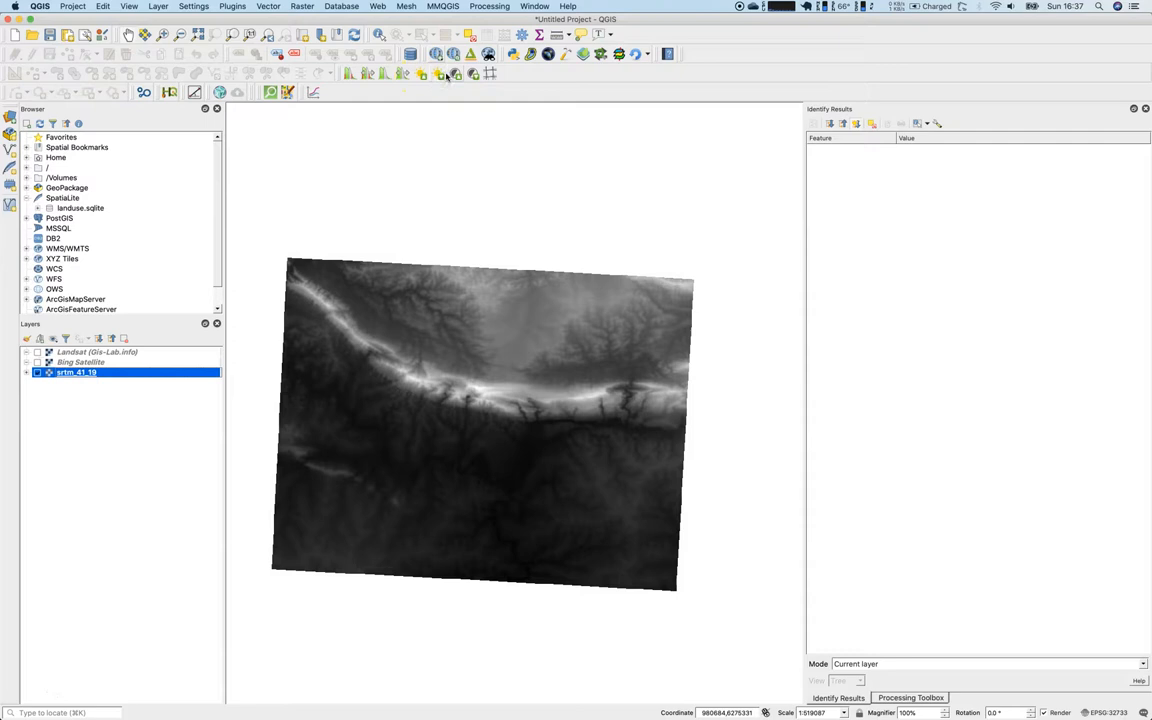
pyautogui.doubleClick(76, 372)
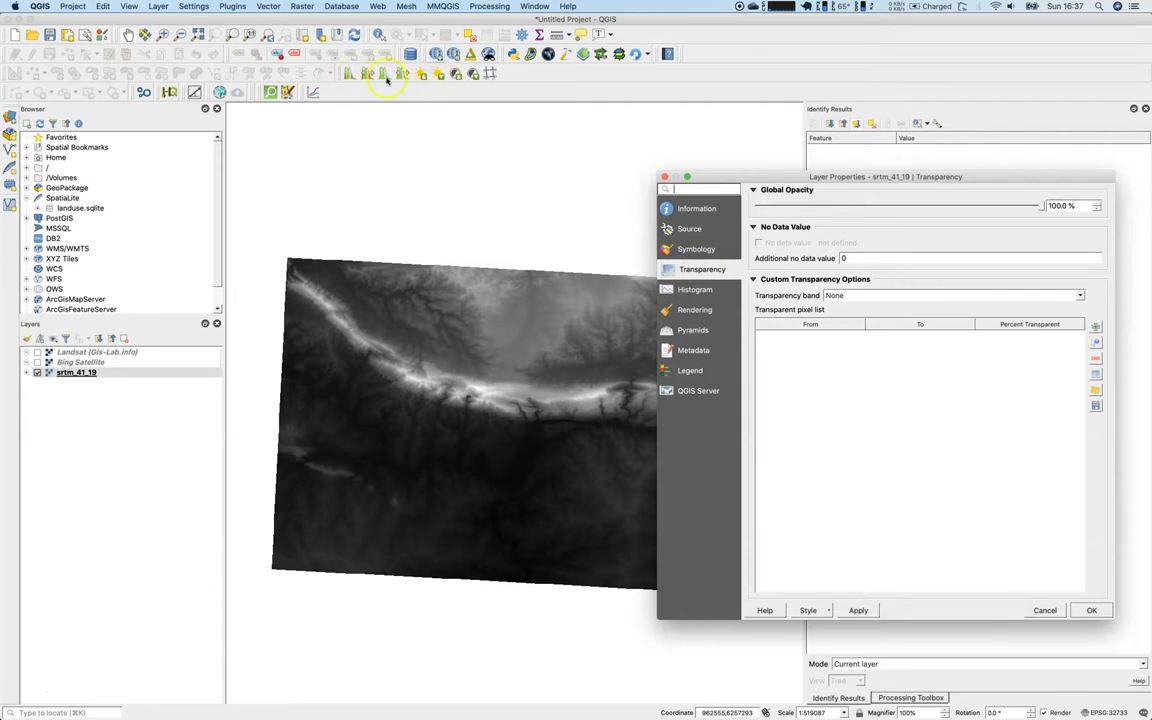
# Review the DEM's Histogram, Rendering and Symbology pages and close the properties unchanged
pyautogui.click(696, 288)
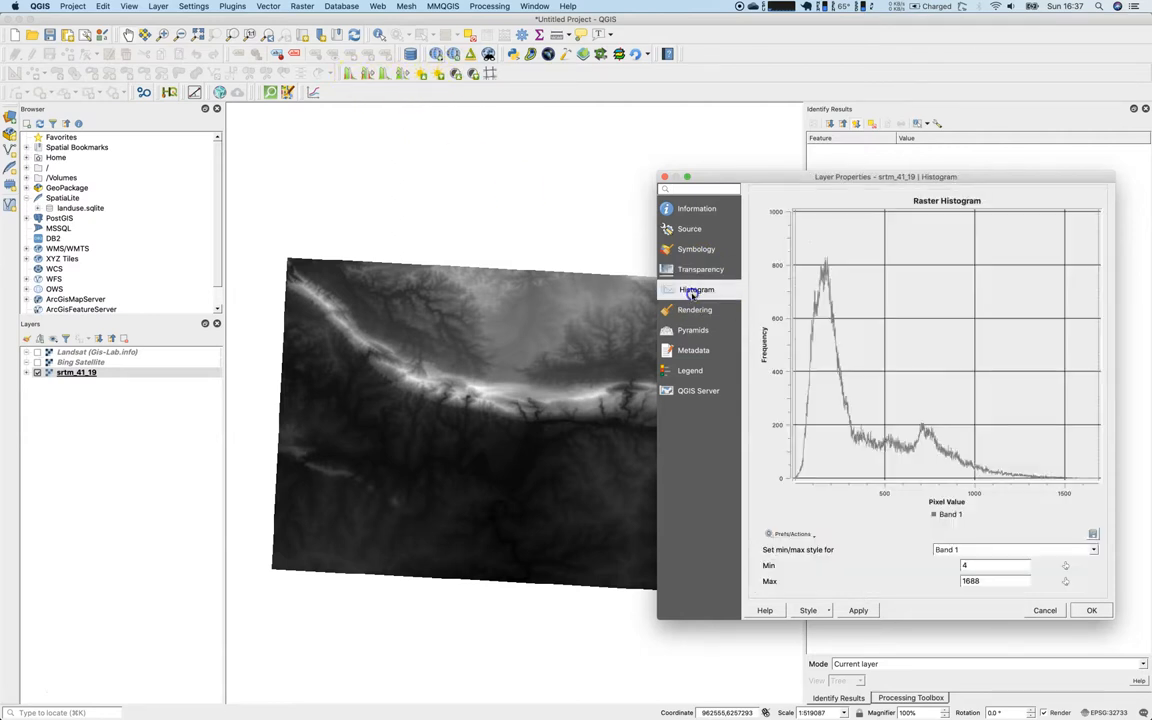
pyautogui.click(694, 308)
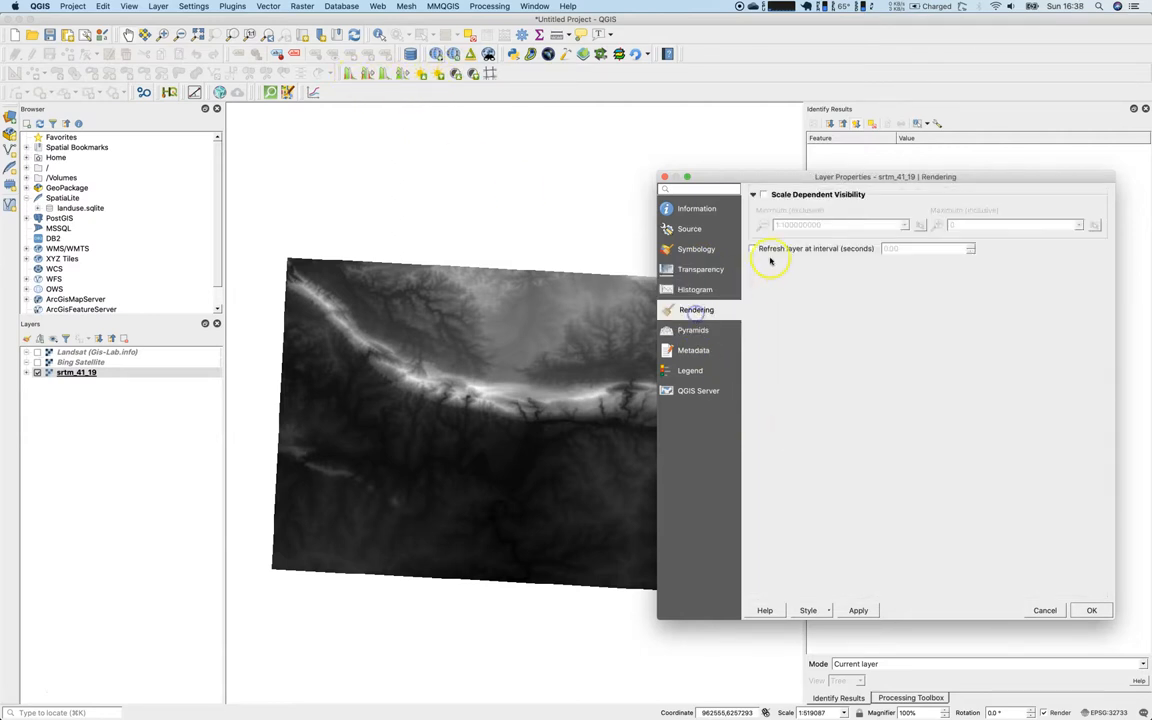
pyautogui.click(696, 248)
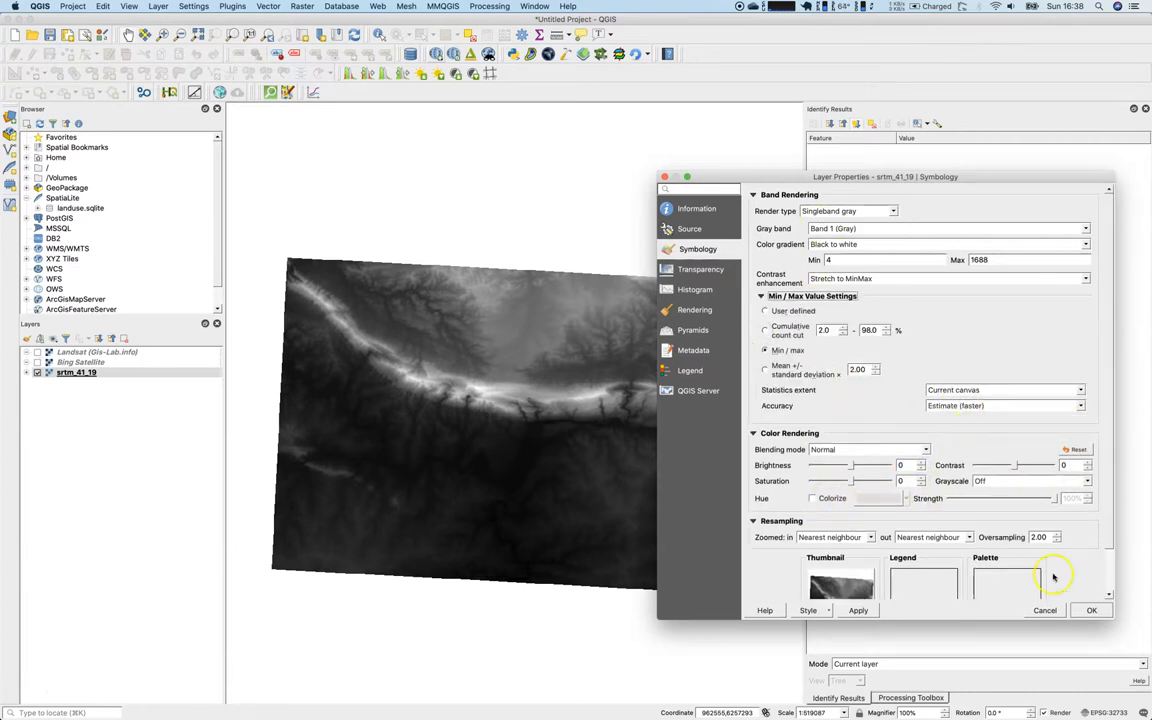
pyautogui.click(1092, 610)
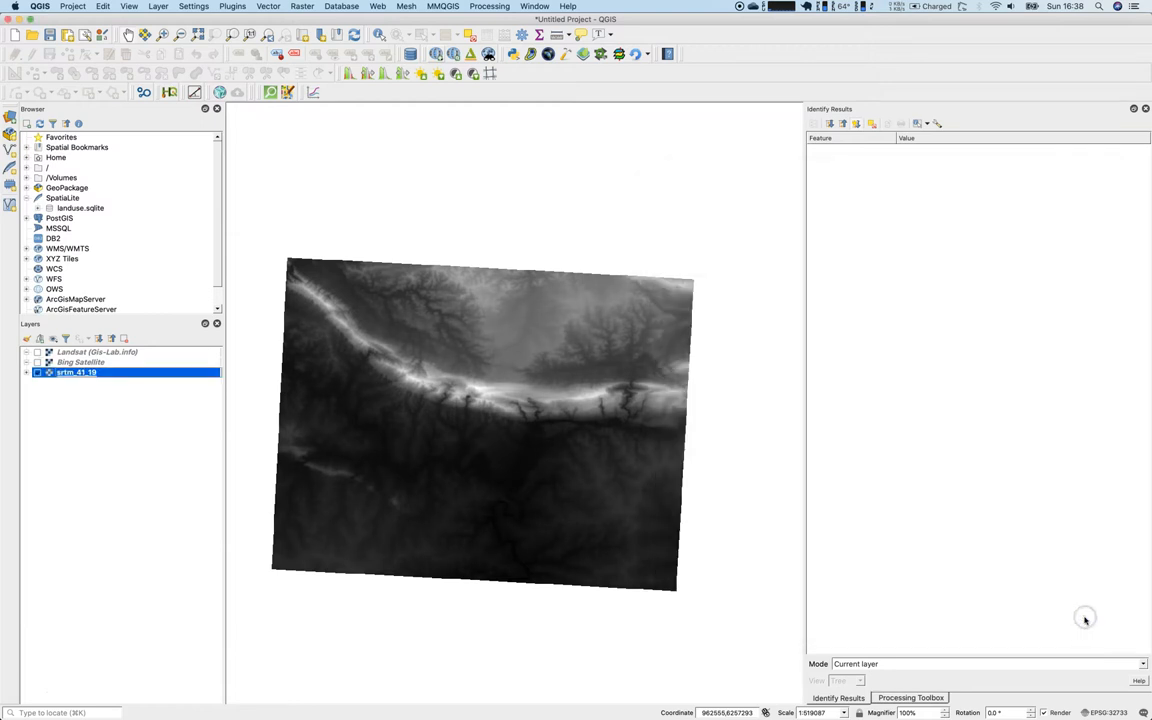
pyautogui.moveTo(1084, 618)
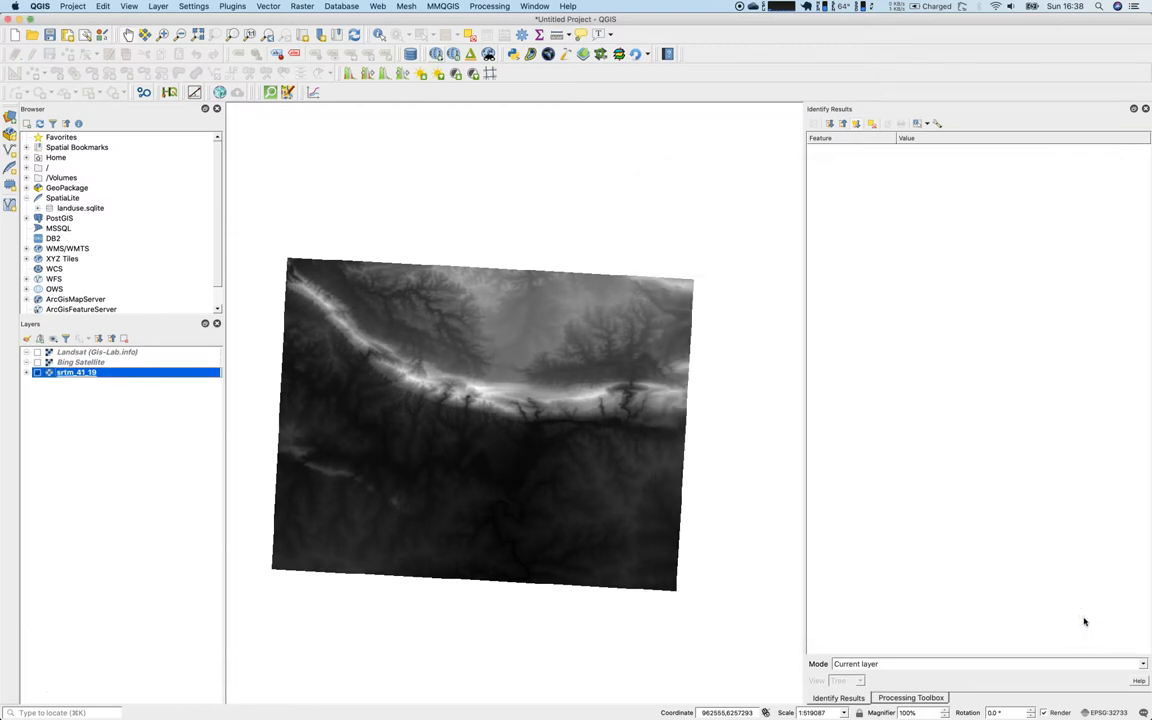